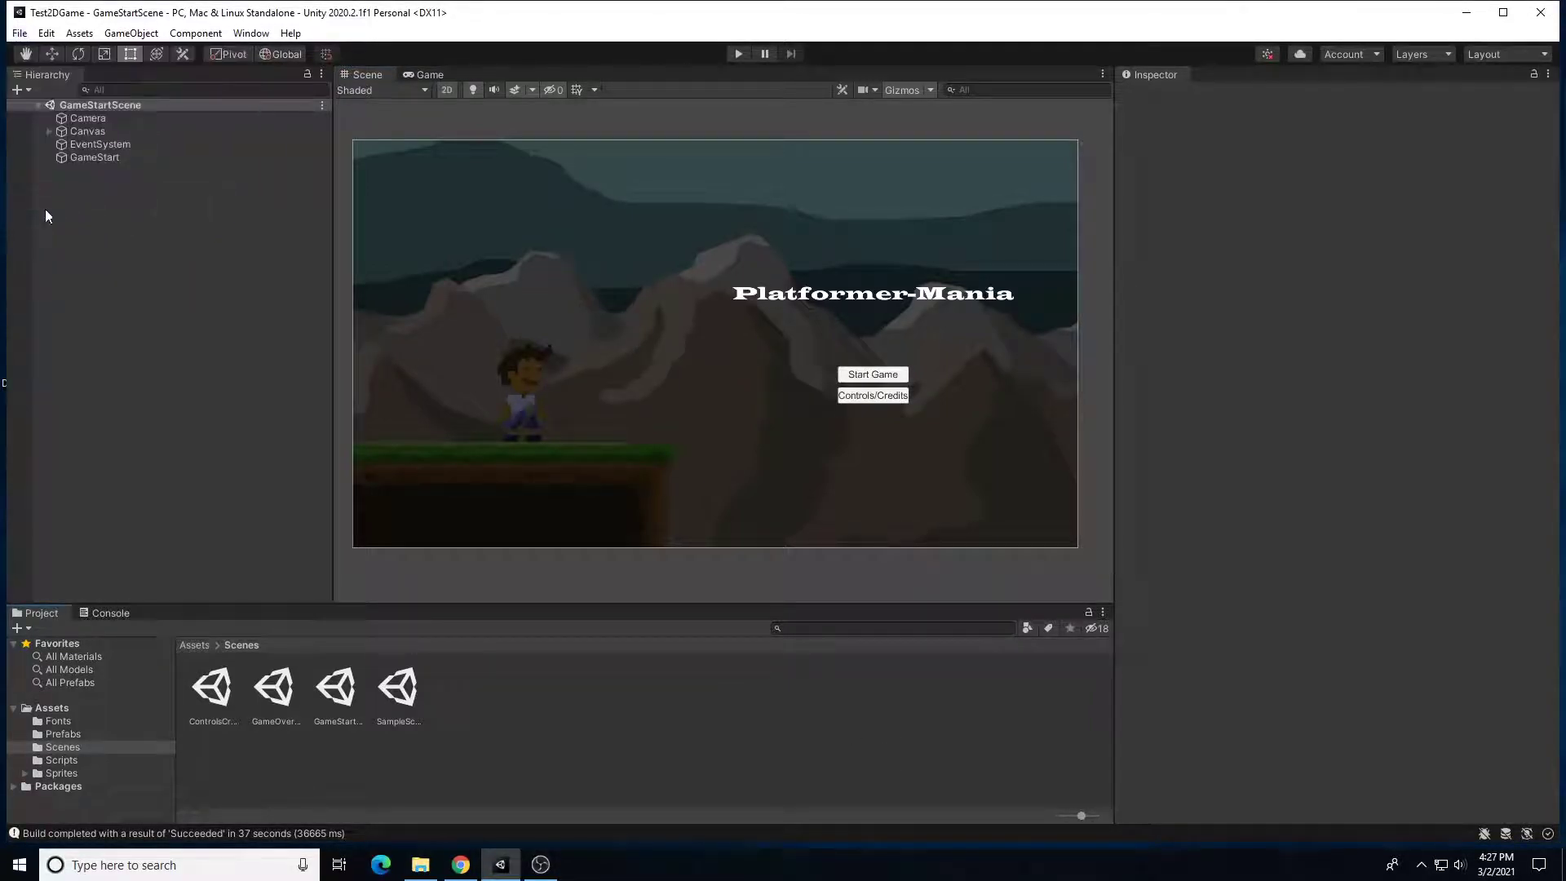
mouse_move(75, 496)
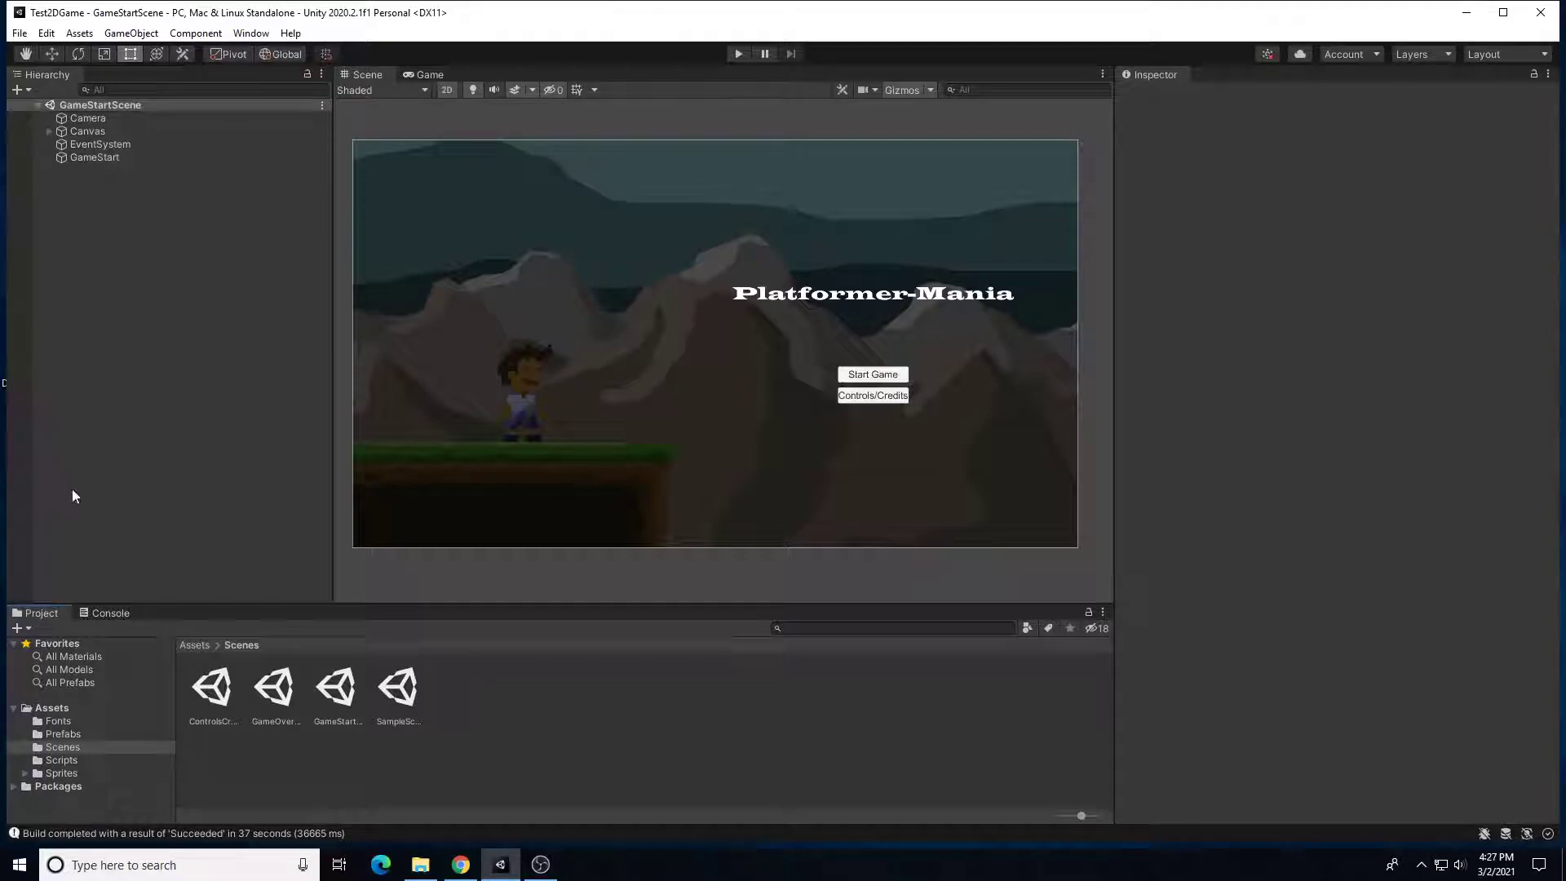
Bring up Build Settings for the Platformer-Mania project via the File menu.
left_click(16, 33)
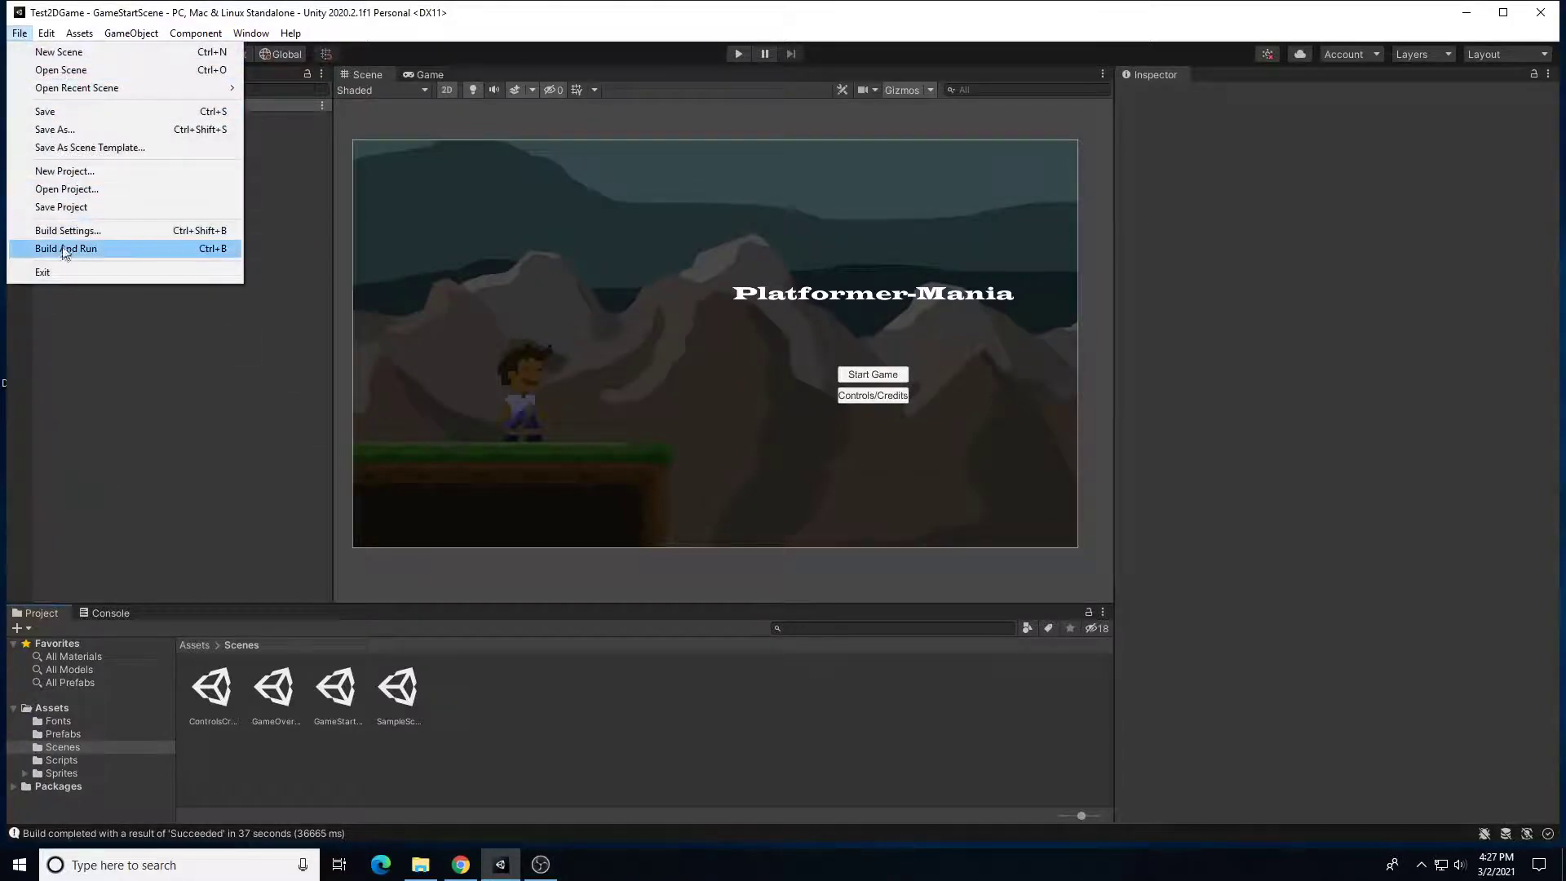
left_click(68, 230)
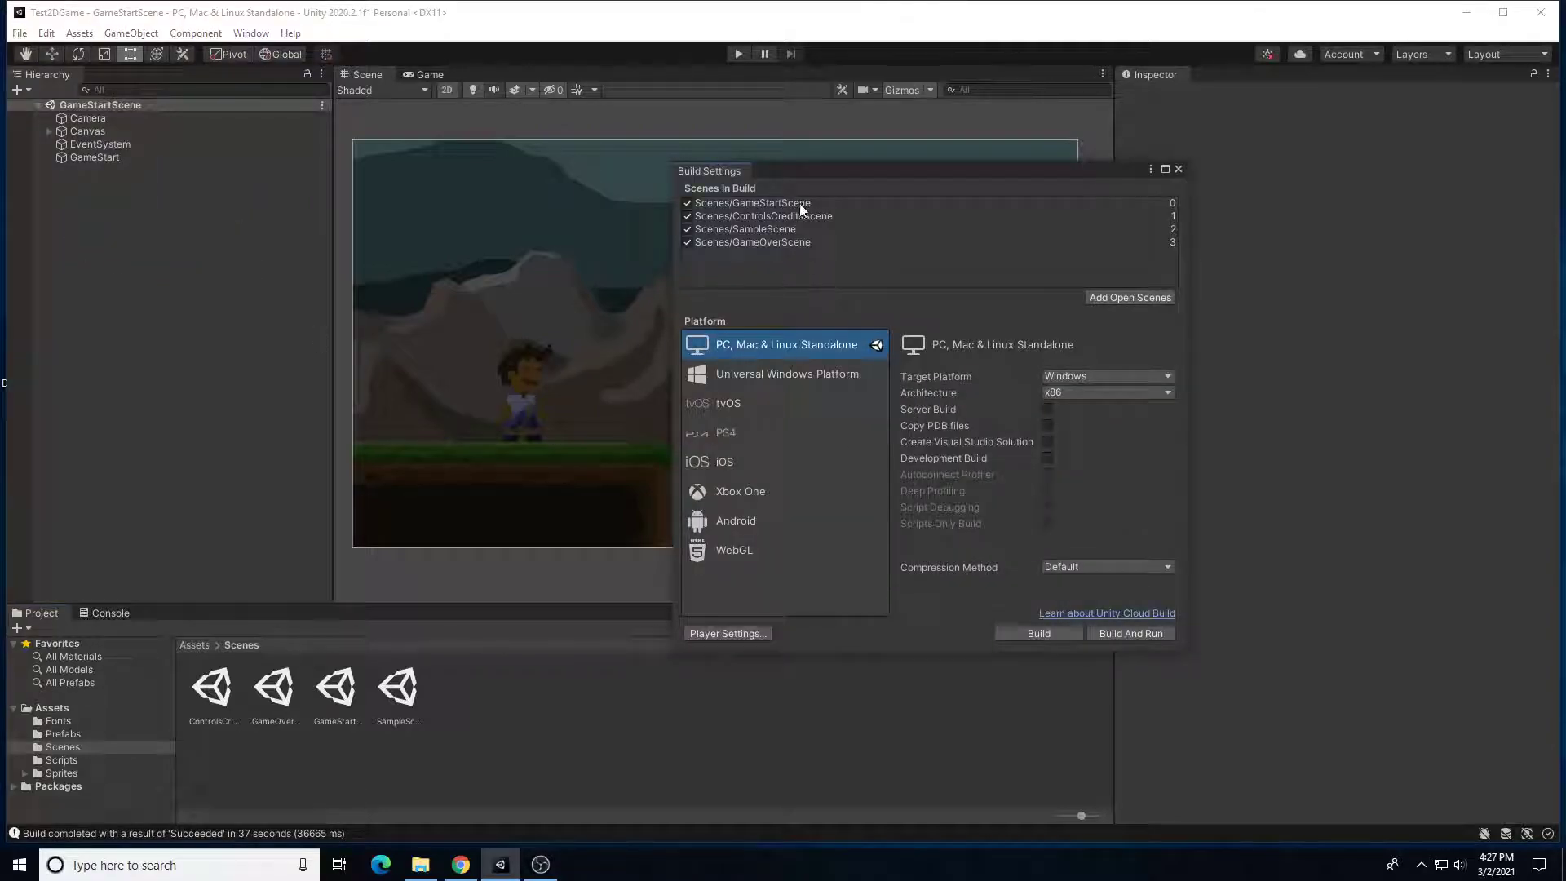
left_click_drag(710, 170, 900, 251)
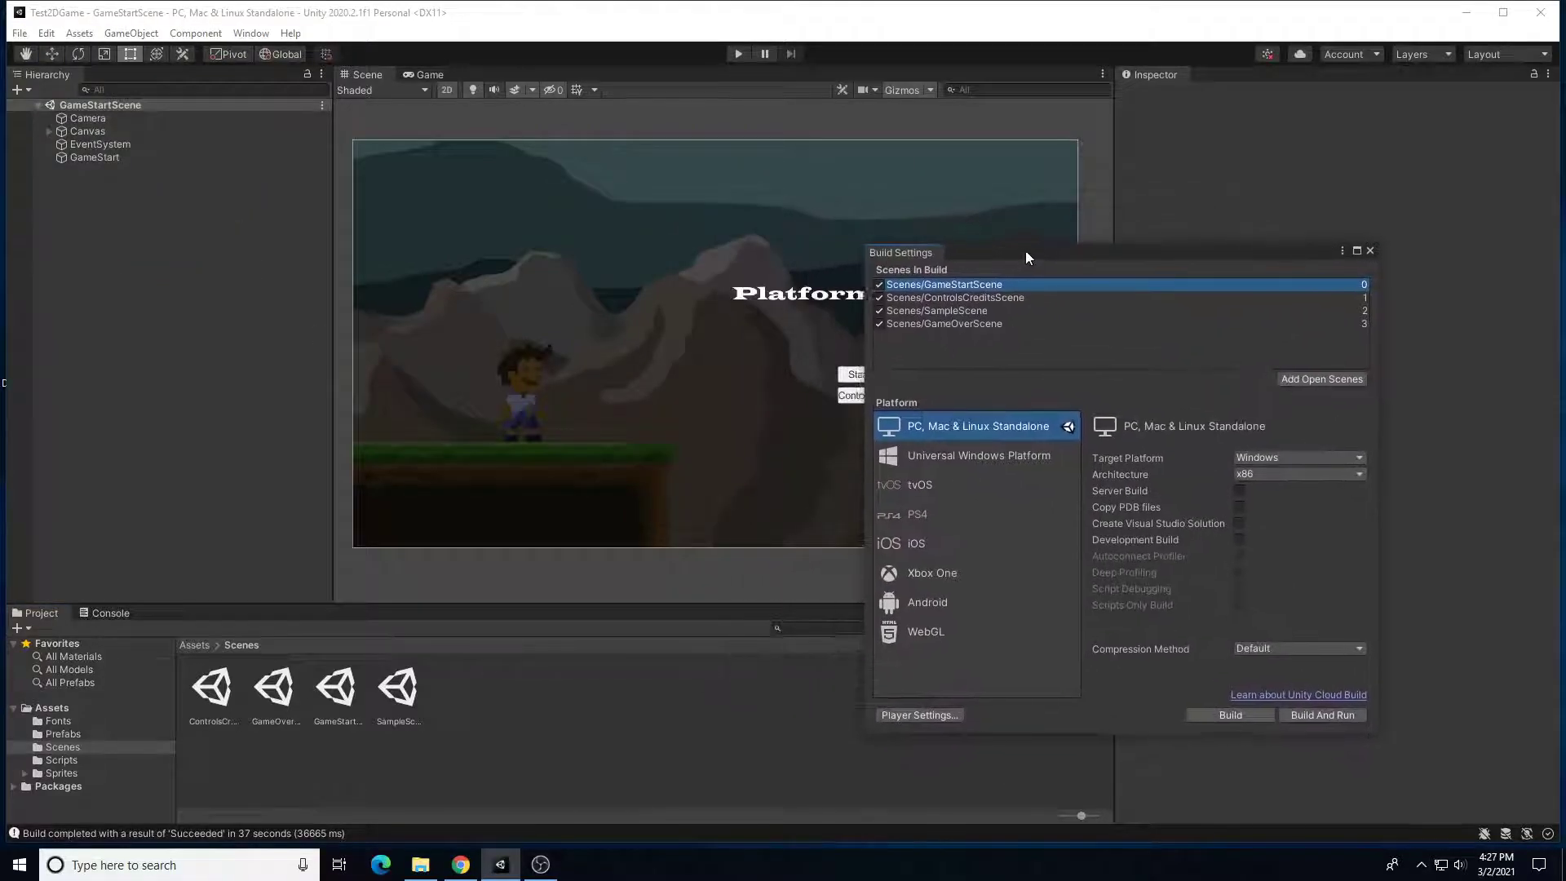
left_click_drag(901, 251, 1036, 233)
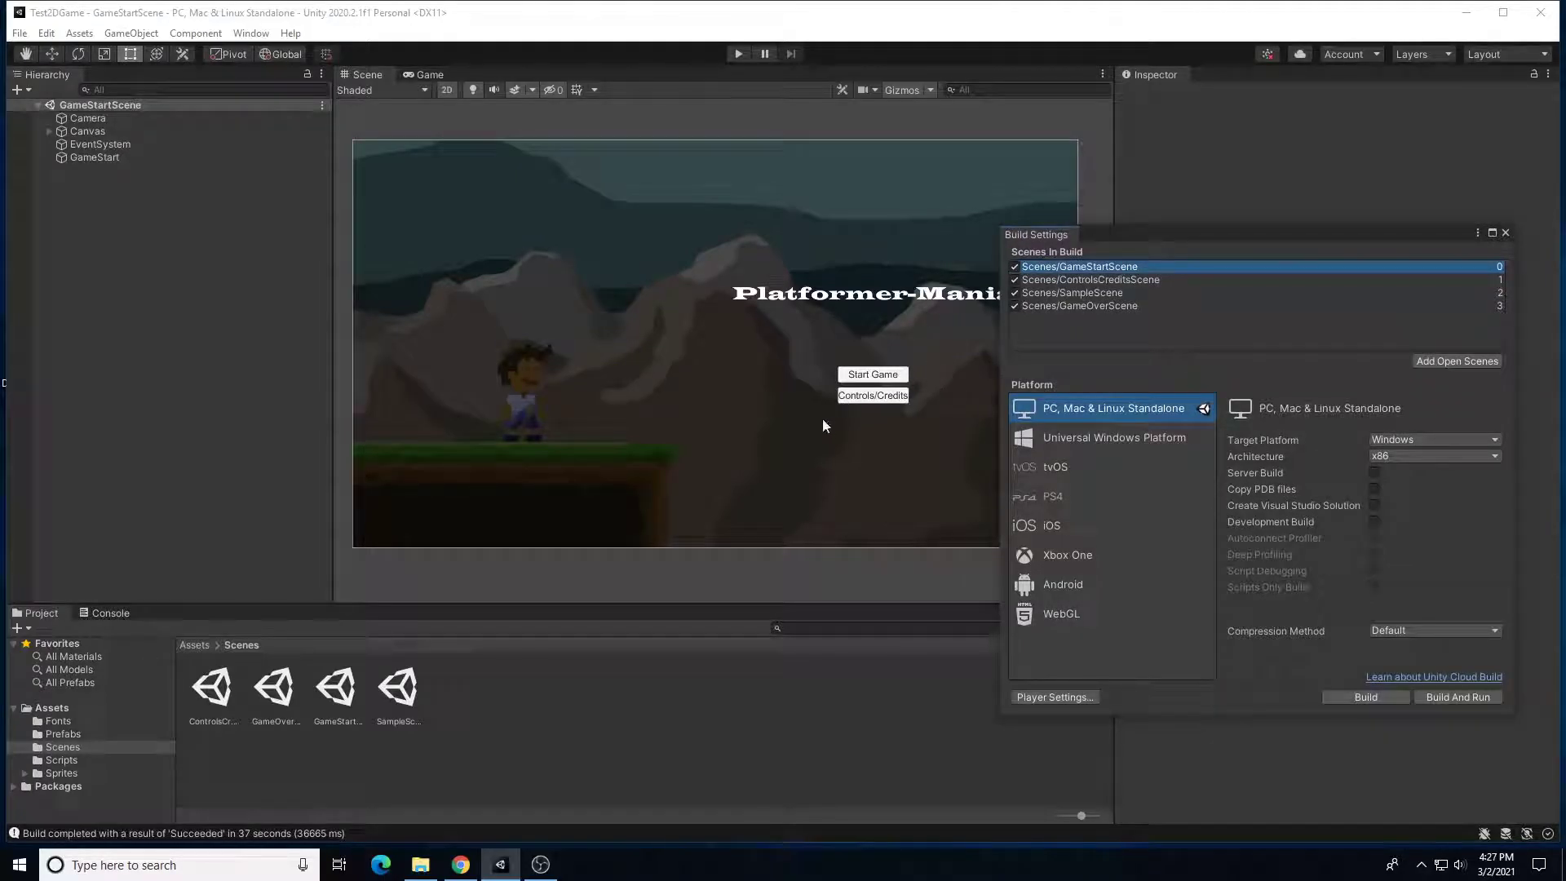
mouse_move(1197, 243)
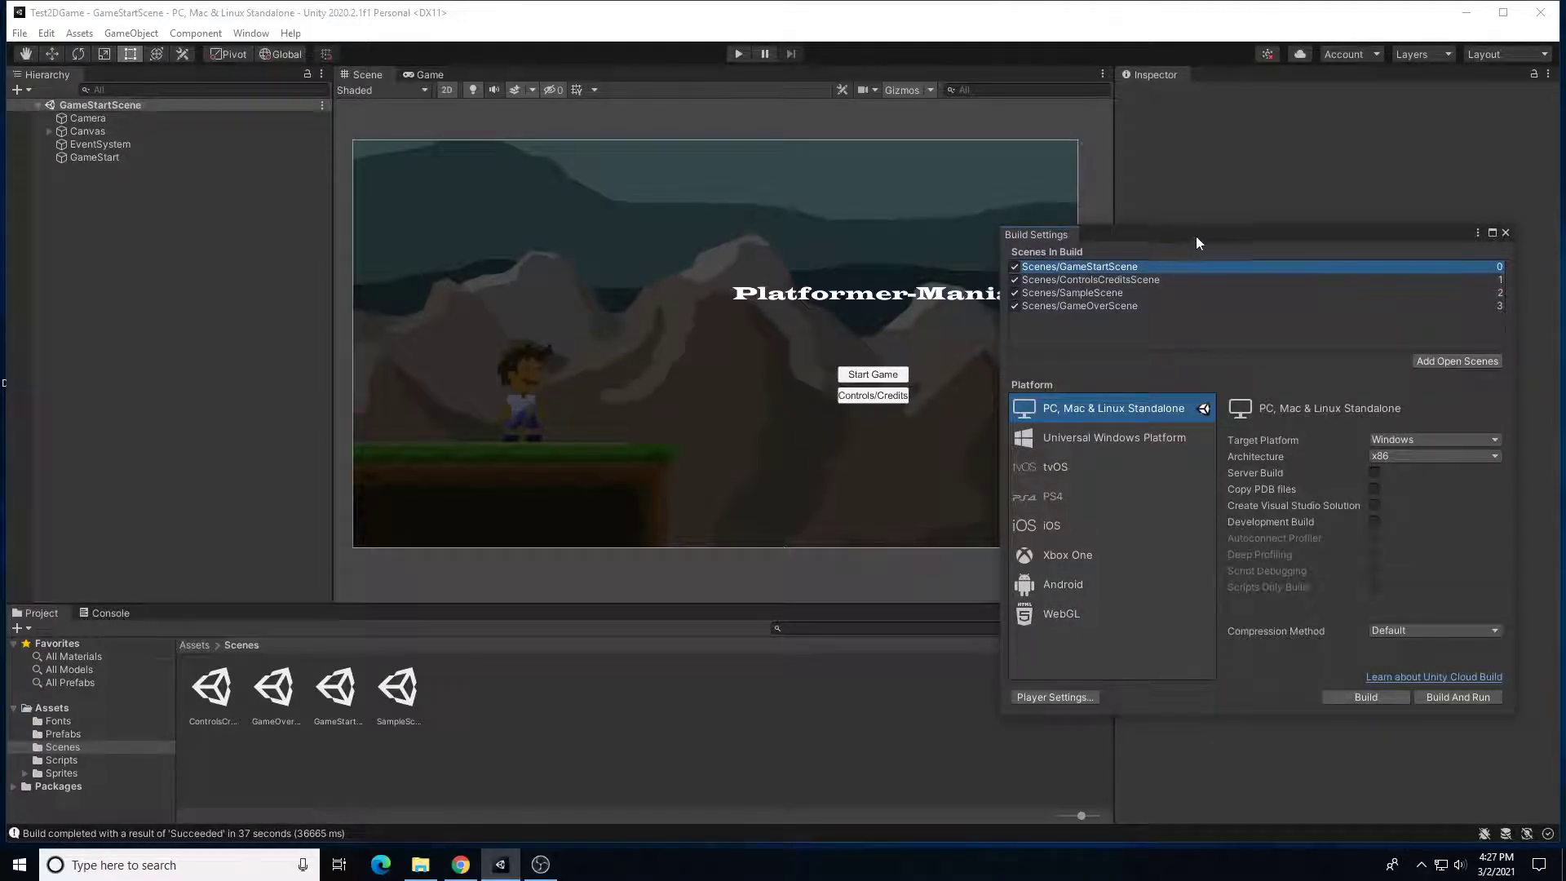
mouse_move(1005, 352)
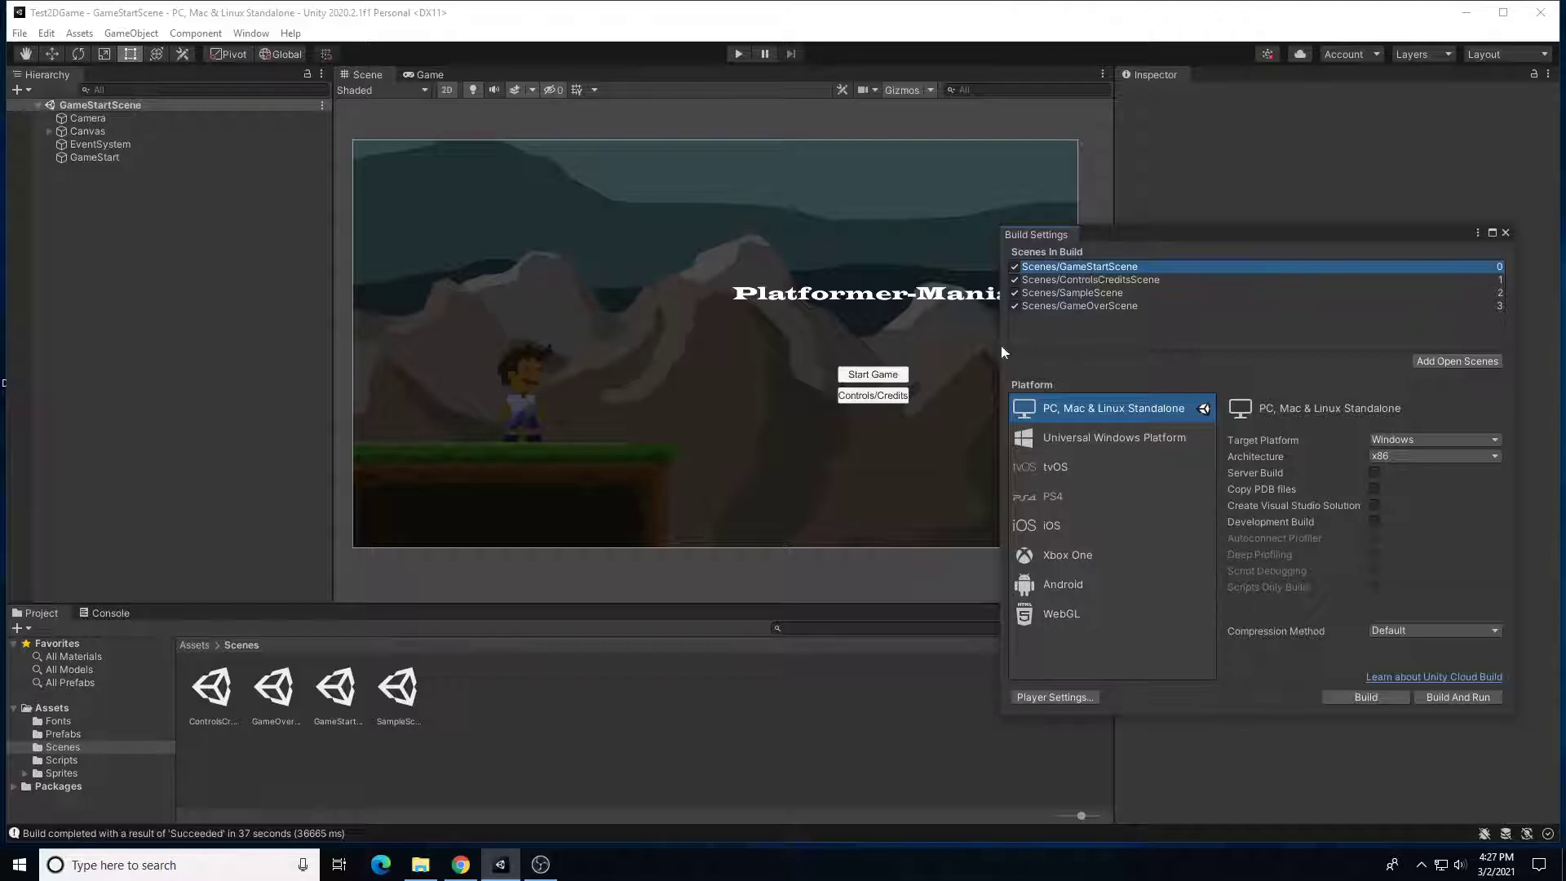
mouse_move(879, 474)
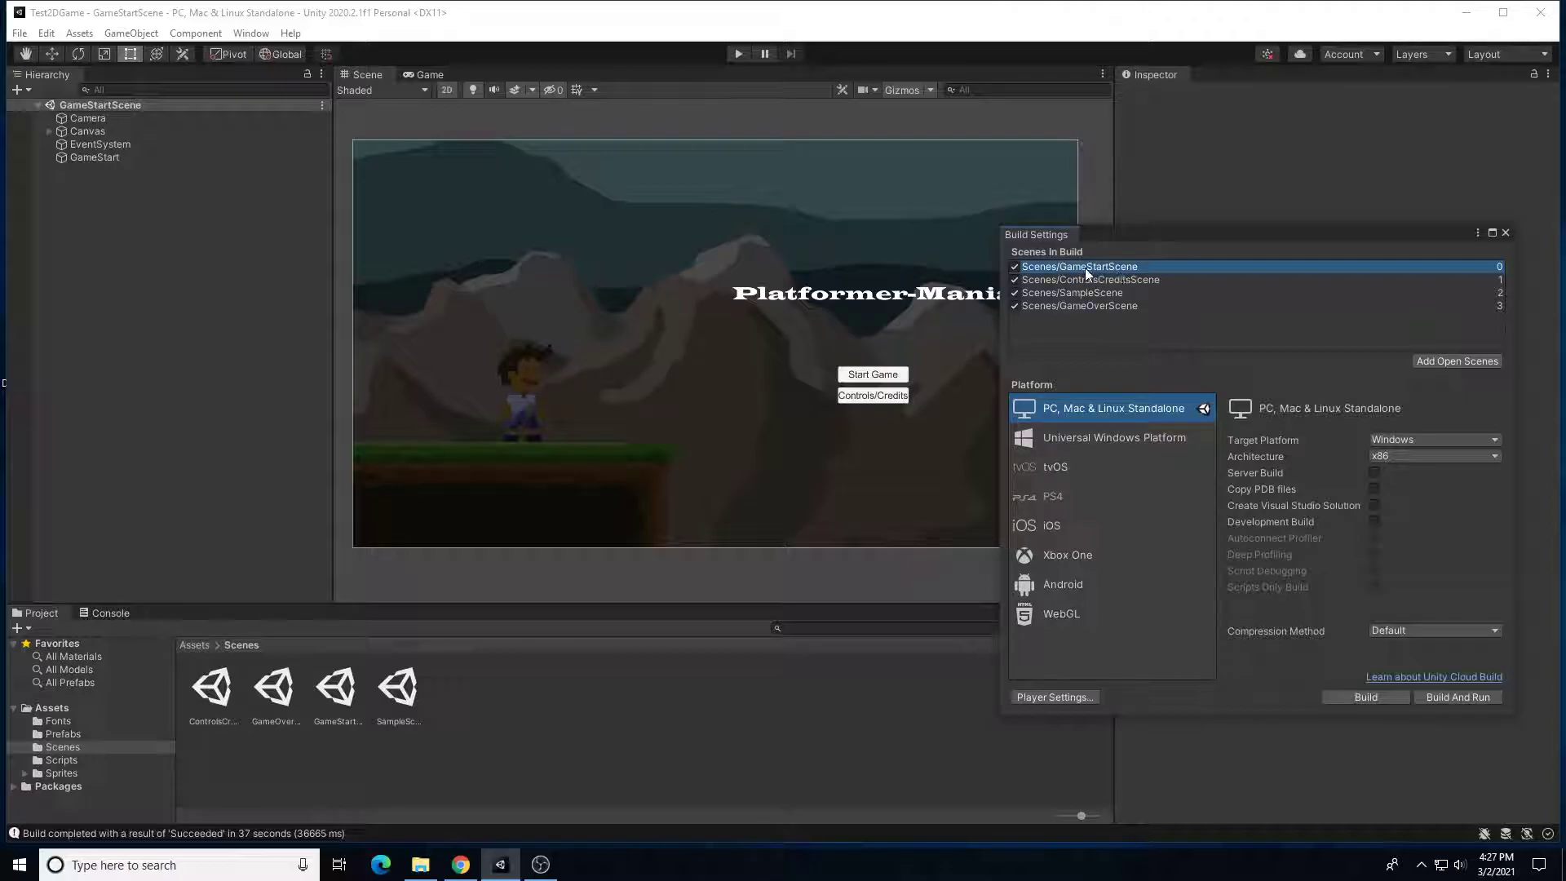
mouse_move(1084, 267)
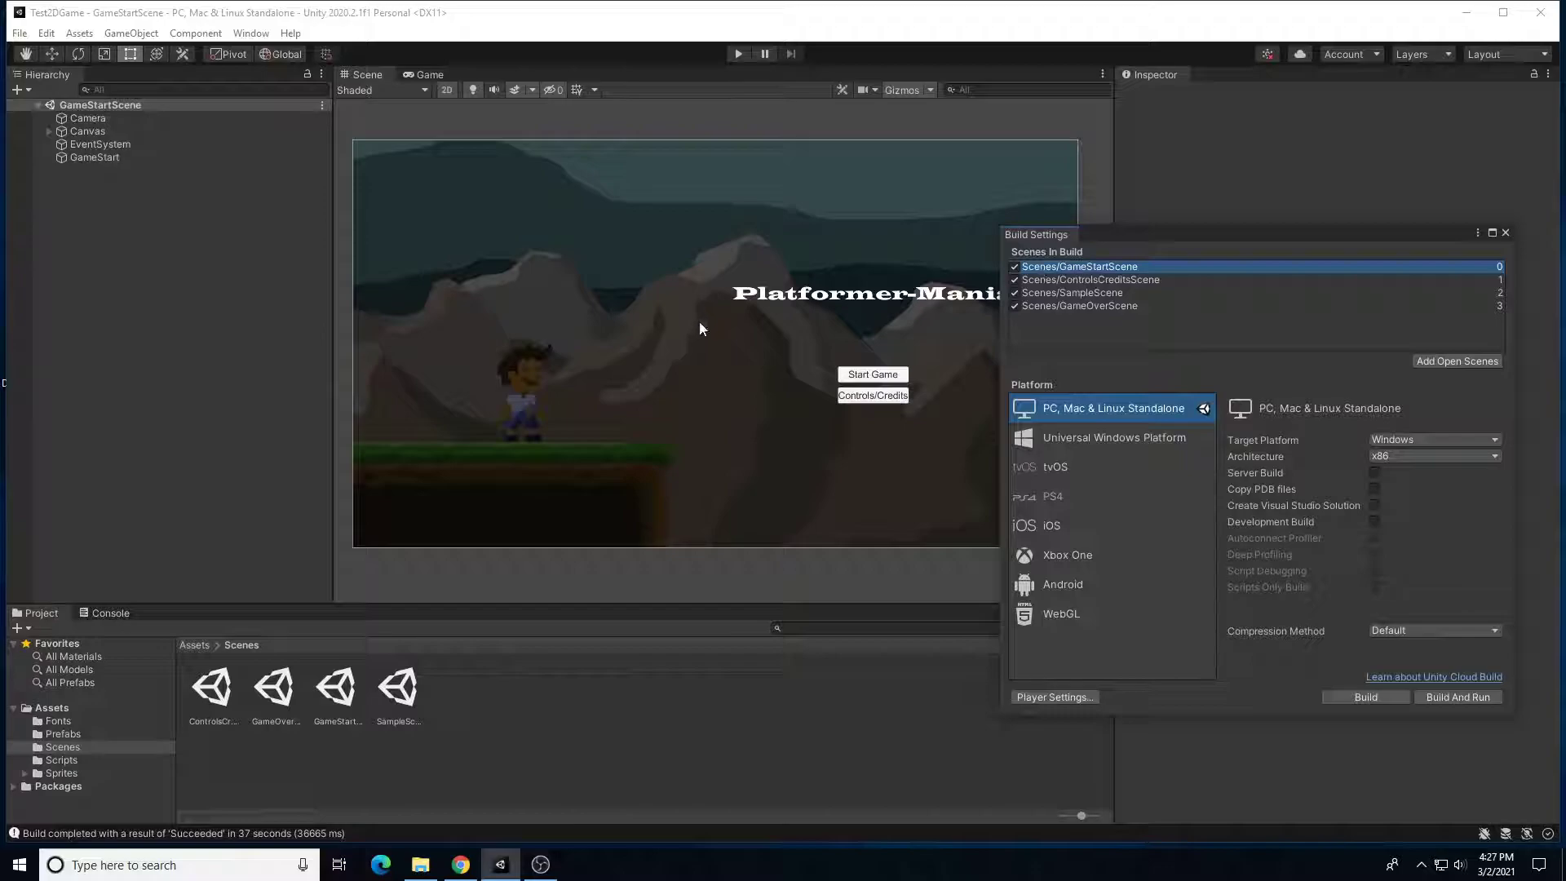
mouse_move(1087, 306)
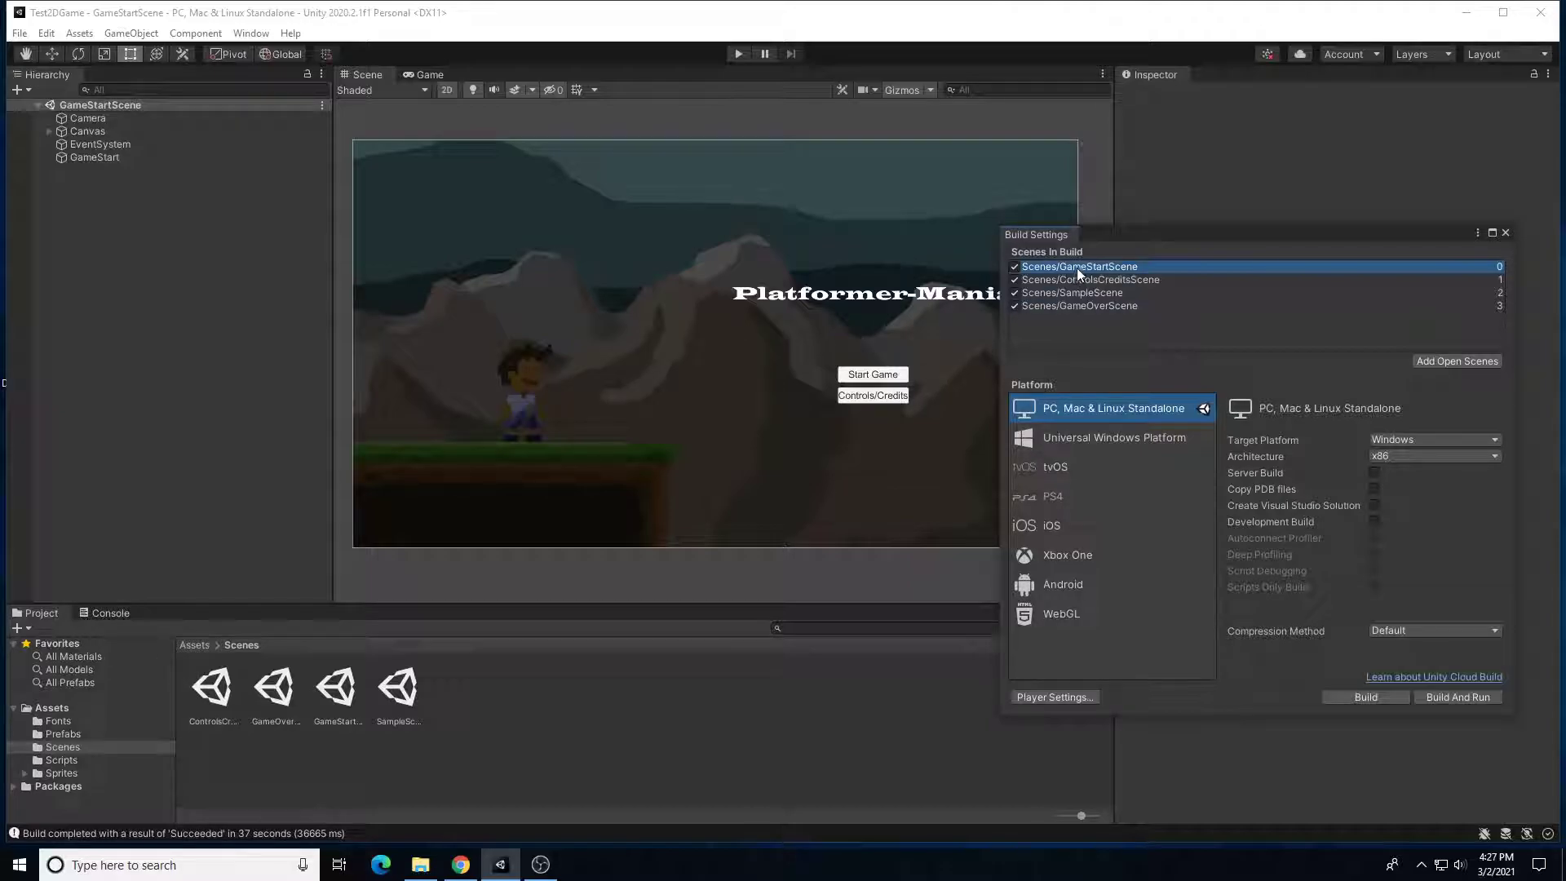
left_click(1090, 279)
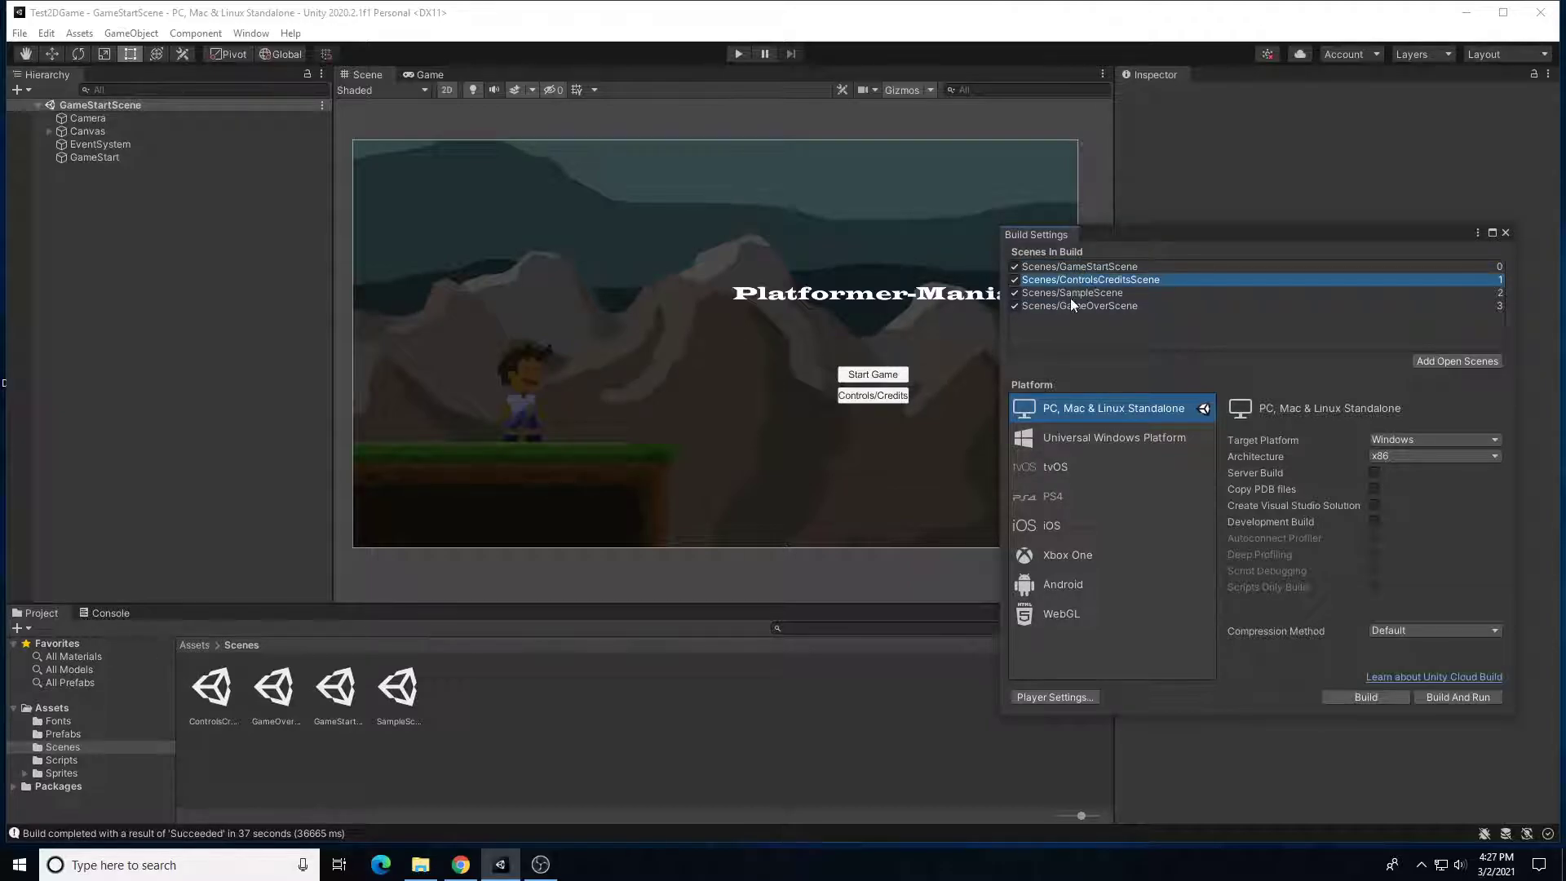
left_click(1072, 292)
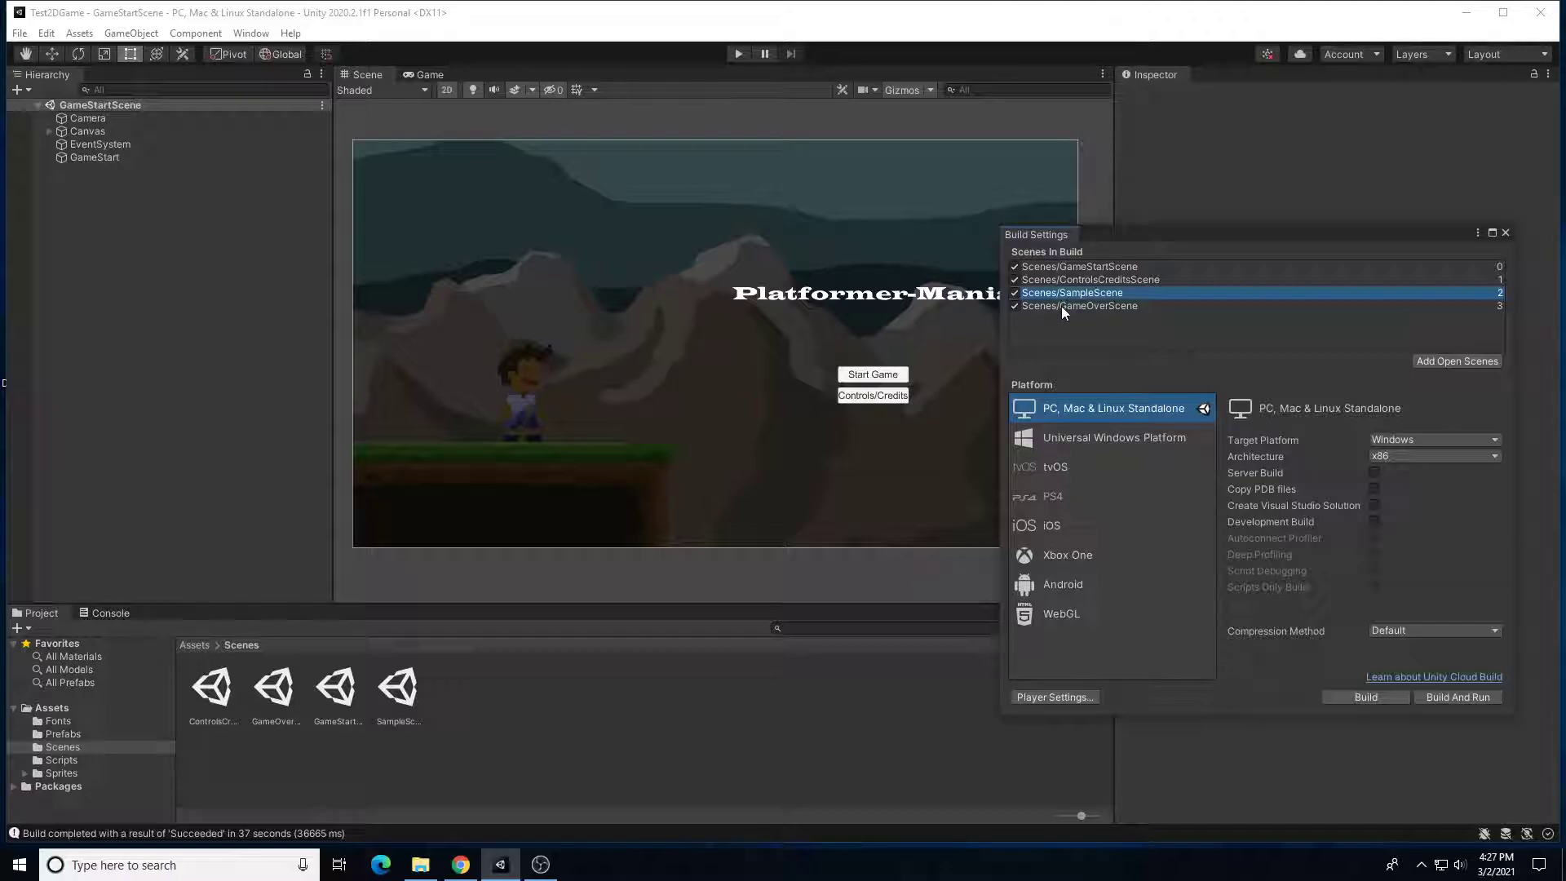
left_click(1080, 307)
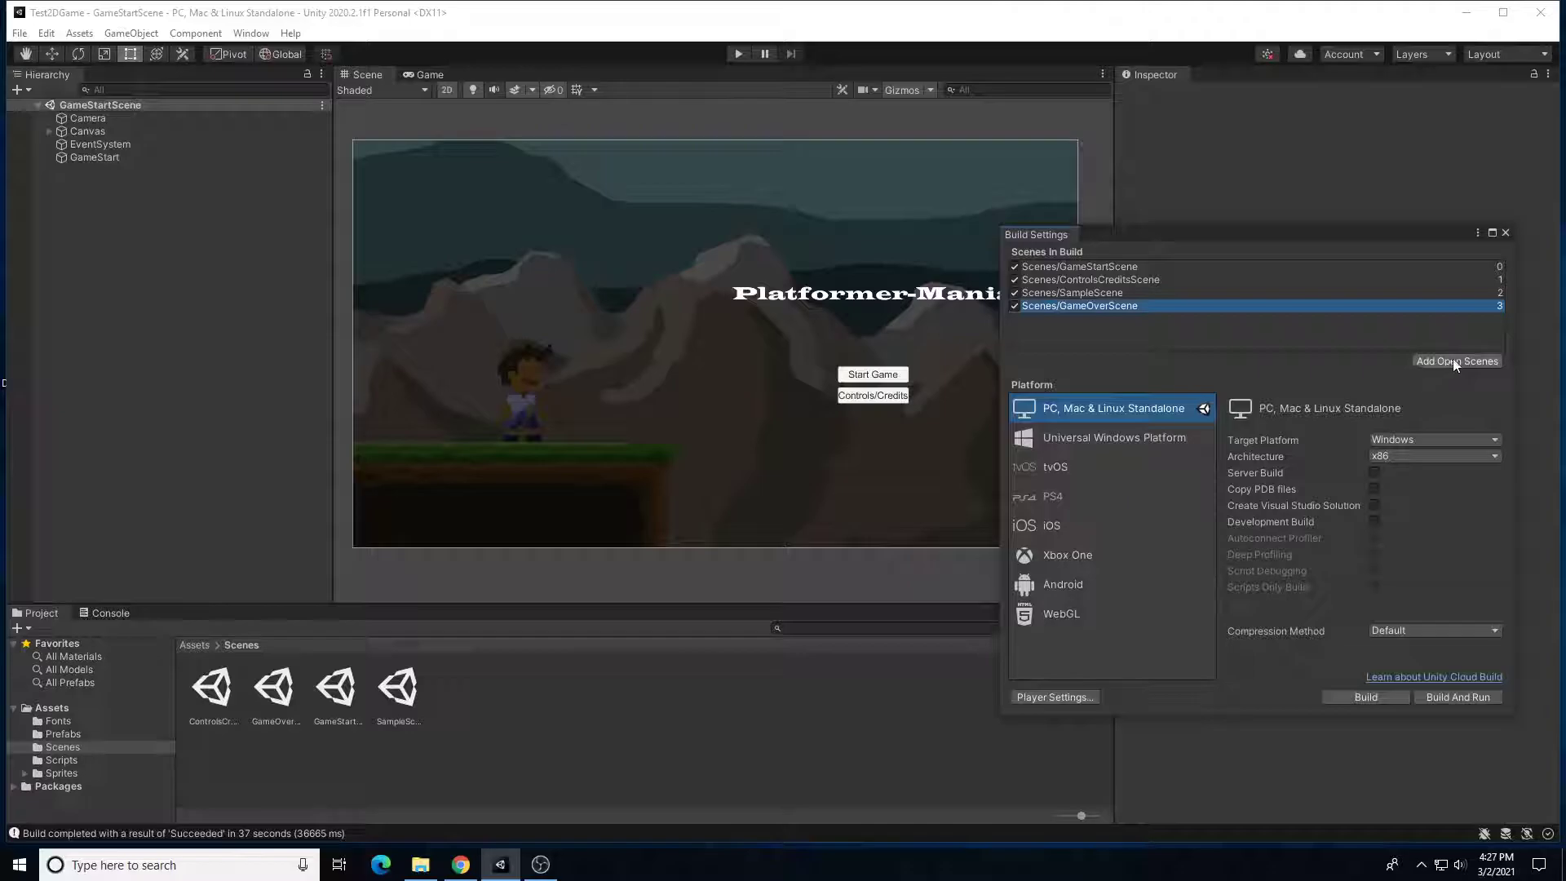
mouse_move(1148, 329)
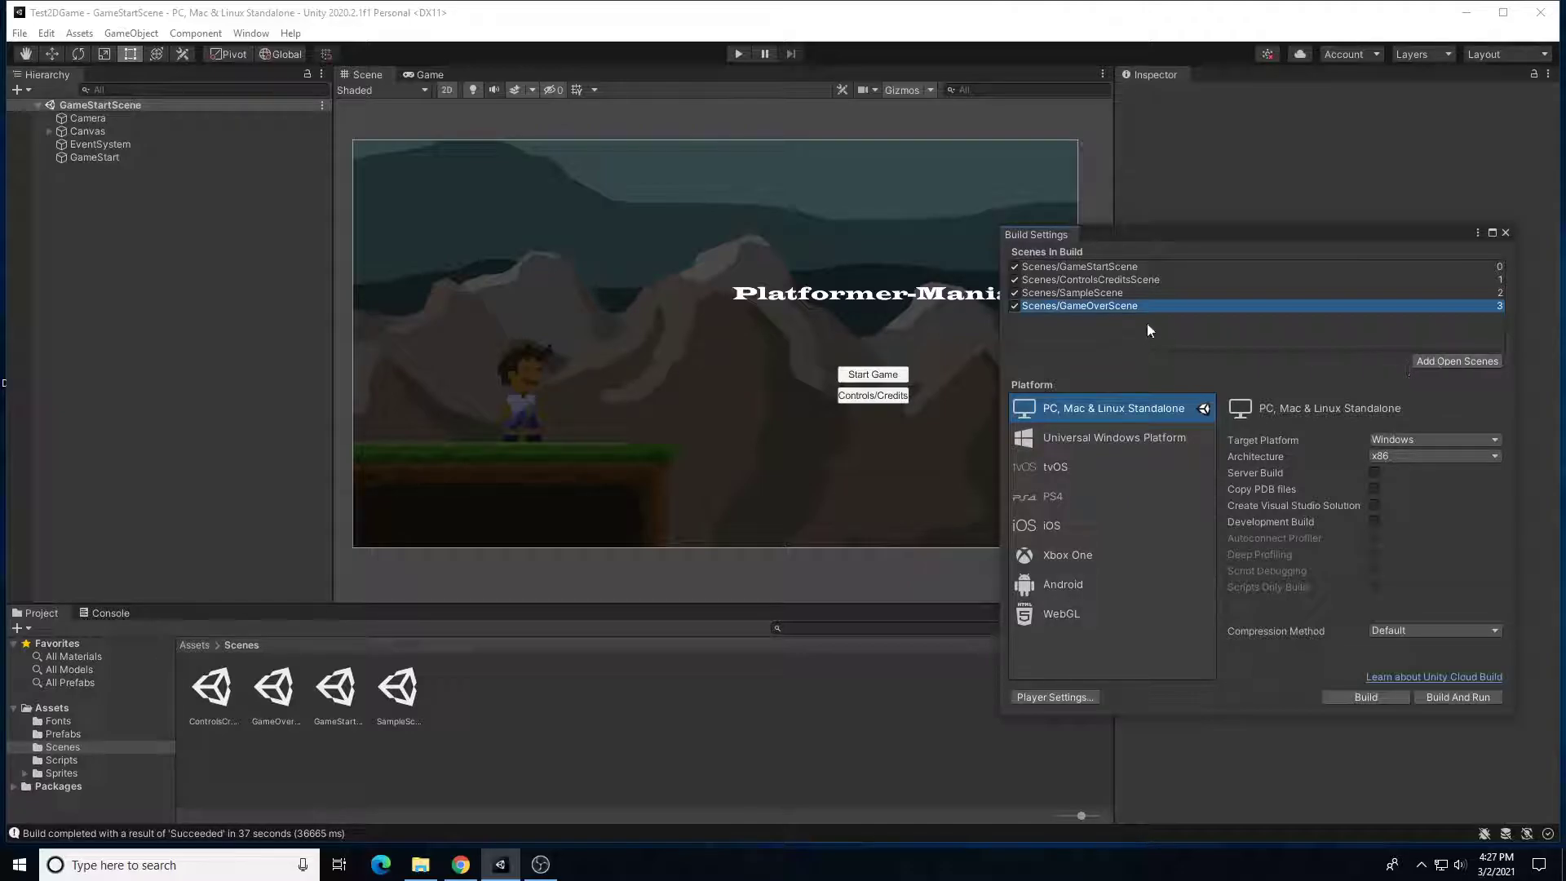
mouse_move(1155, 369)
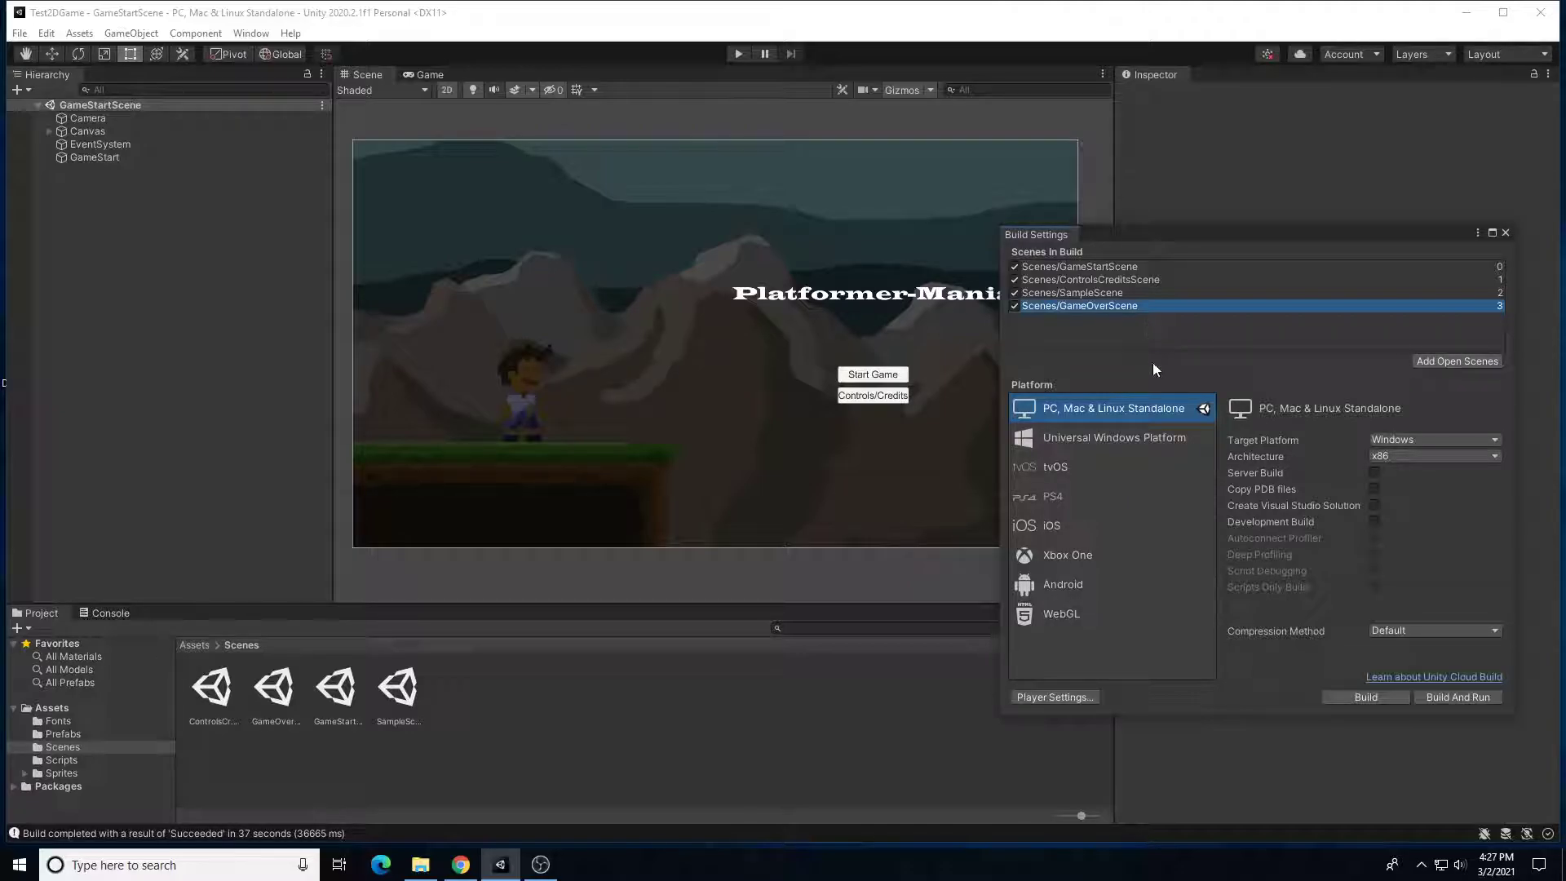
left_click_drag(1036, 234, 618, 178)
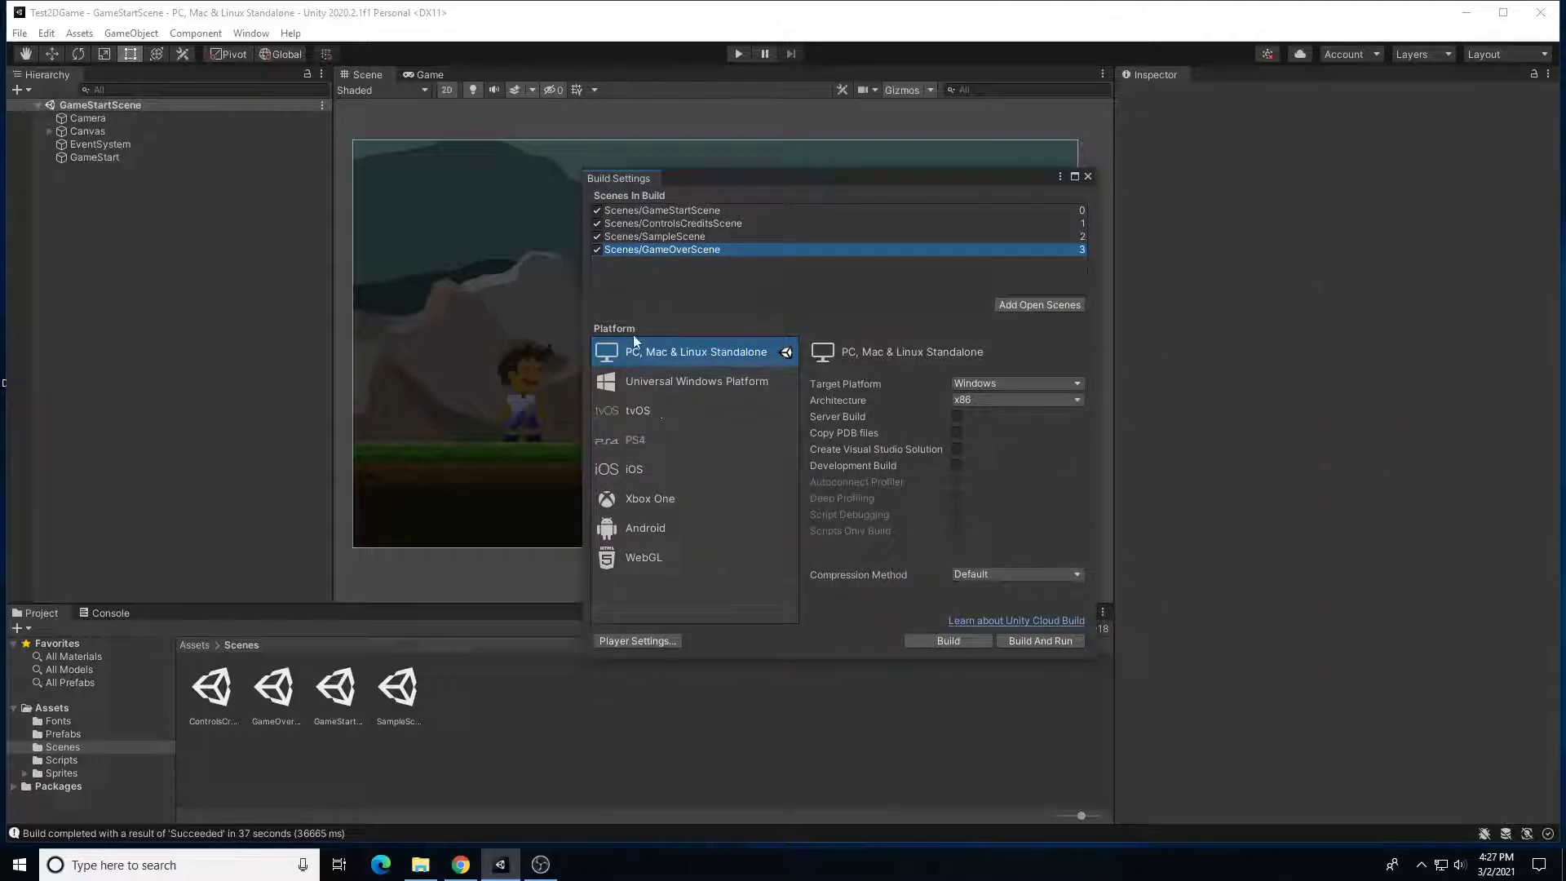
mouse_move(744, 362)
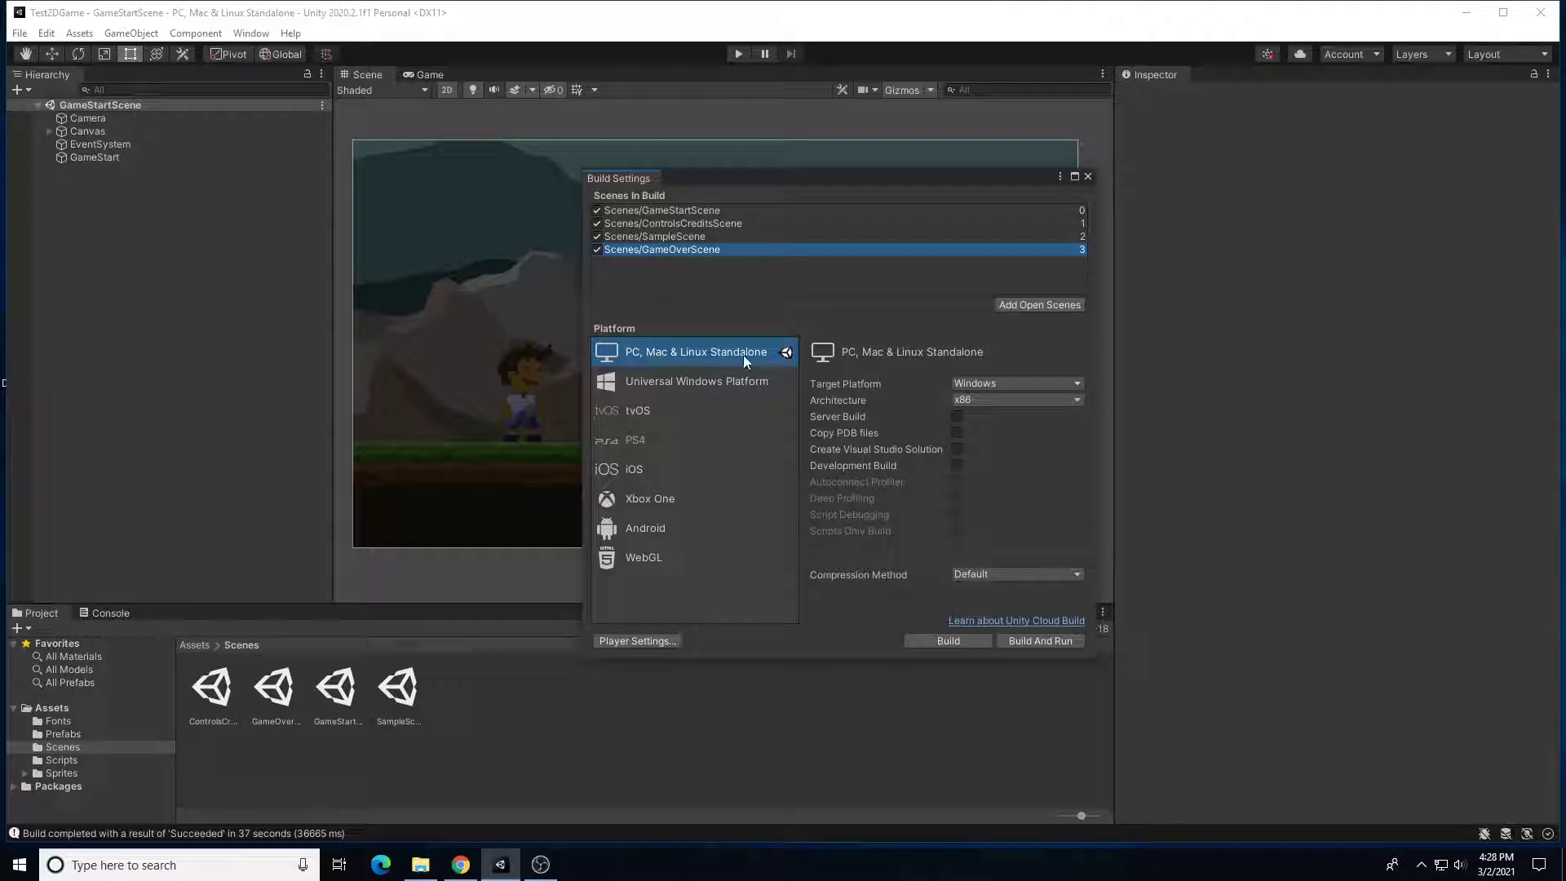
mouse_move(665, 424)
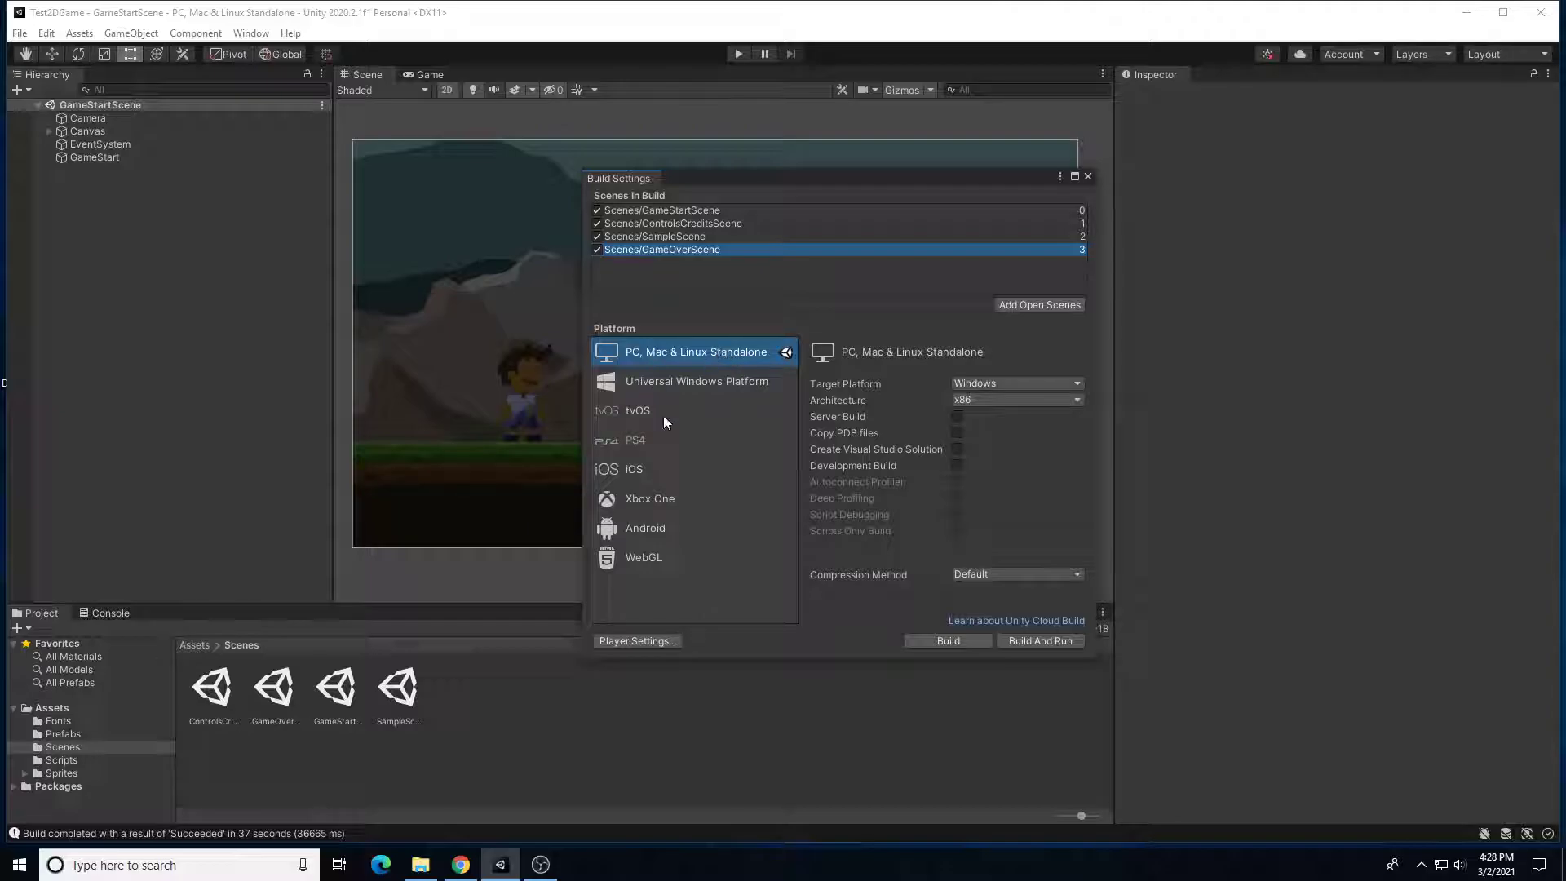
mouse_move(631, 425)
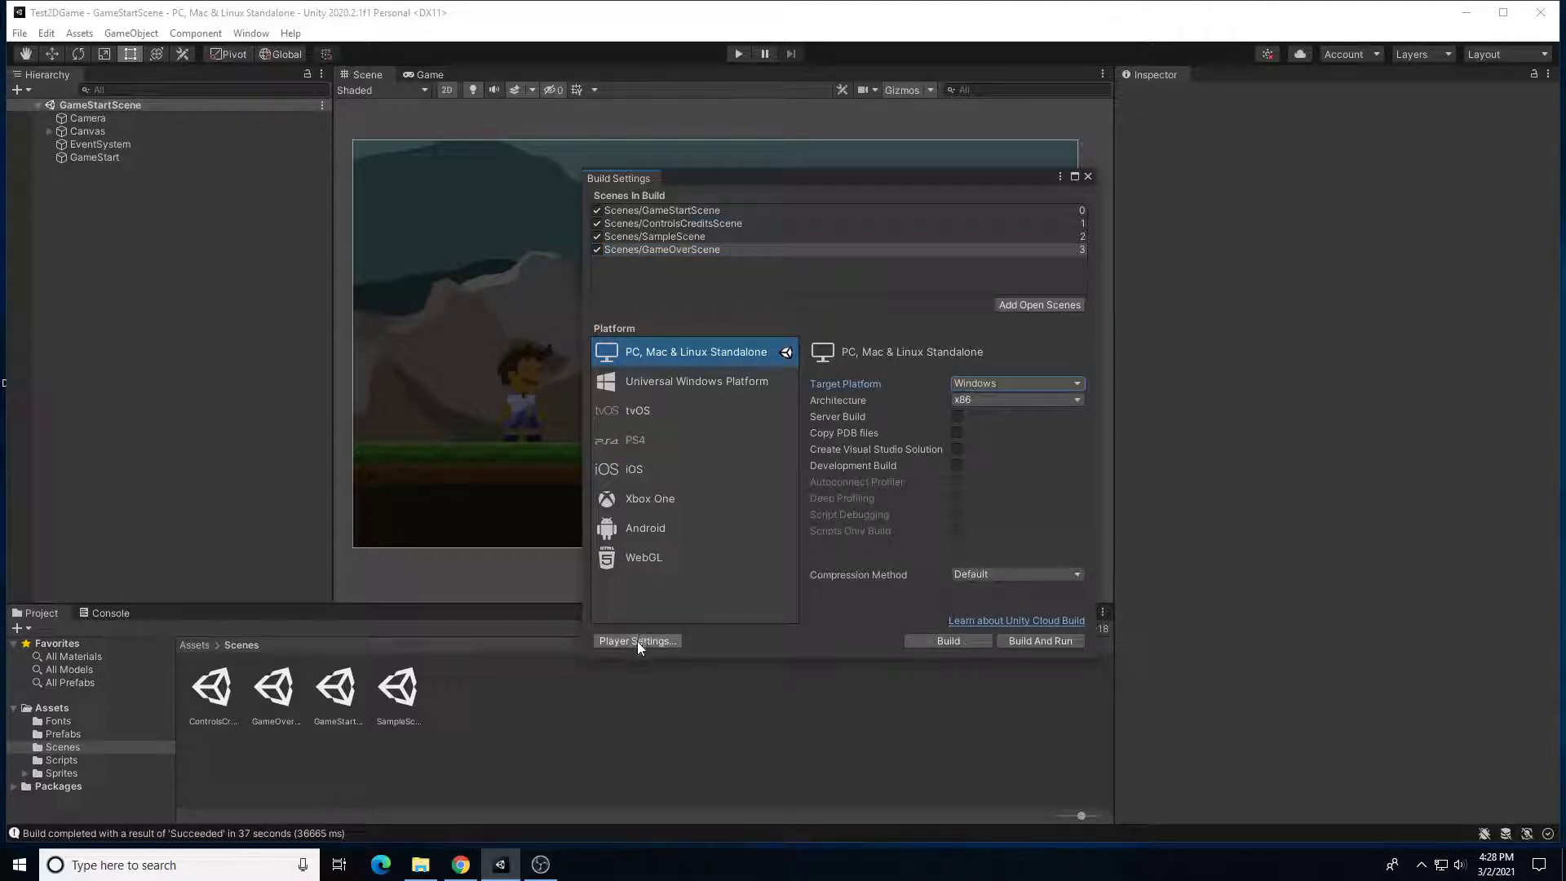
Show the standalone Player settings with its Resolution and Presentation options.
left_click(636, 639)
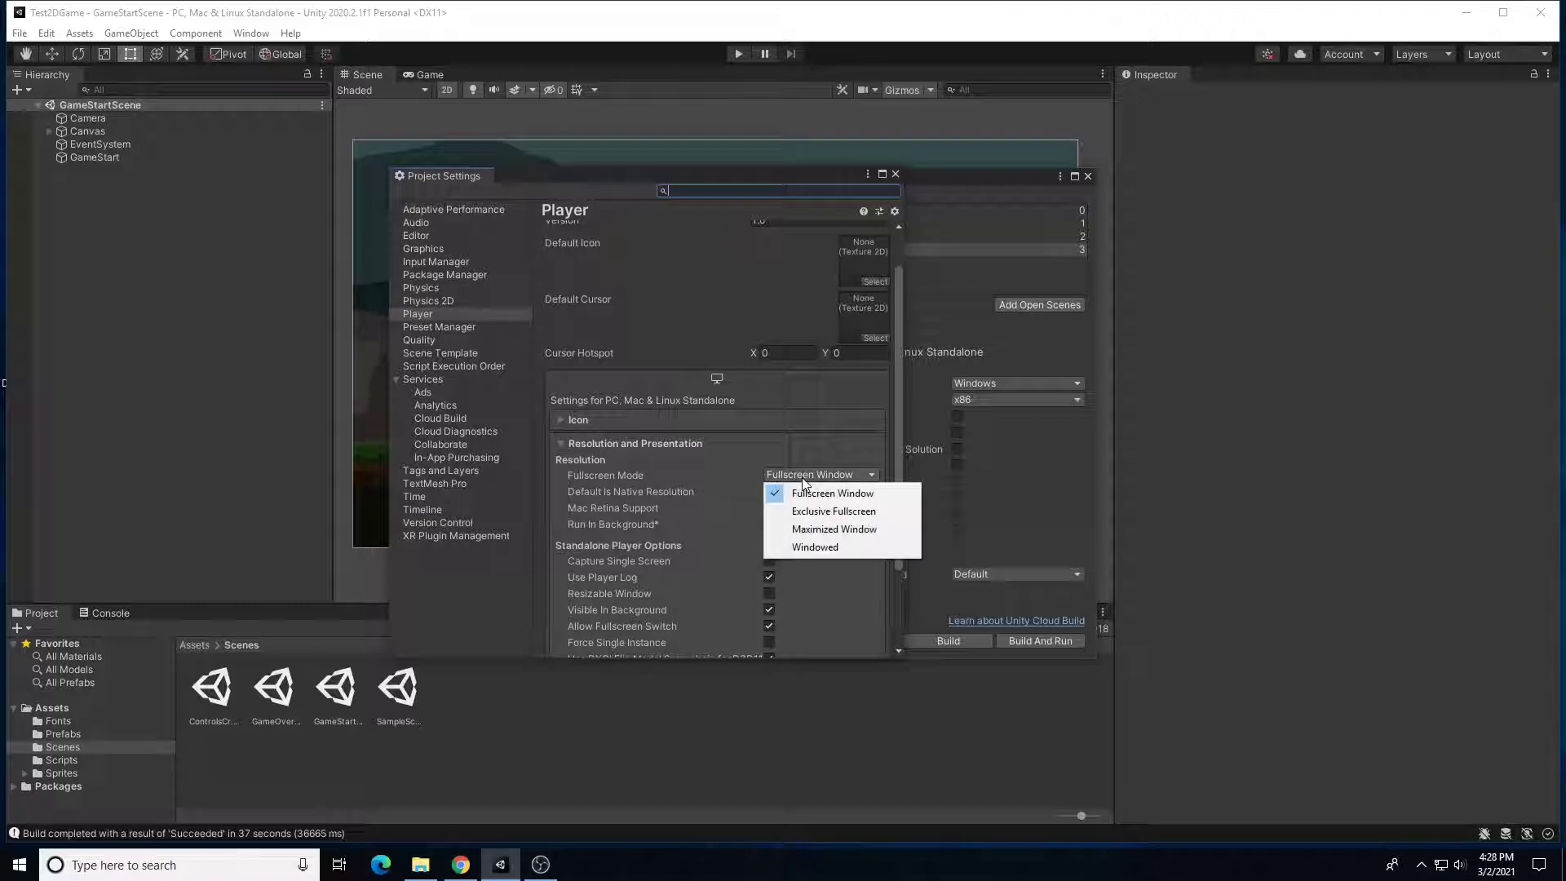
mouse_move(834, 529)
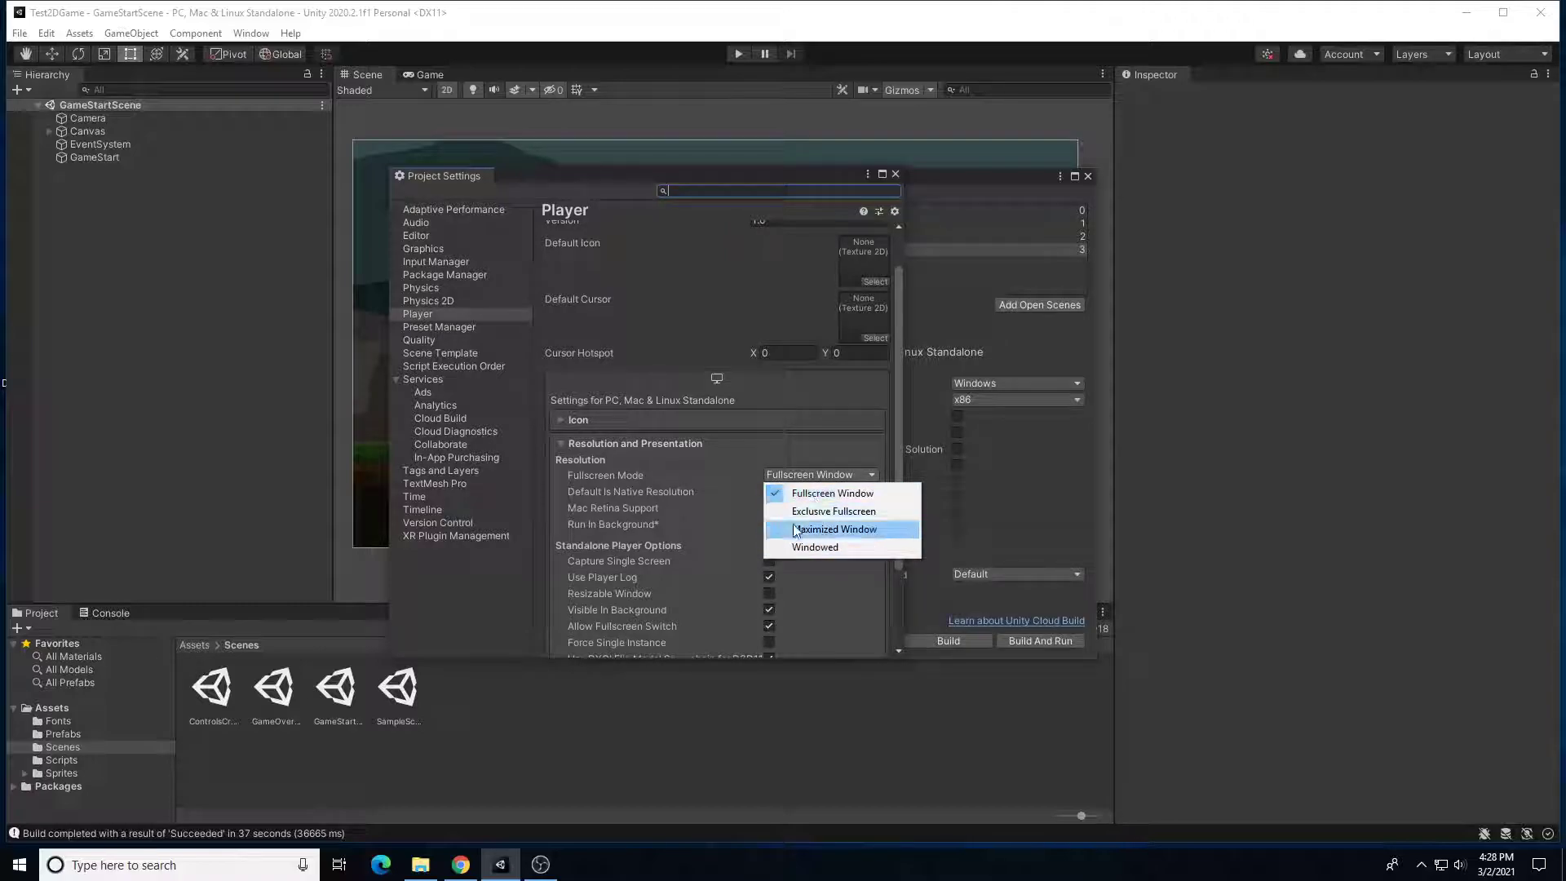
mouse_move(837, 481)
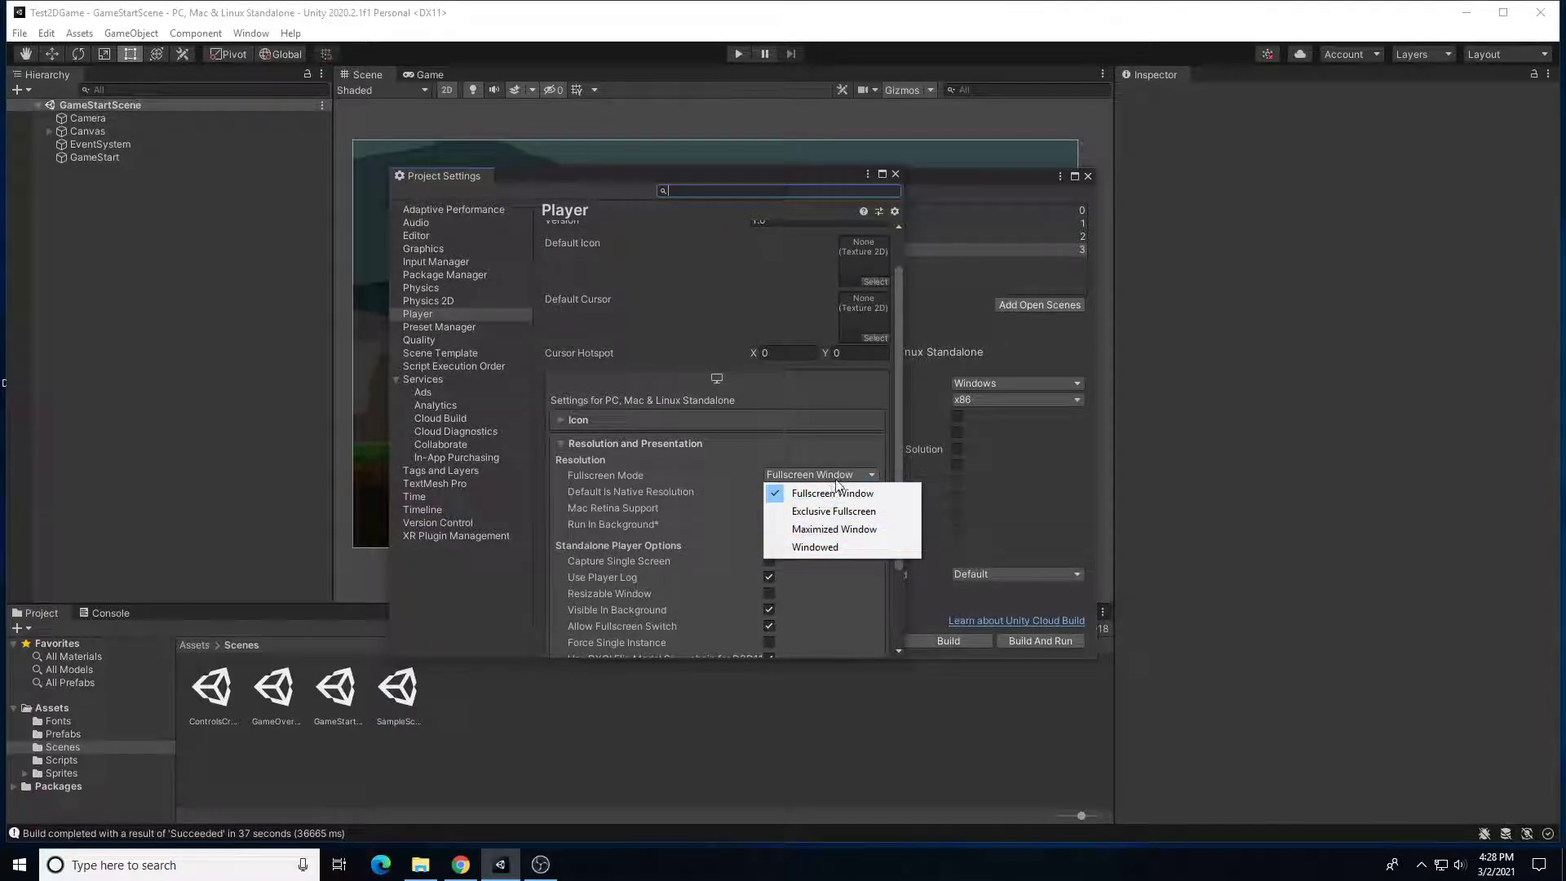
mouse_move(706, 493)
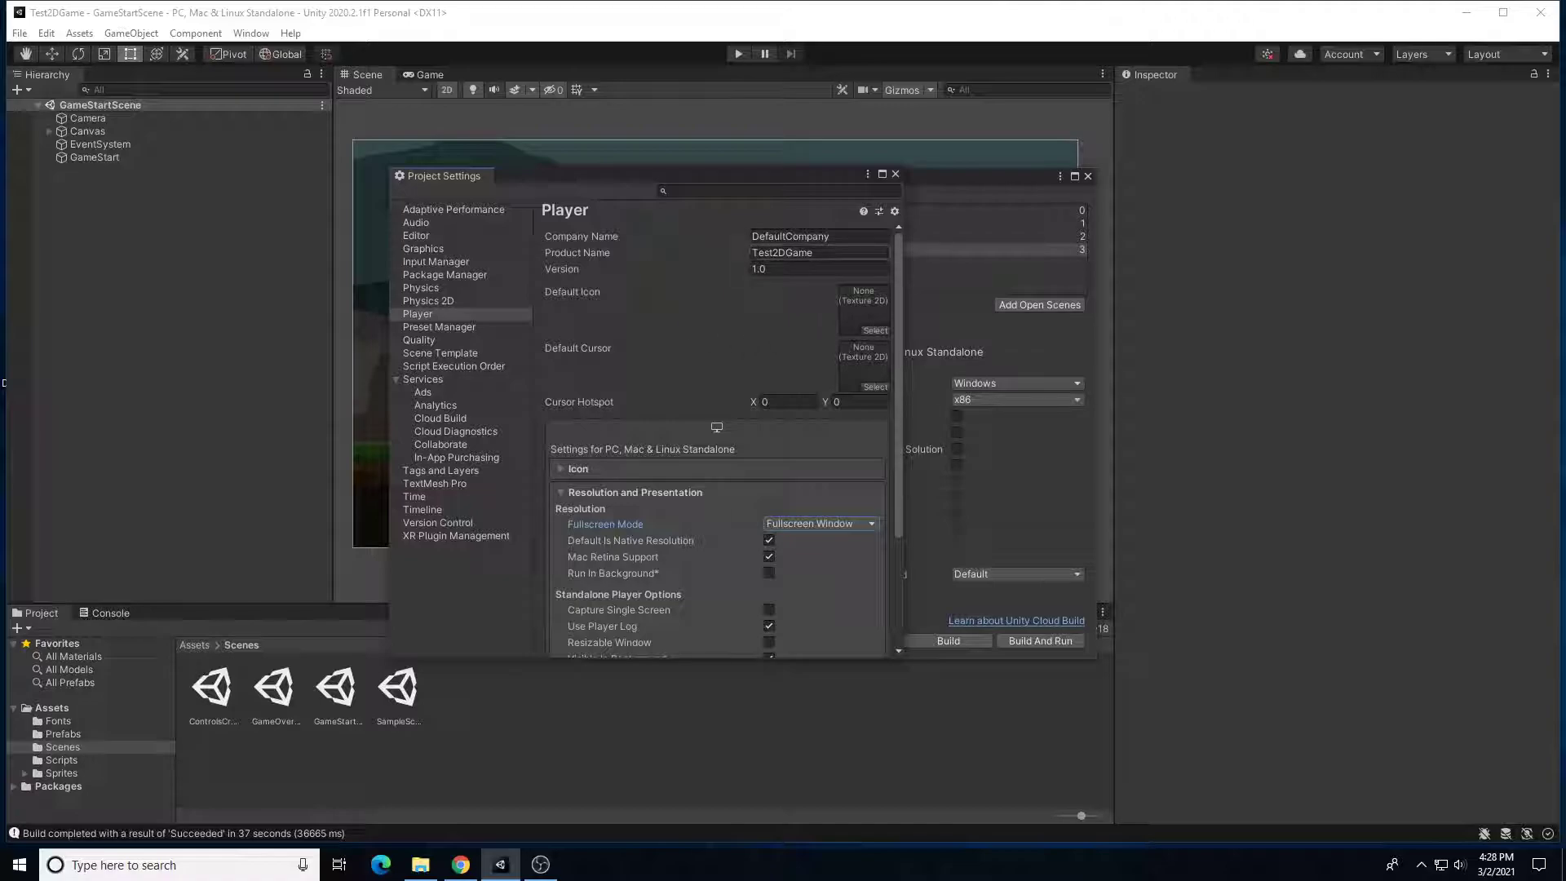
Set product name PlatformMania and company name Brandon Crews, then close Project Settings.
double_click(783, 251)
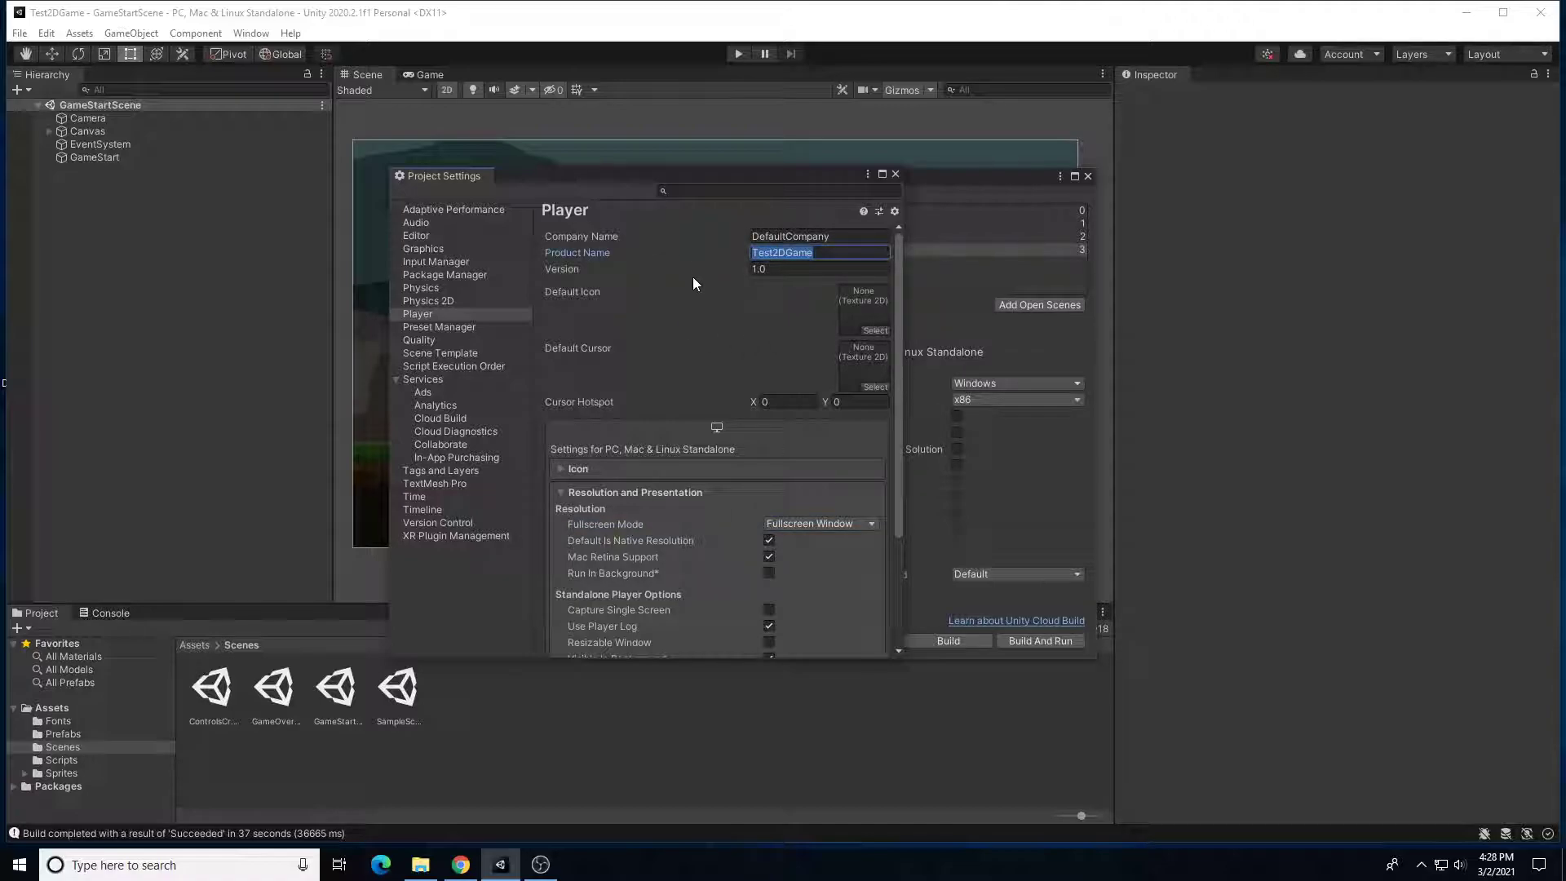
type("PlatformMania")
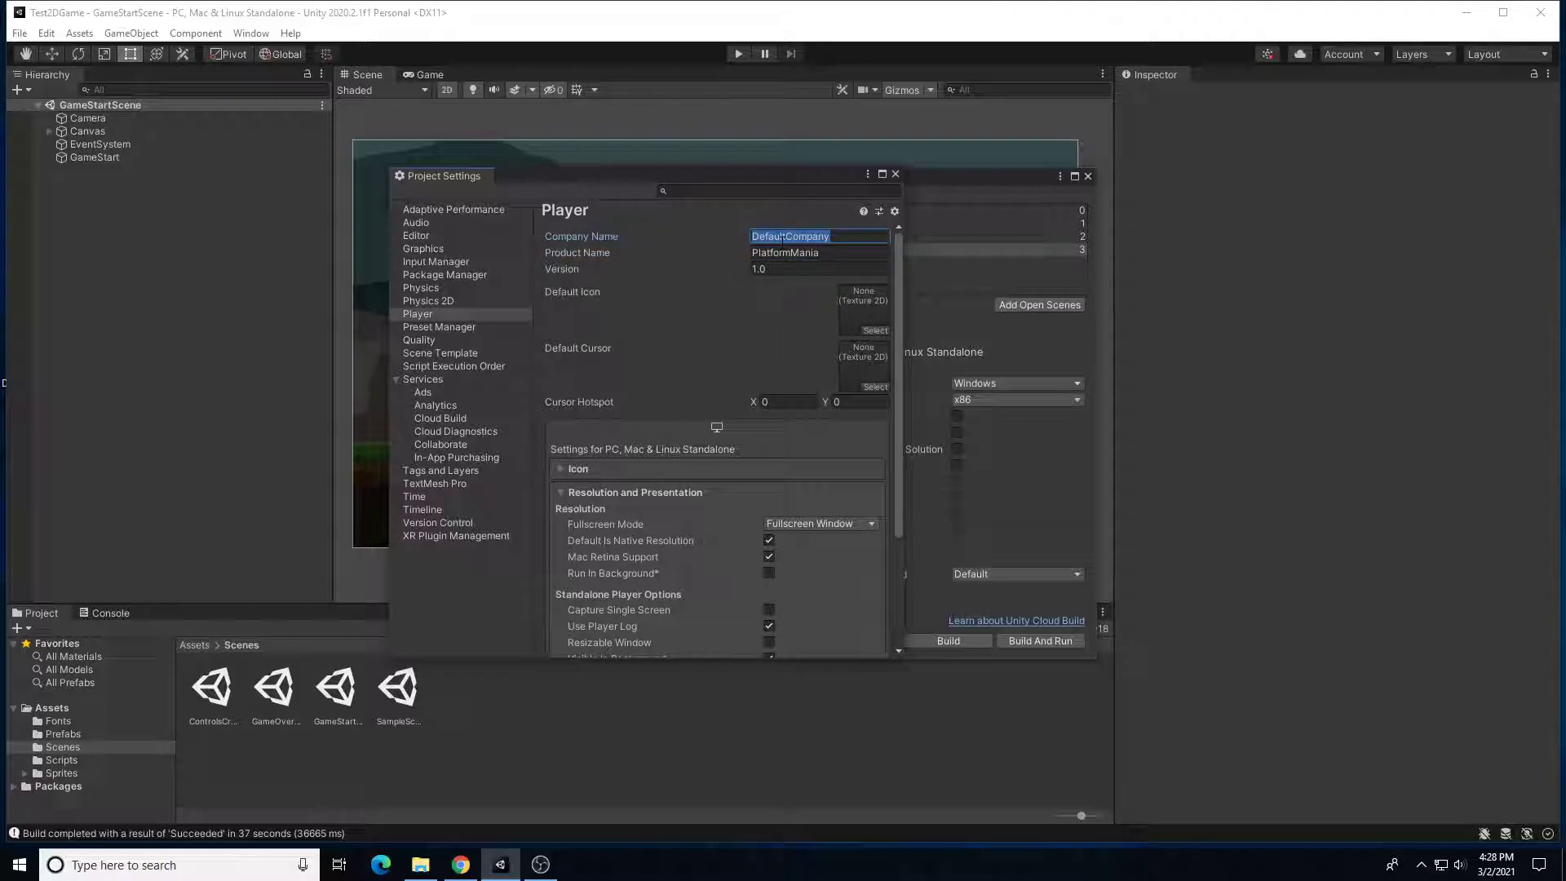
type("Brandon")
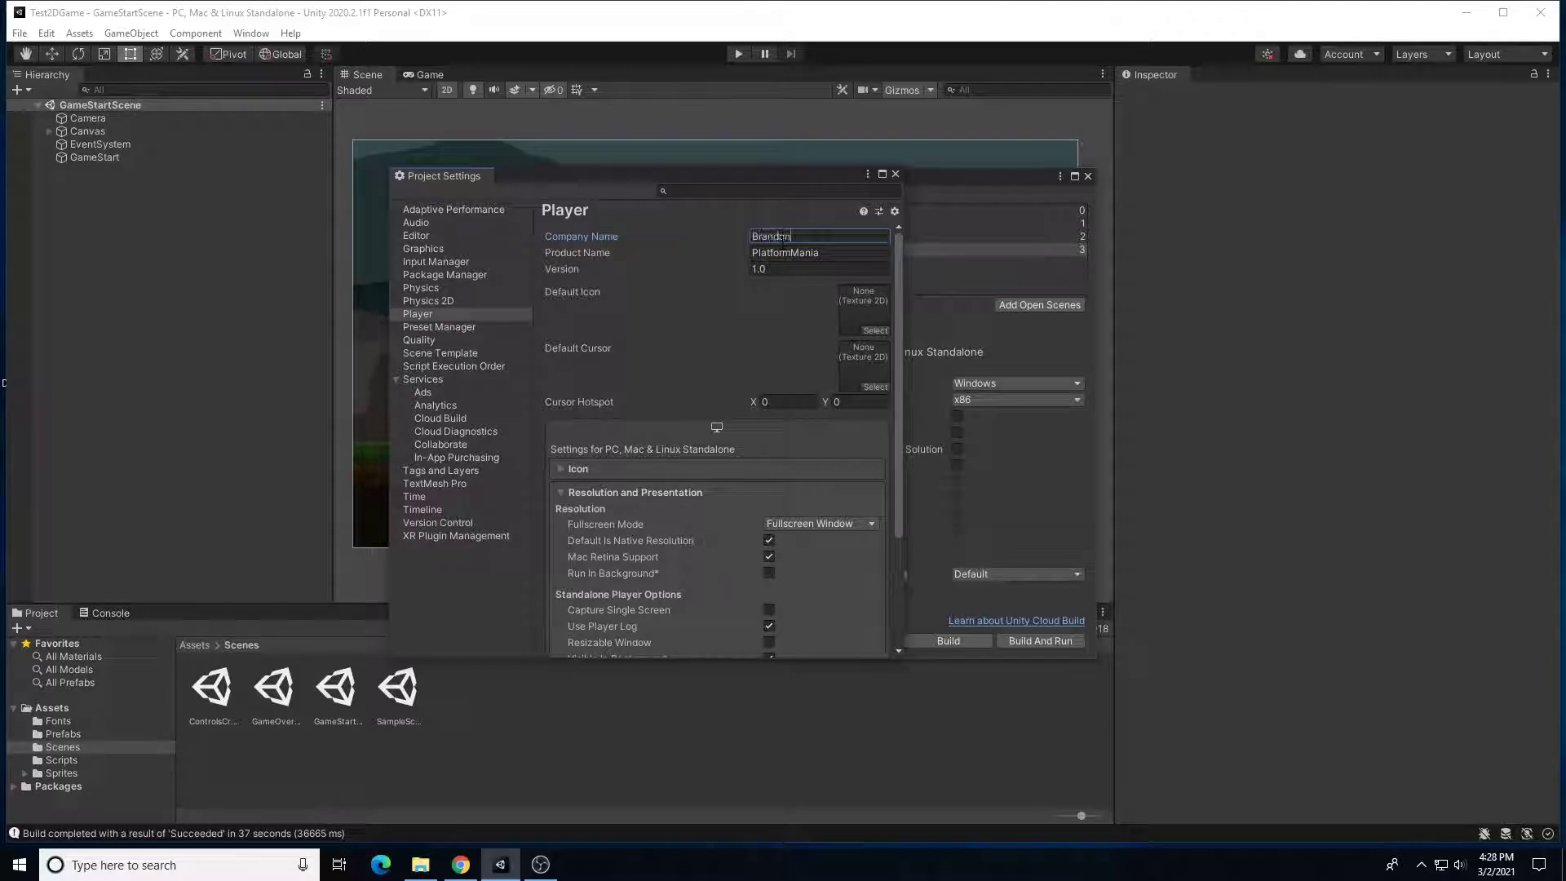
type("Crews")
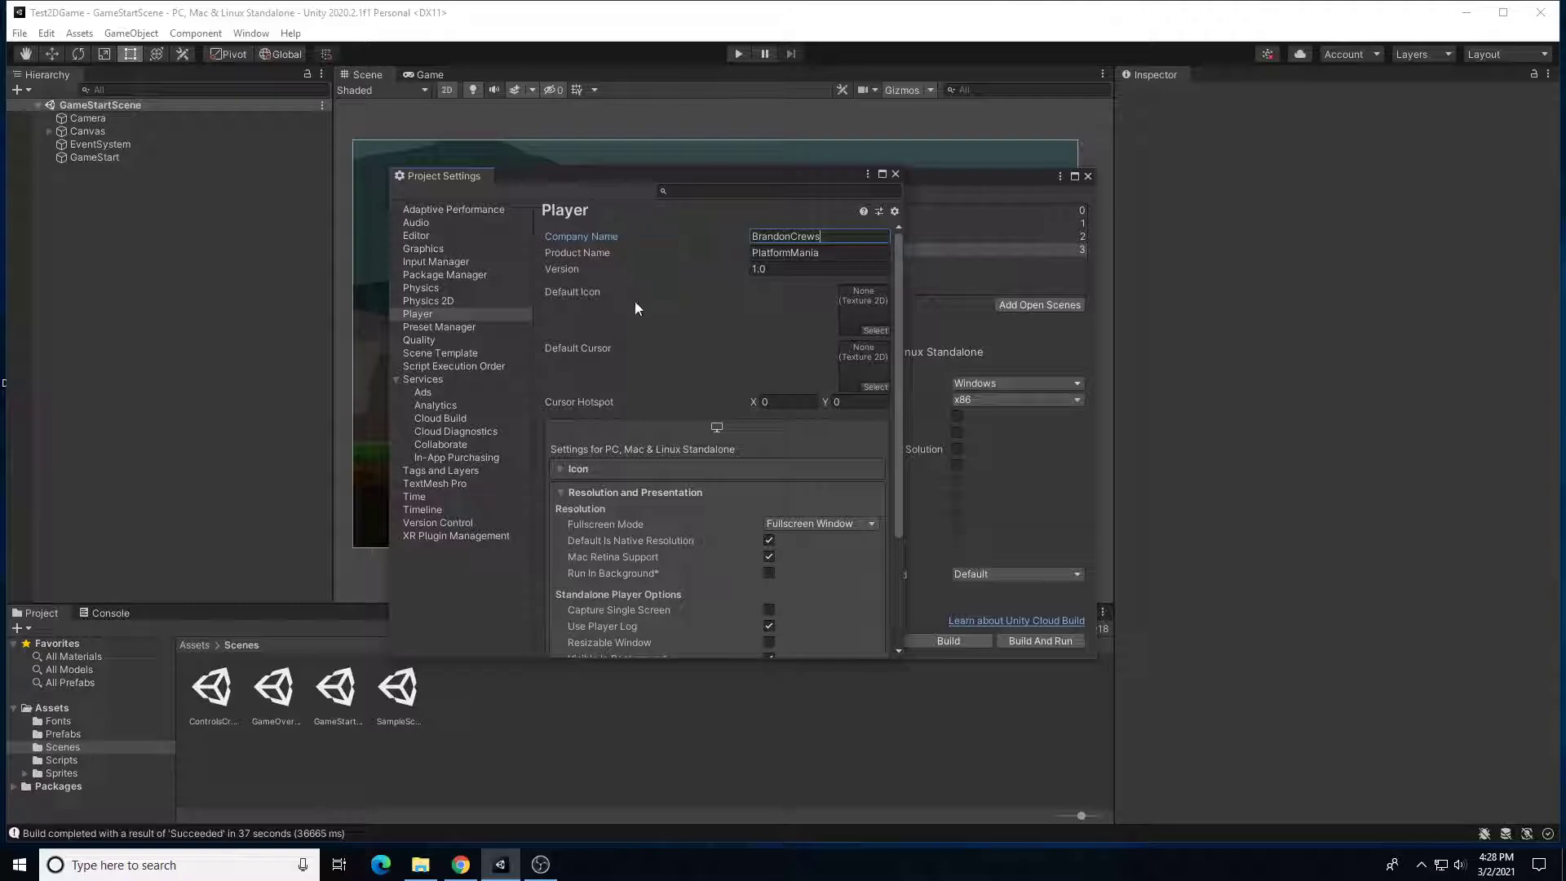
left_click(819, 252)
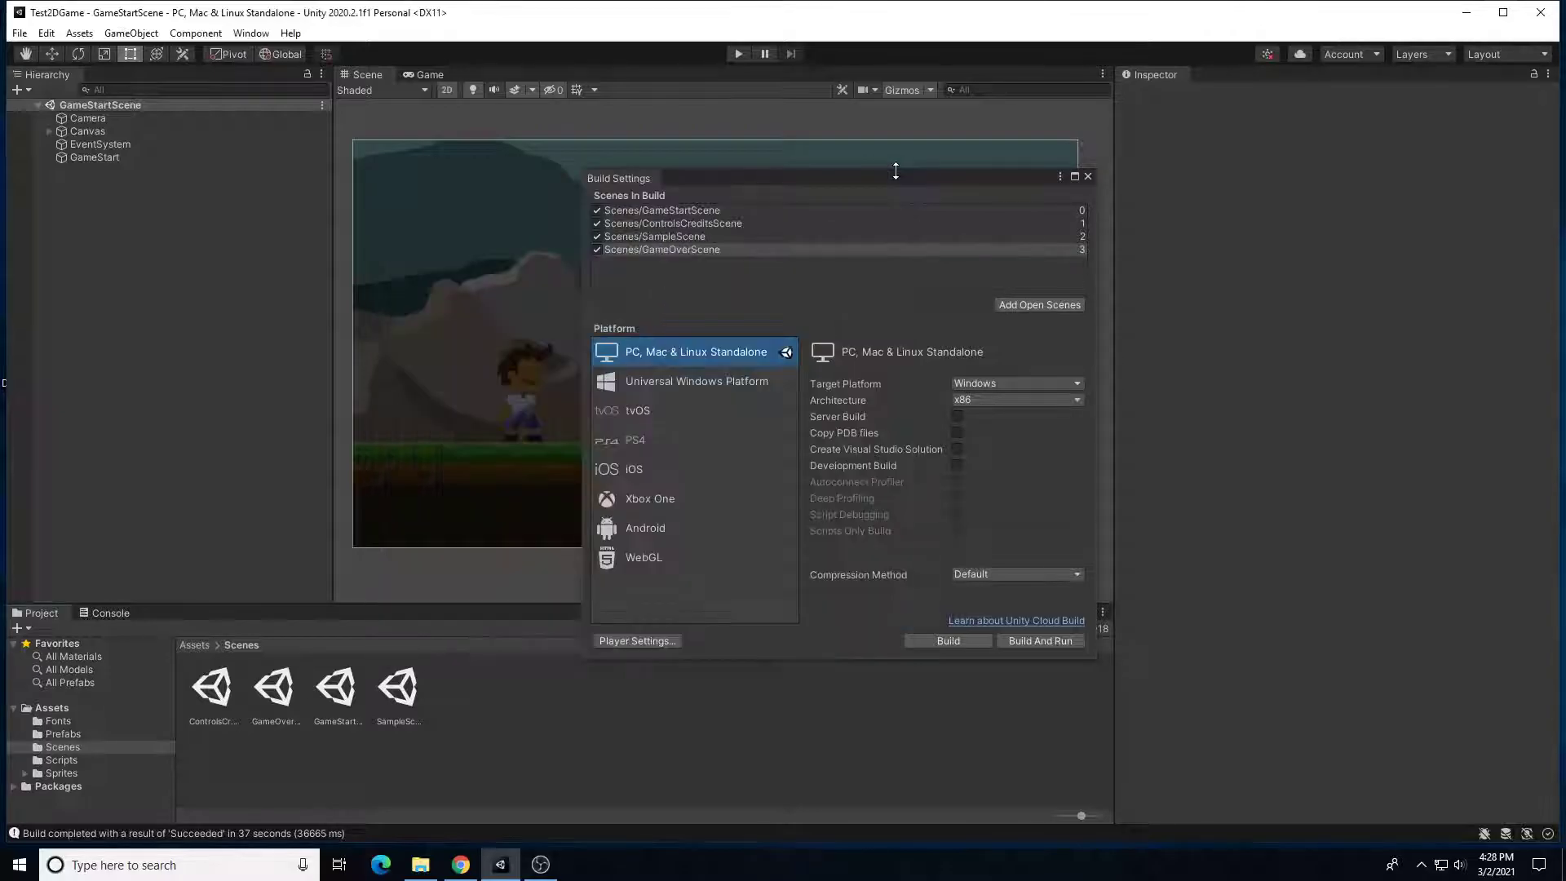
left_click(637, 639)
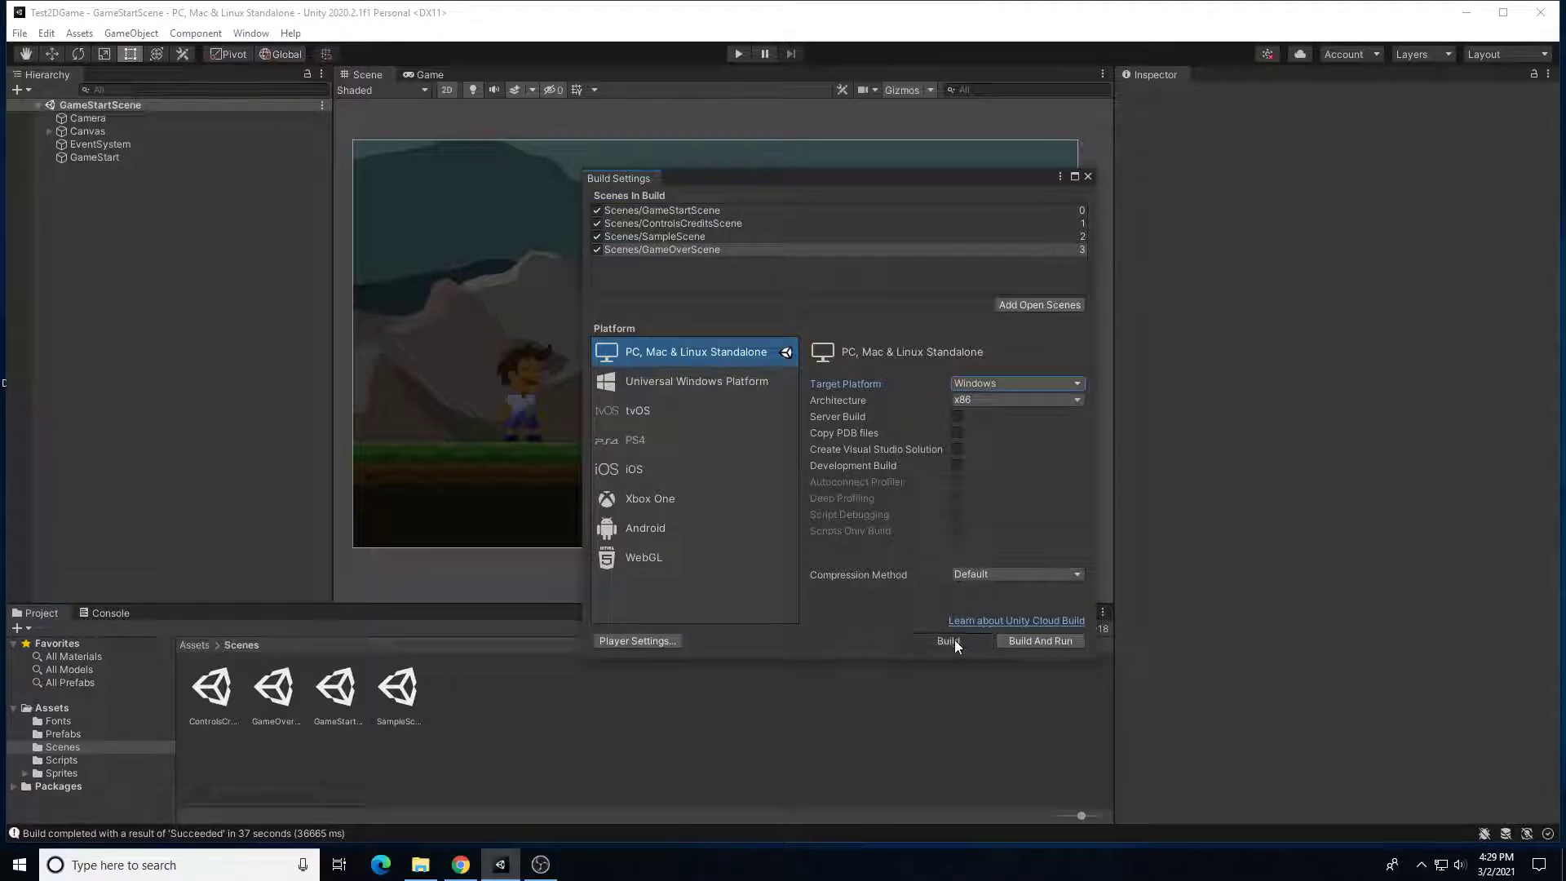
Start the build and create a new folder inside 2DTestGame for its output.
left_click(950, 640)
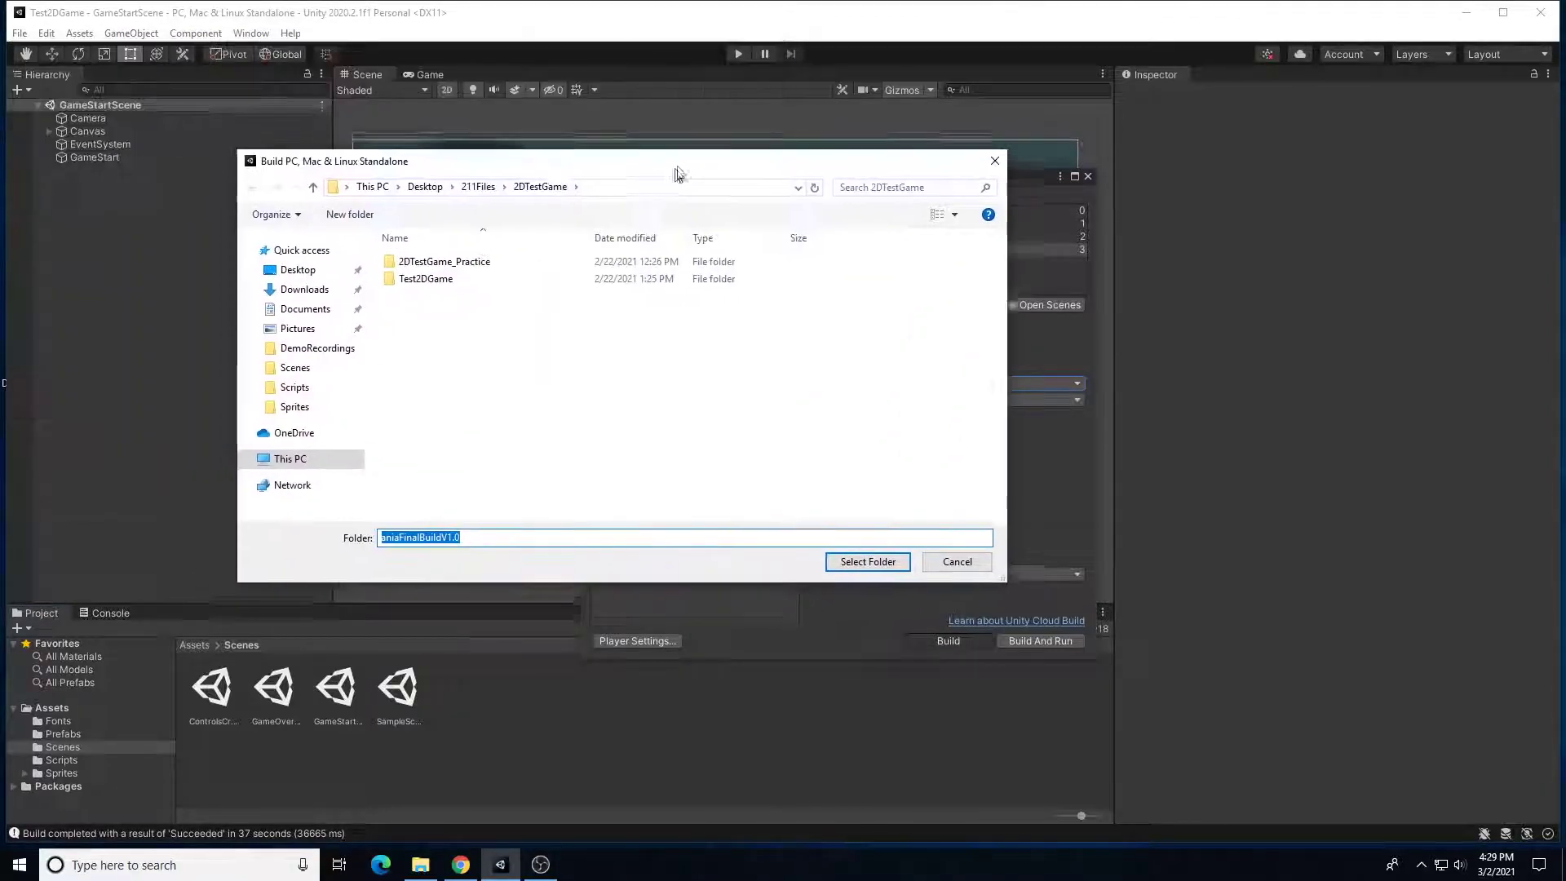
double_click(427, 277)
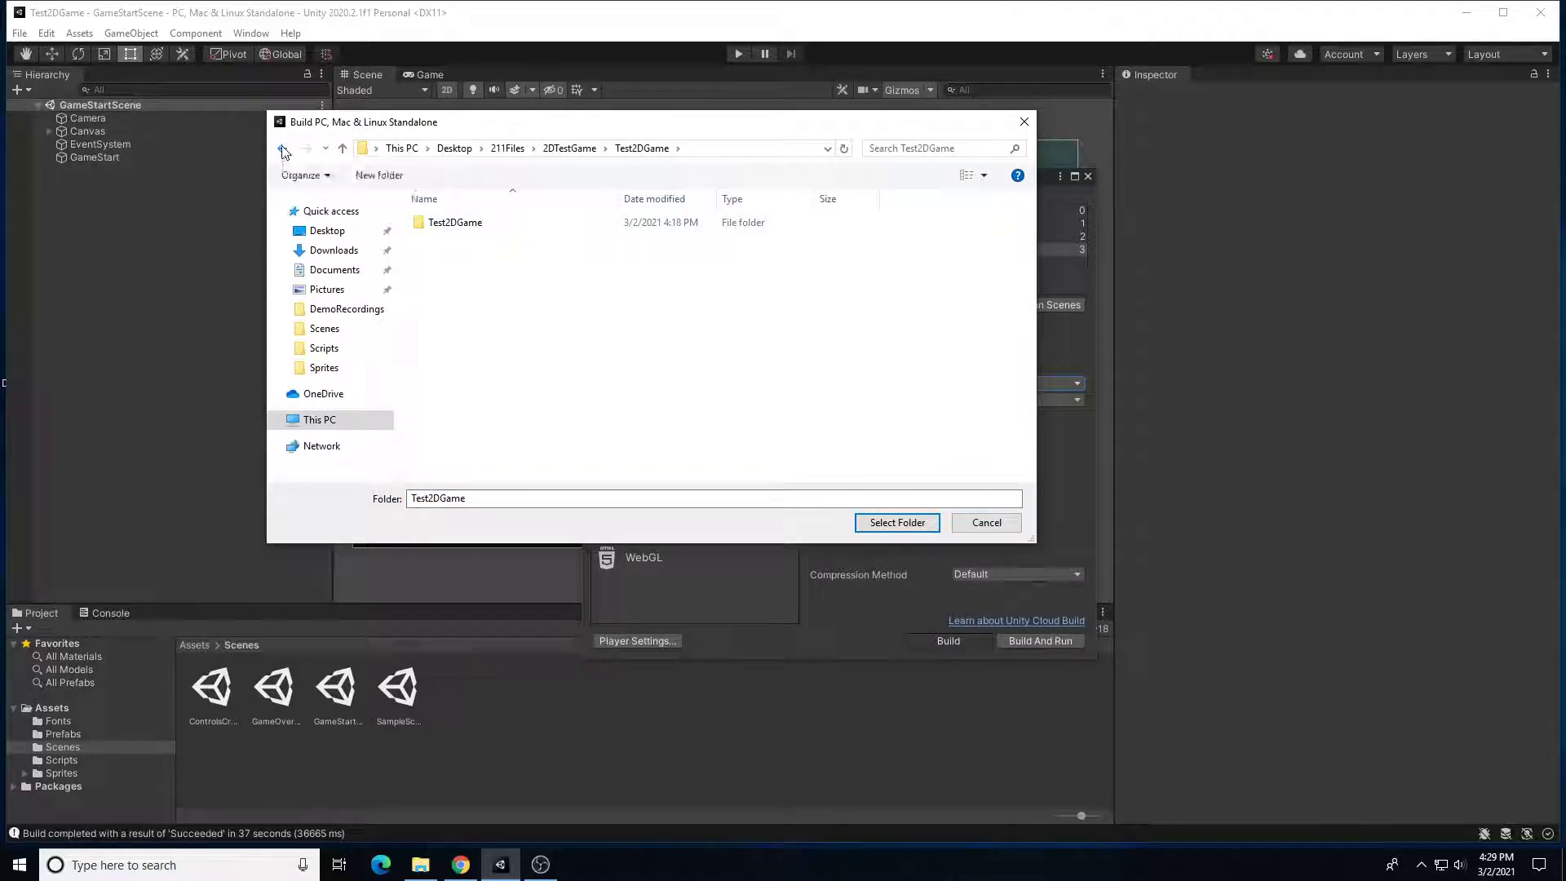
left_click(281, 147)
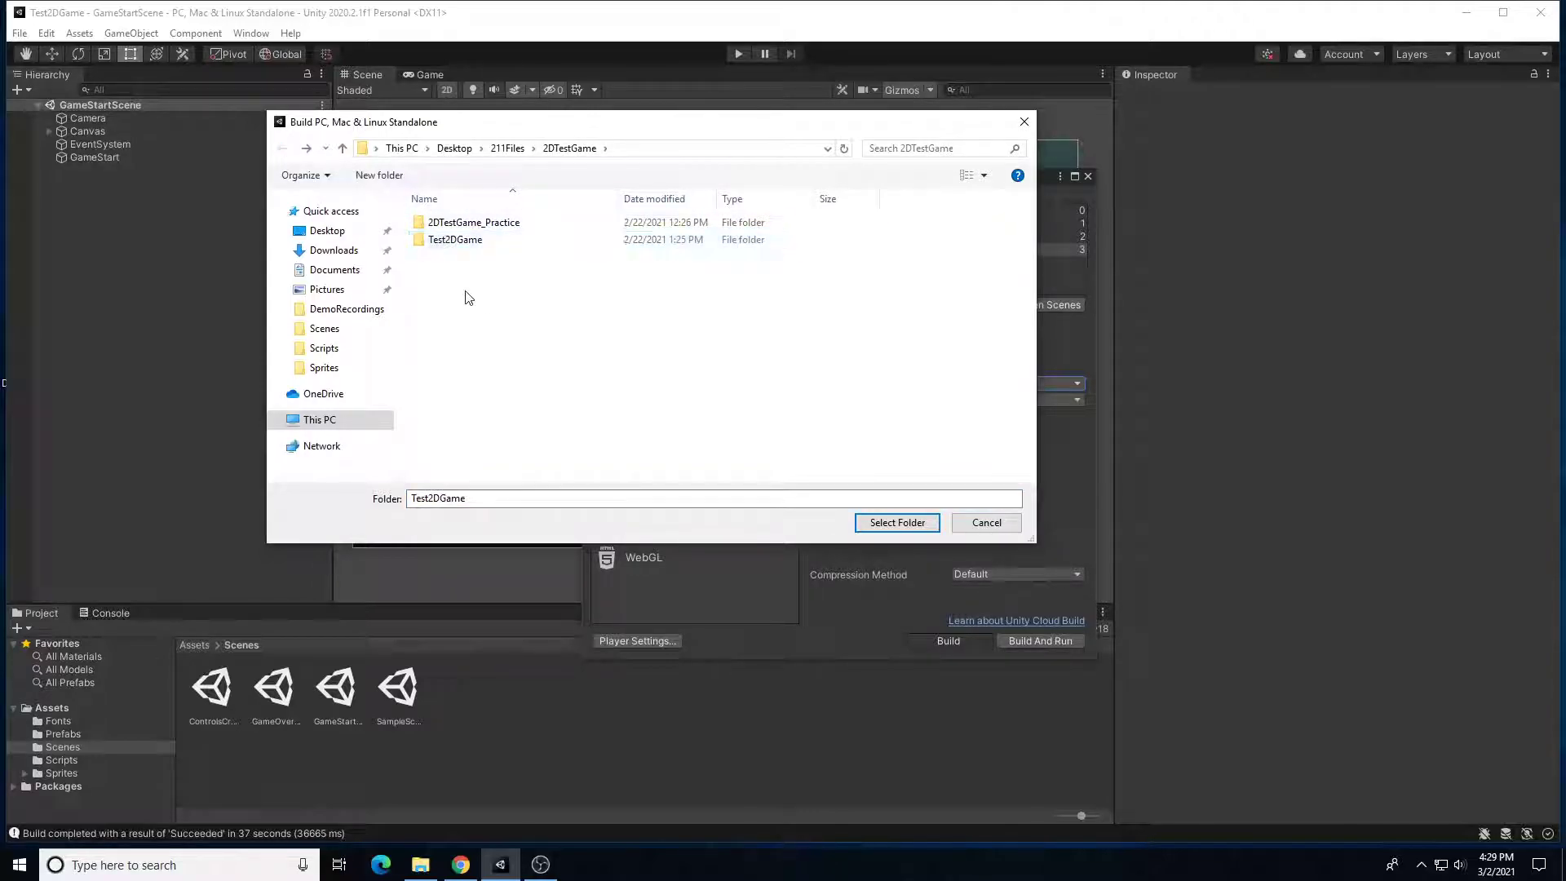
right_click(468, 297)
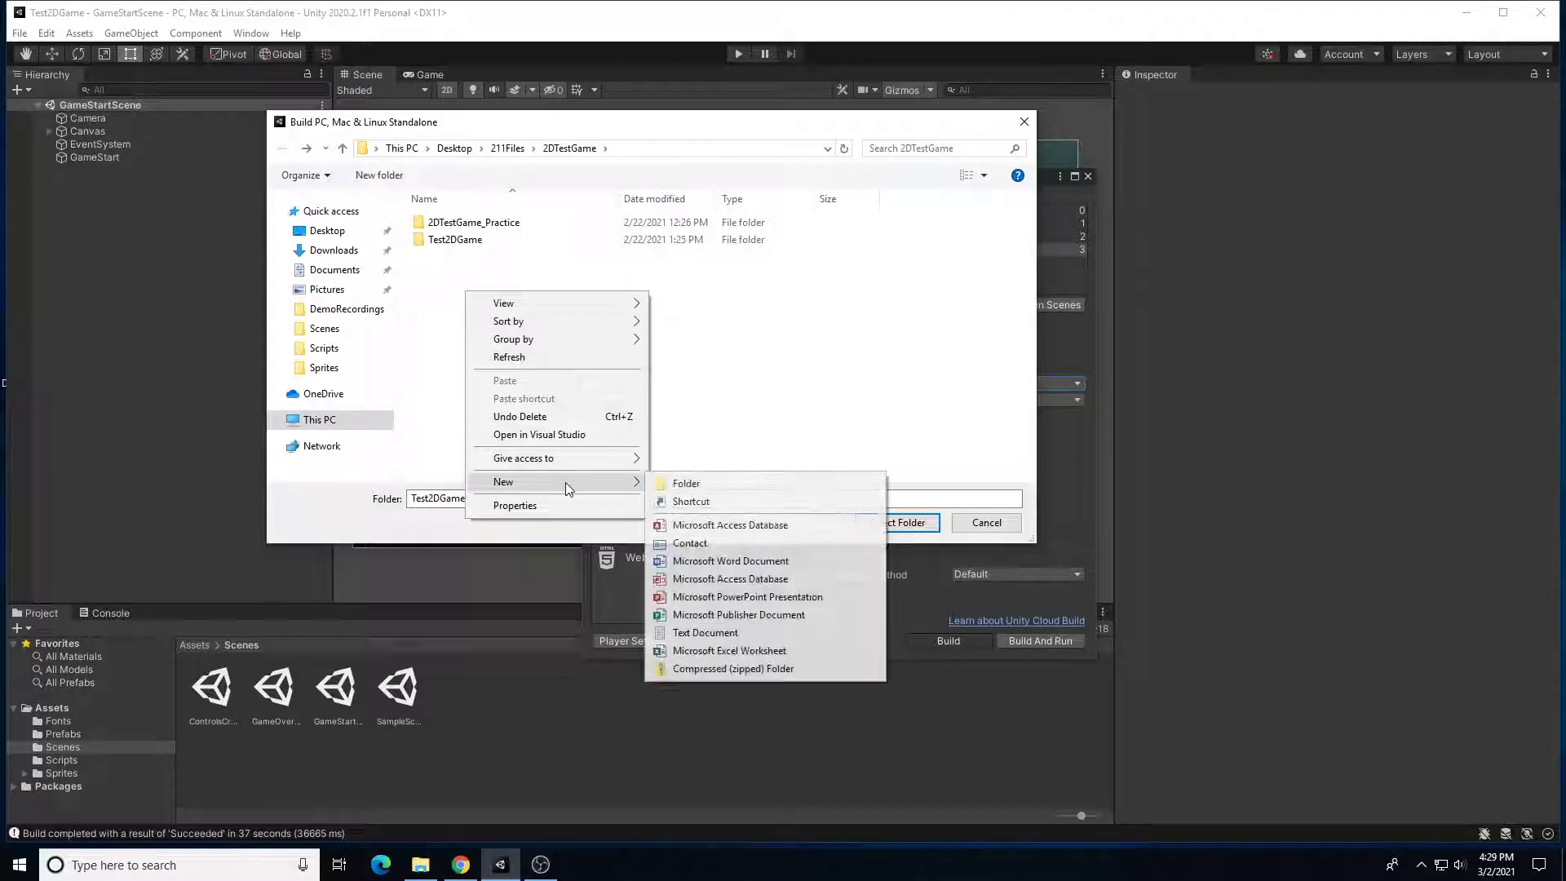
left_click(685, 483)
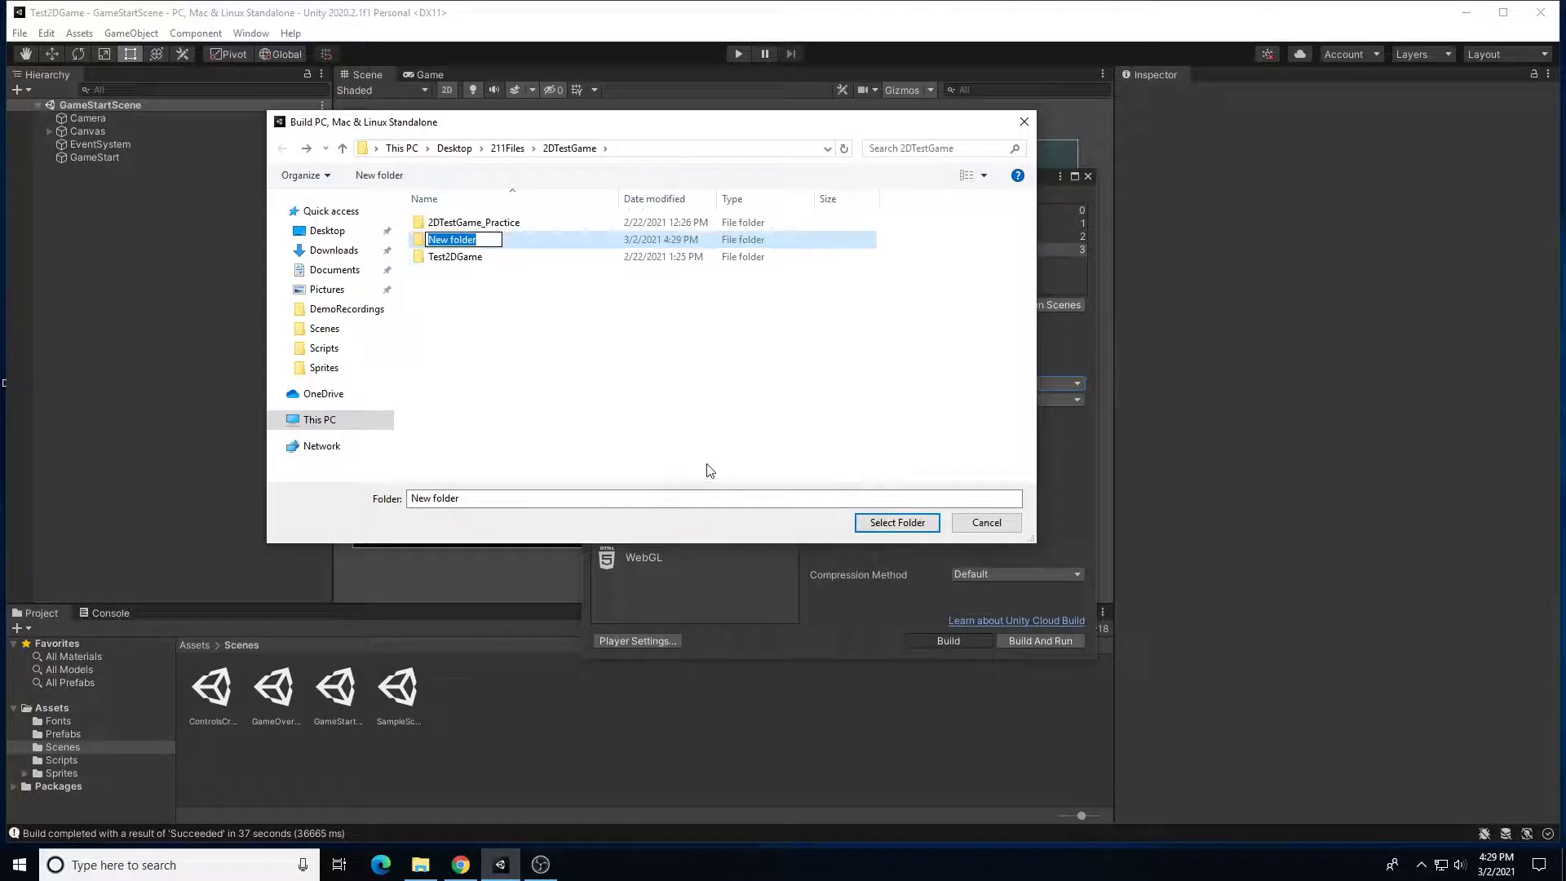
Name the new build folder PlatformerManiaFinalBuildV1.0.
type("PlatformMania")
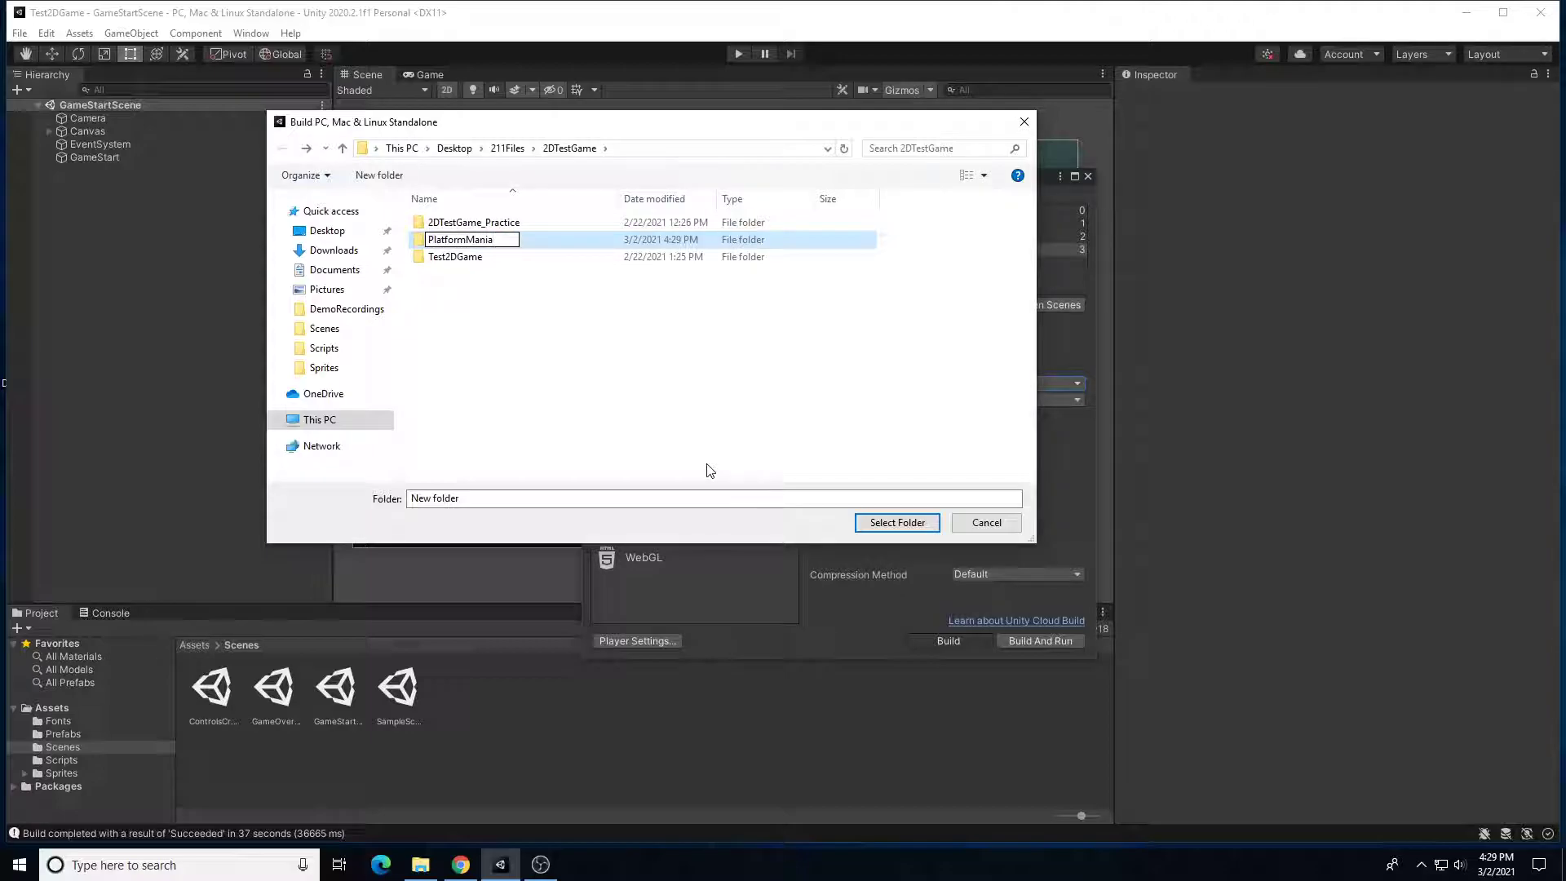
double_click(464, 238)
type("er")
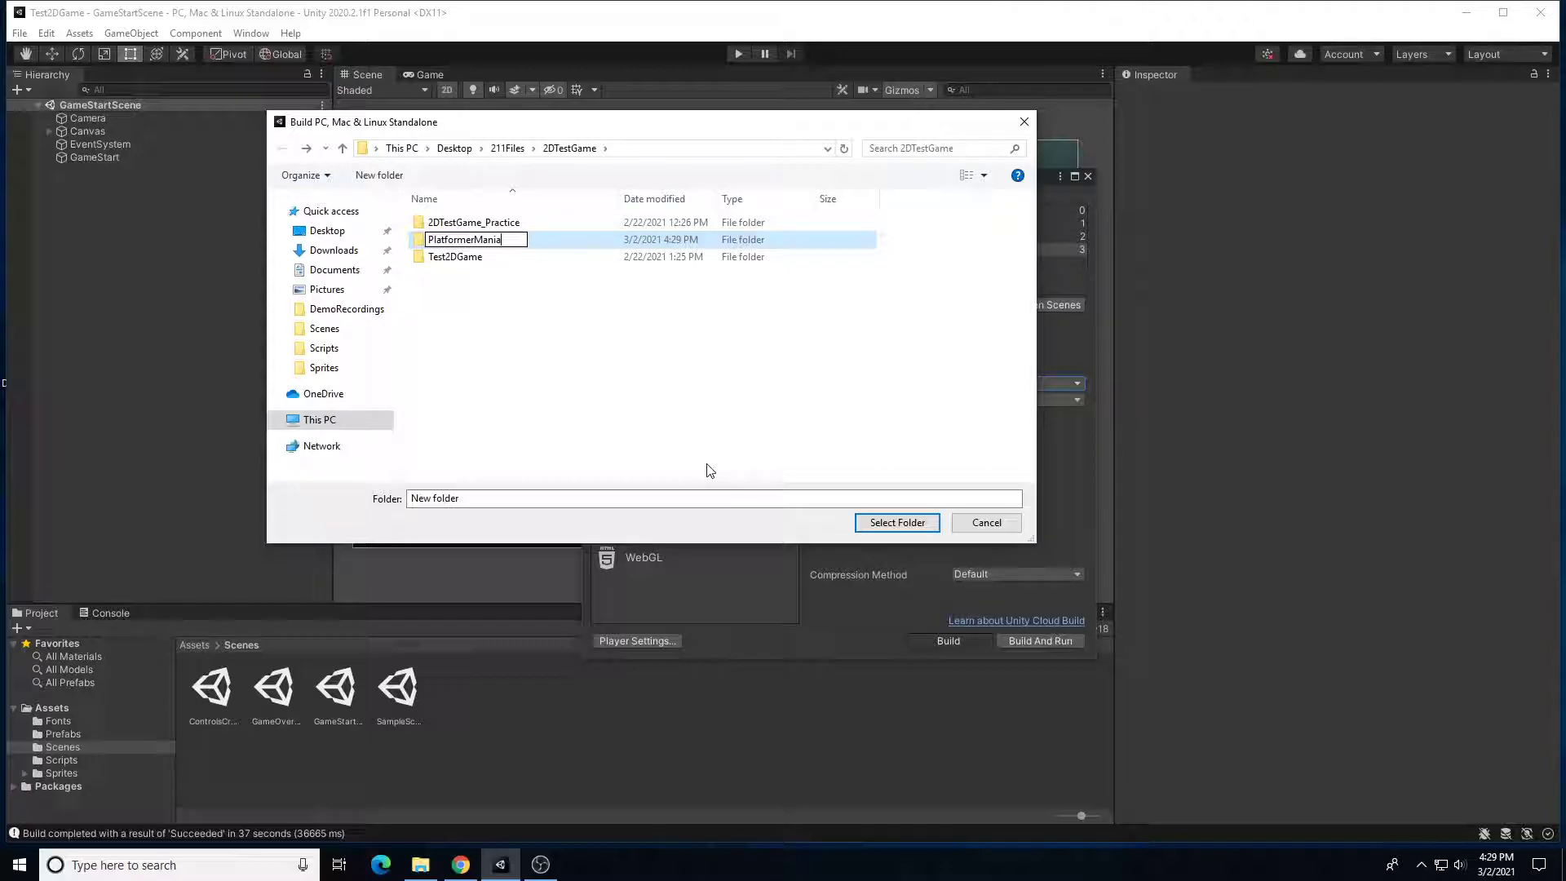
type("FinalBuildV")
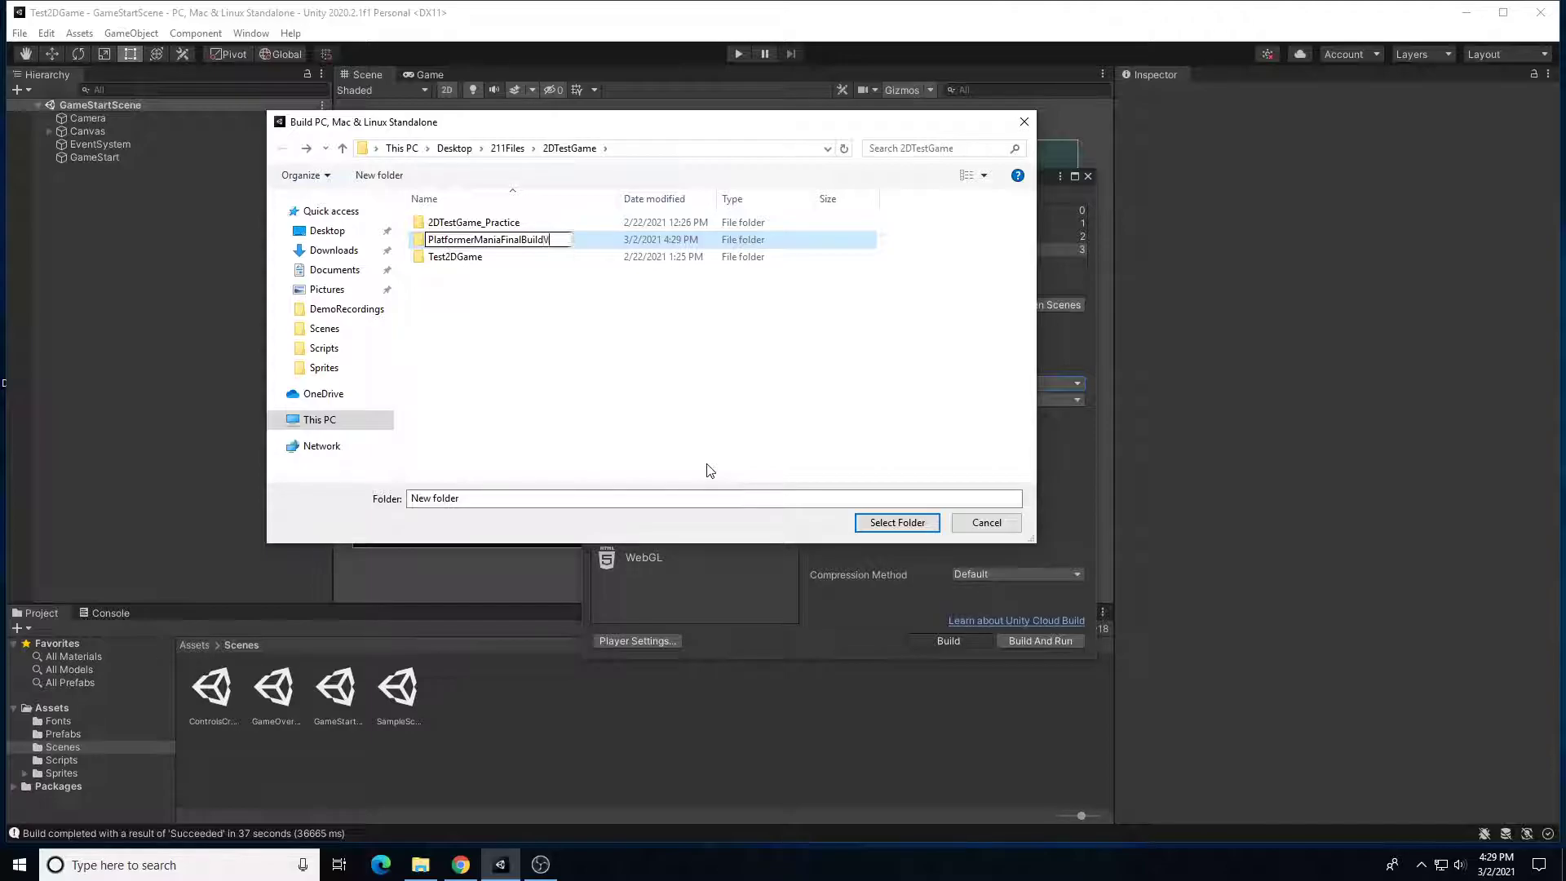
type(".0")
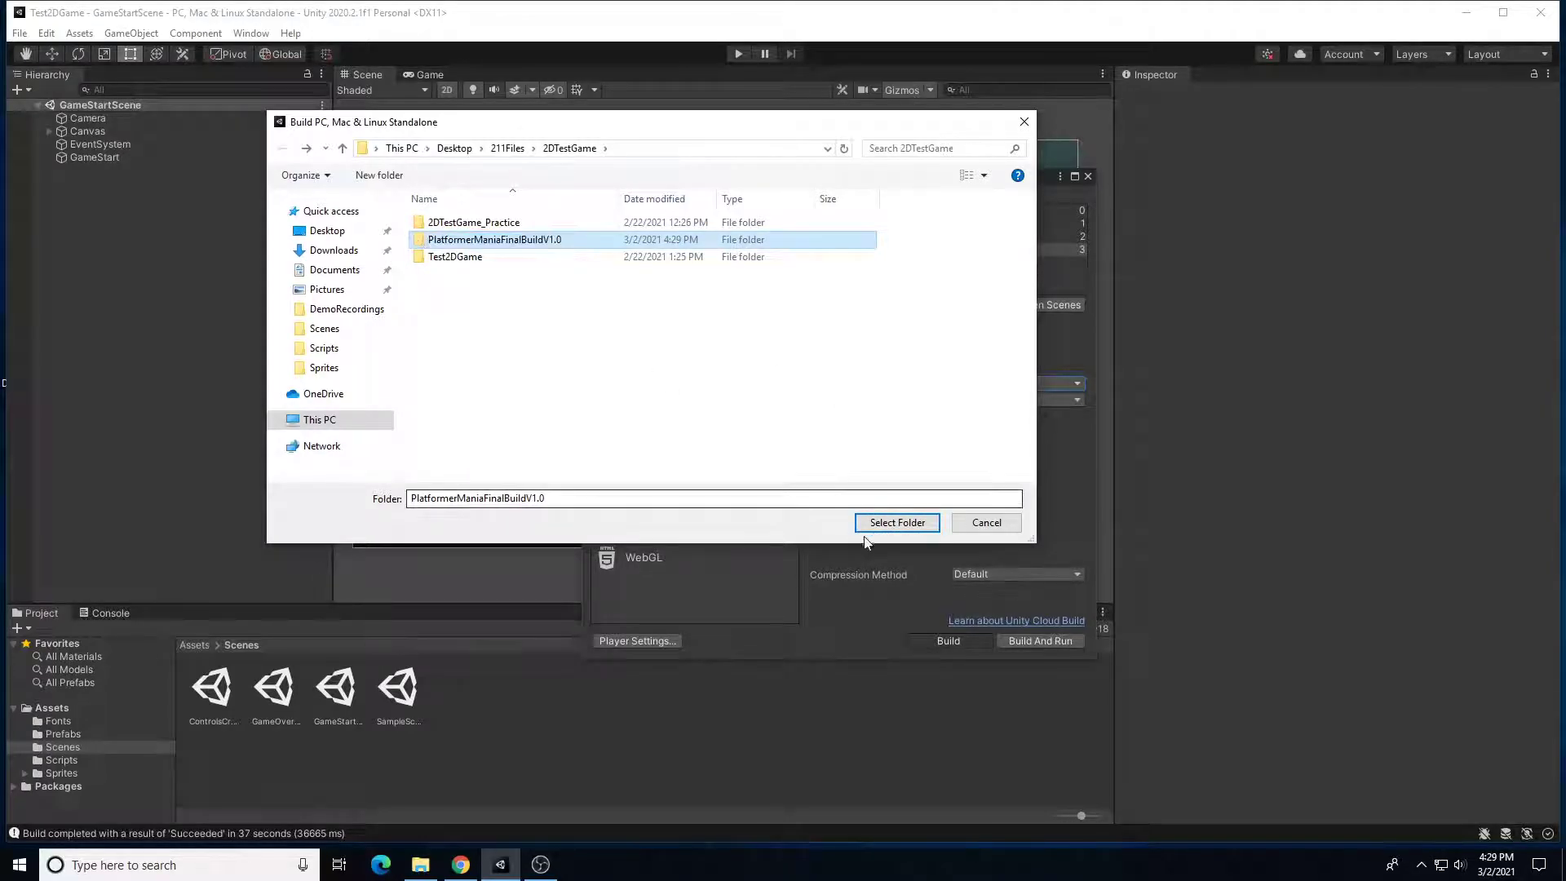
Run the build into PlatformerManiaFinalBuildV1.0, producing the PlatformMania application and data files.
left_click(897, 522)
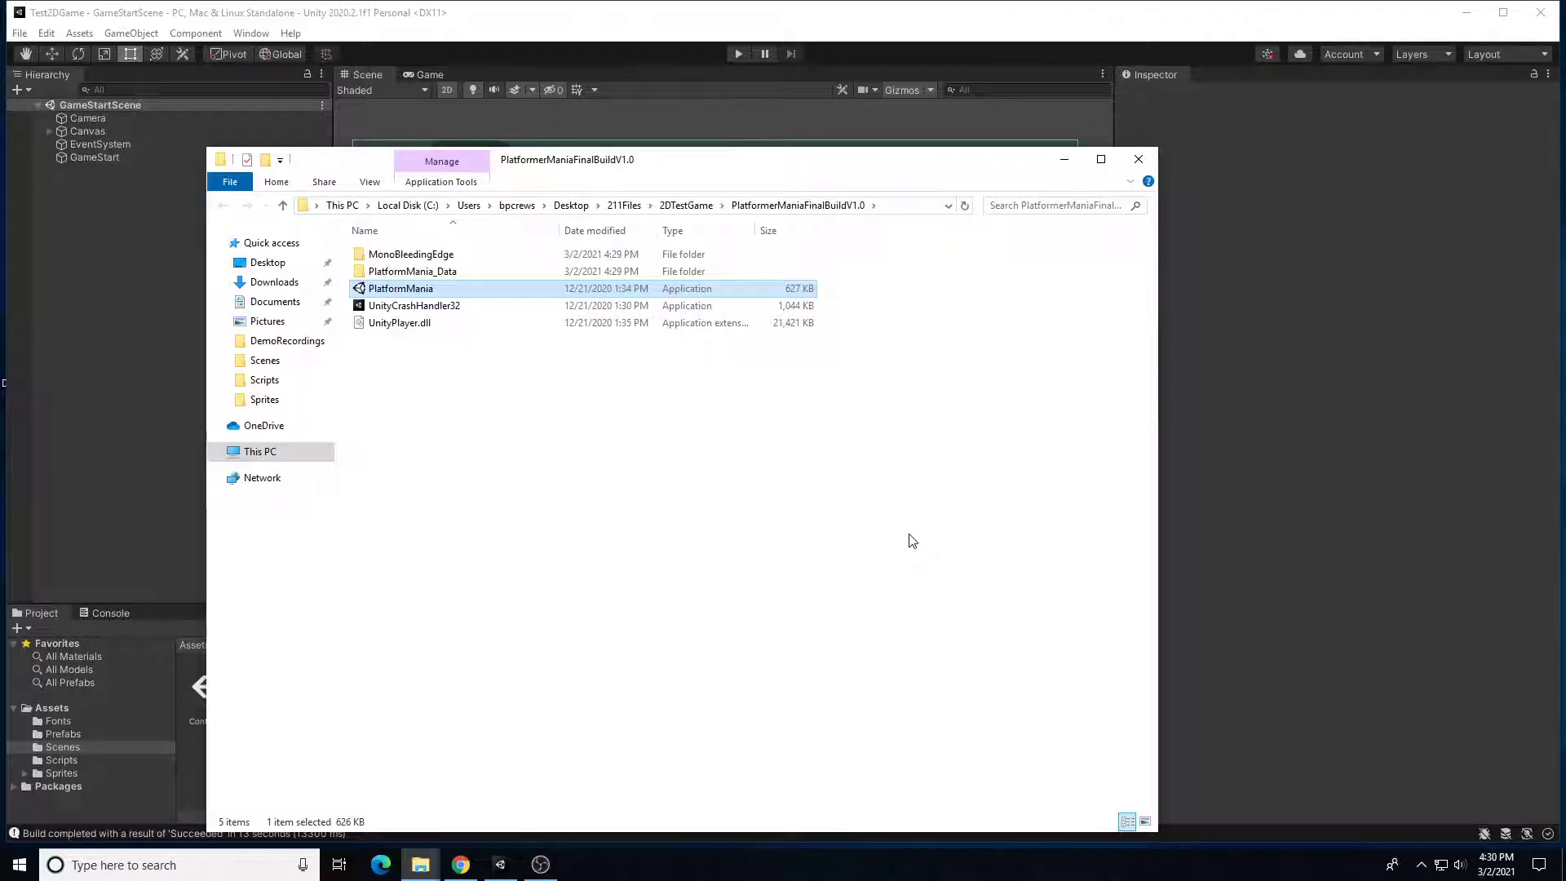
left_click(685, 206)
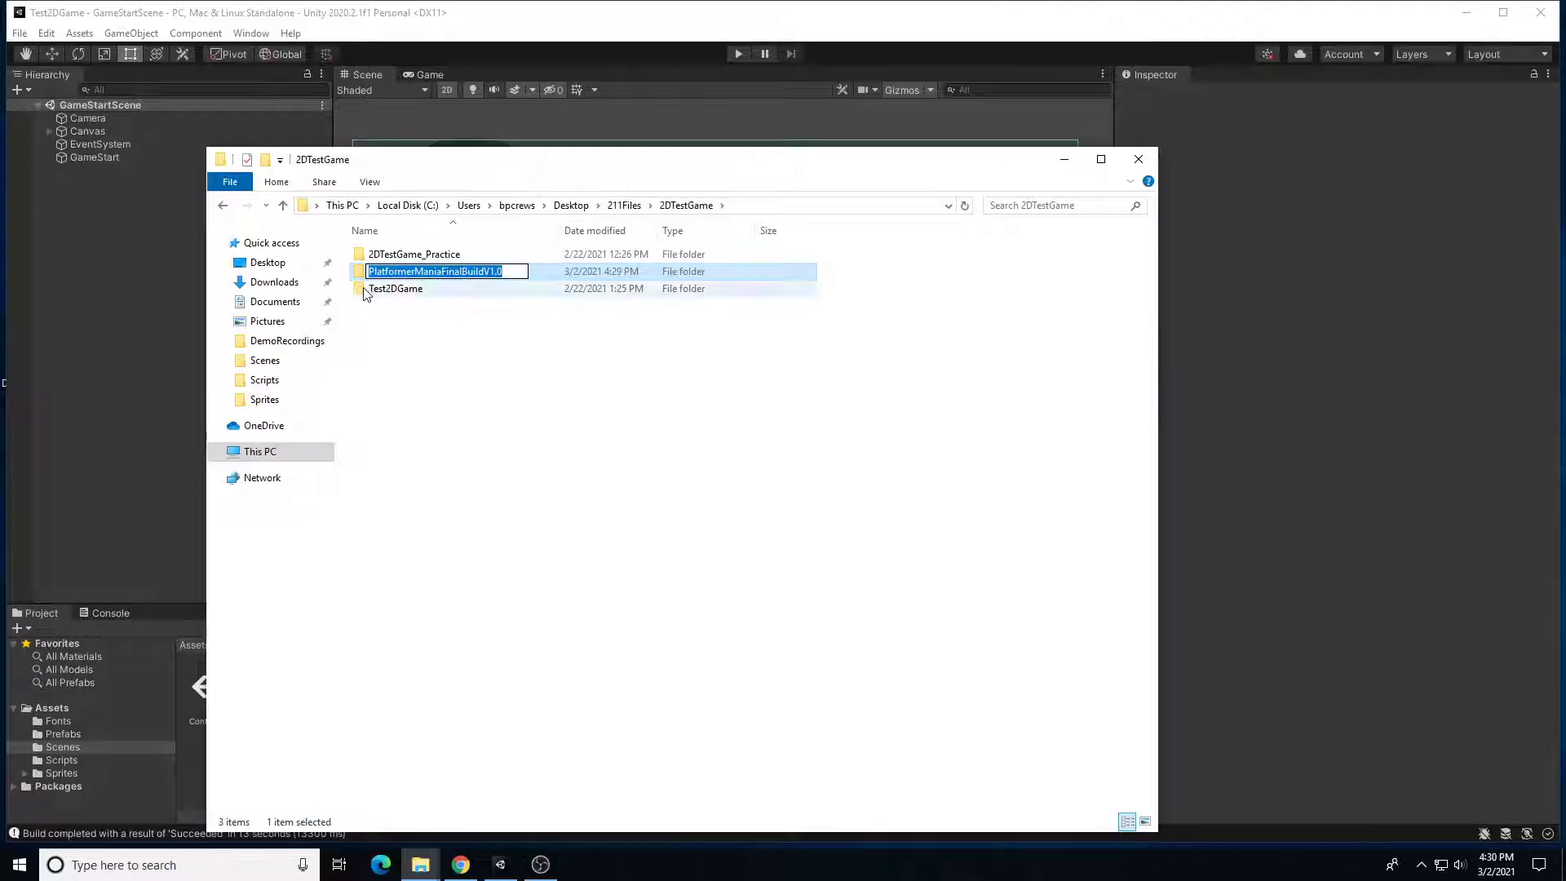
double_click(434, 271)
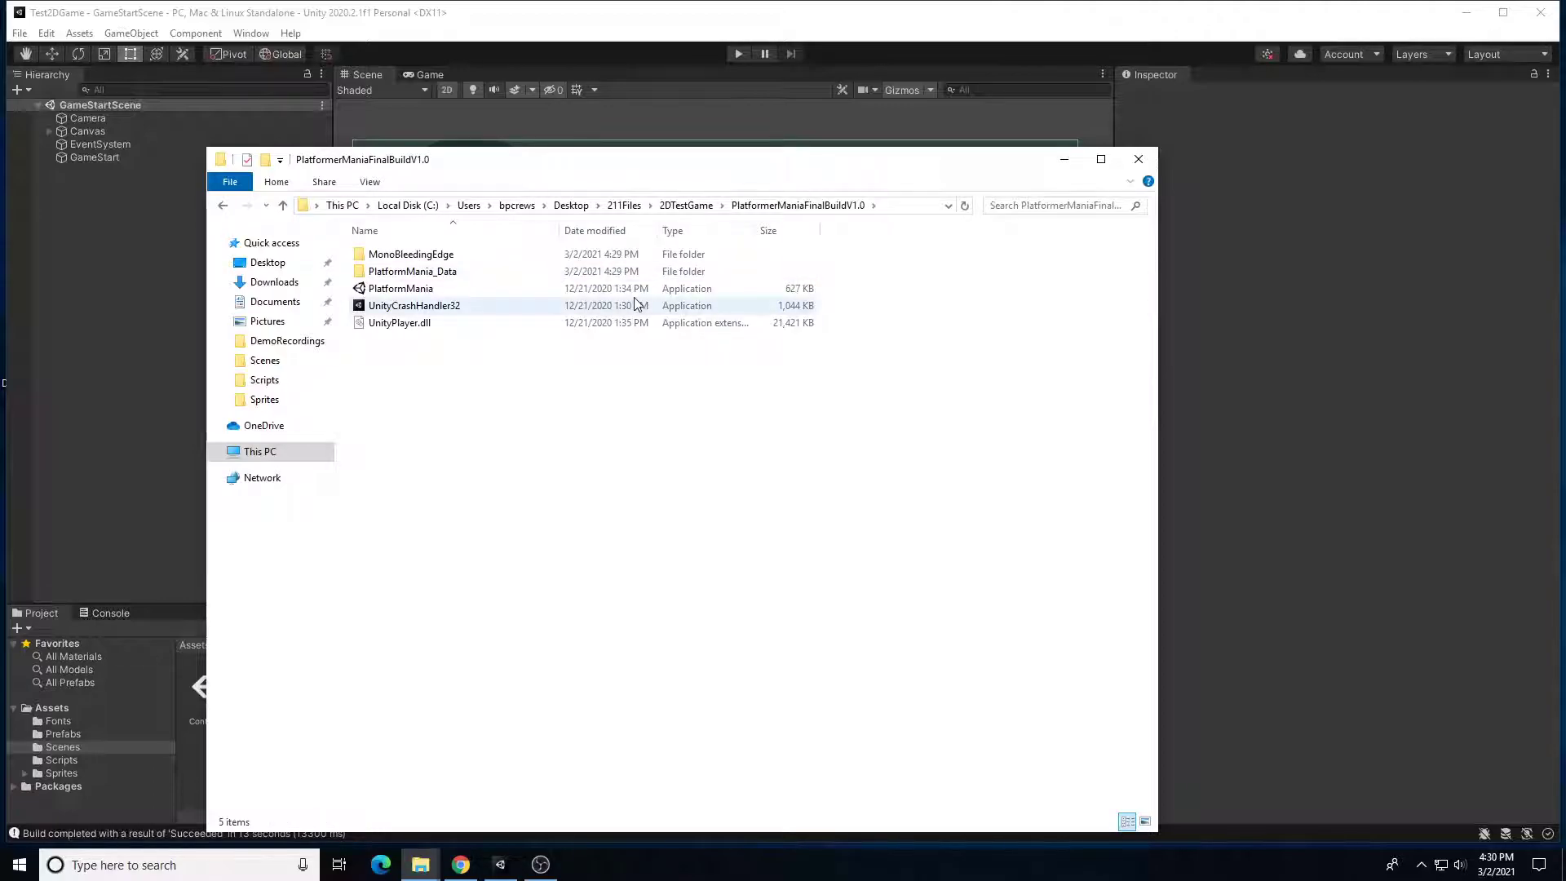
left_click(402, 288)
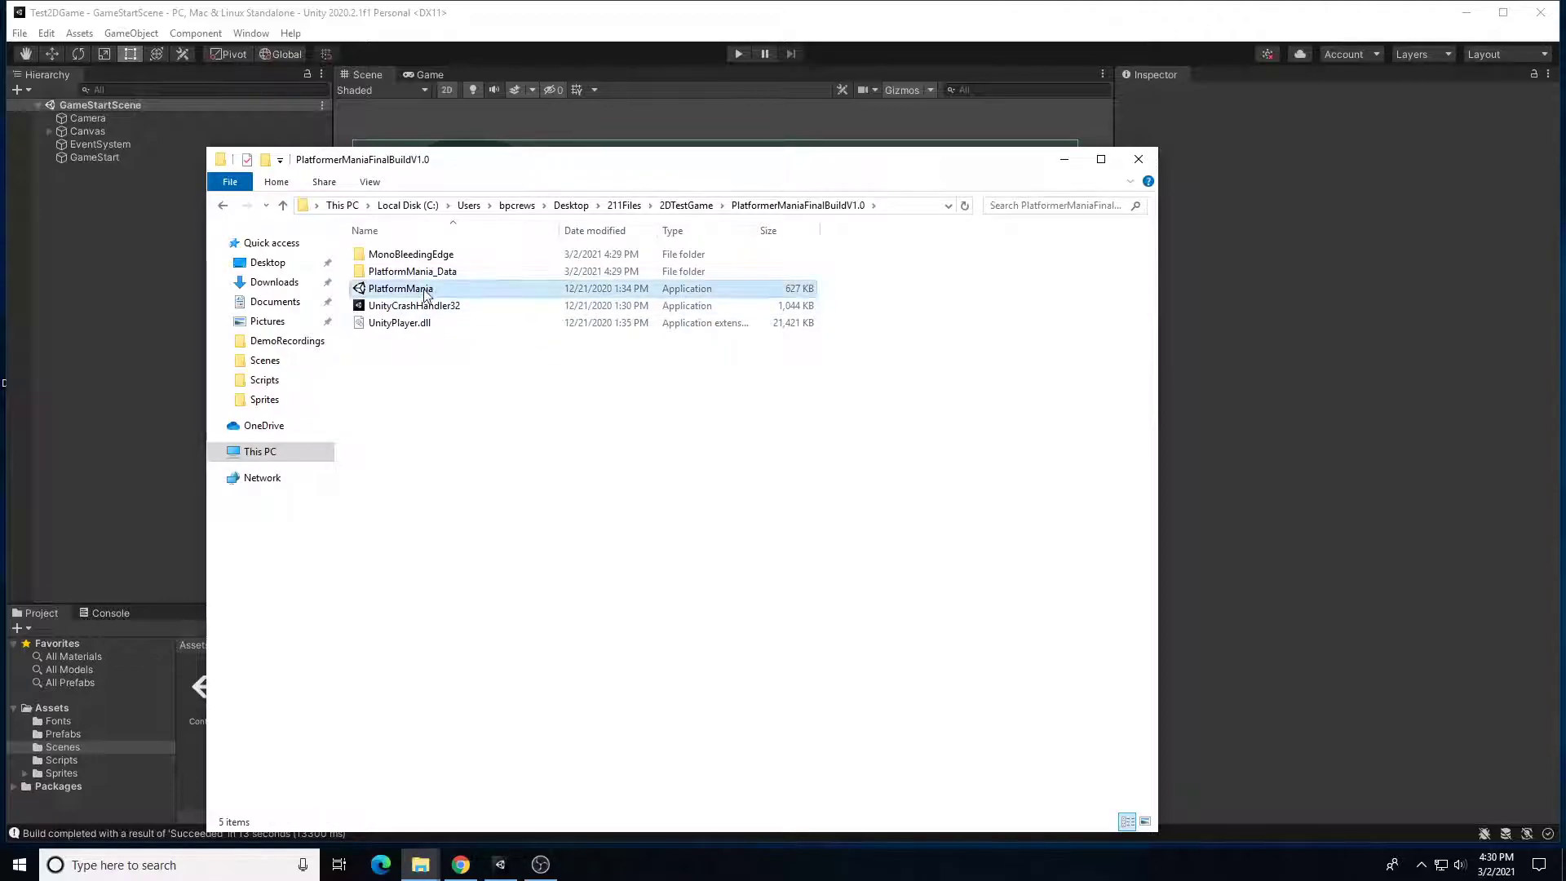
left_click(398, 289)
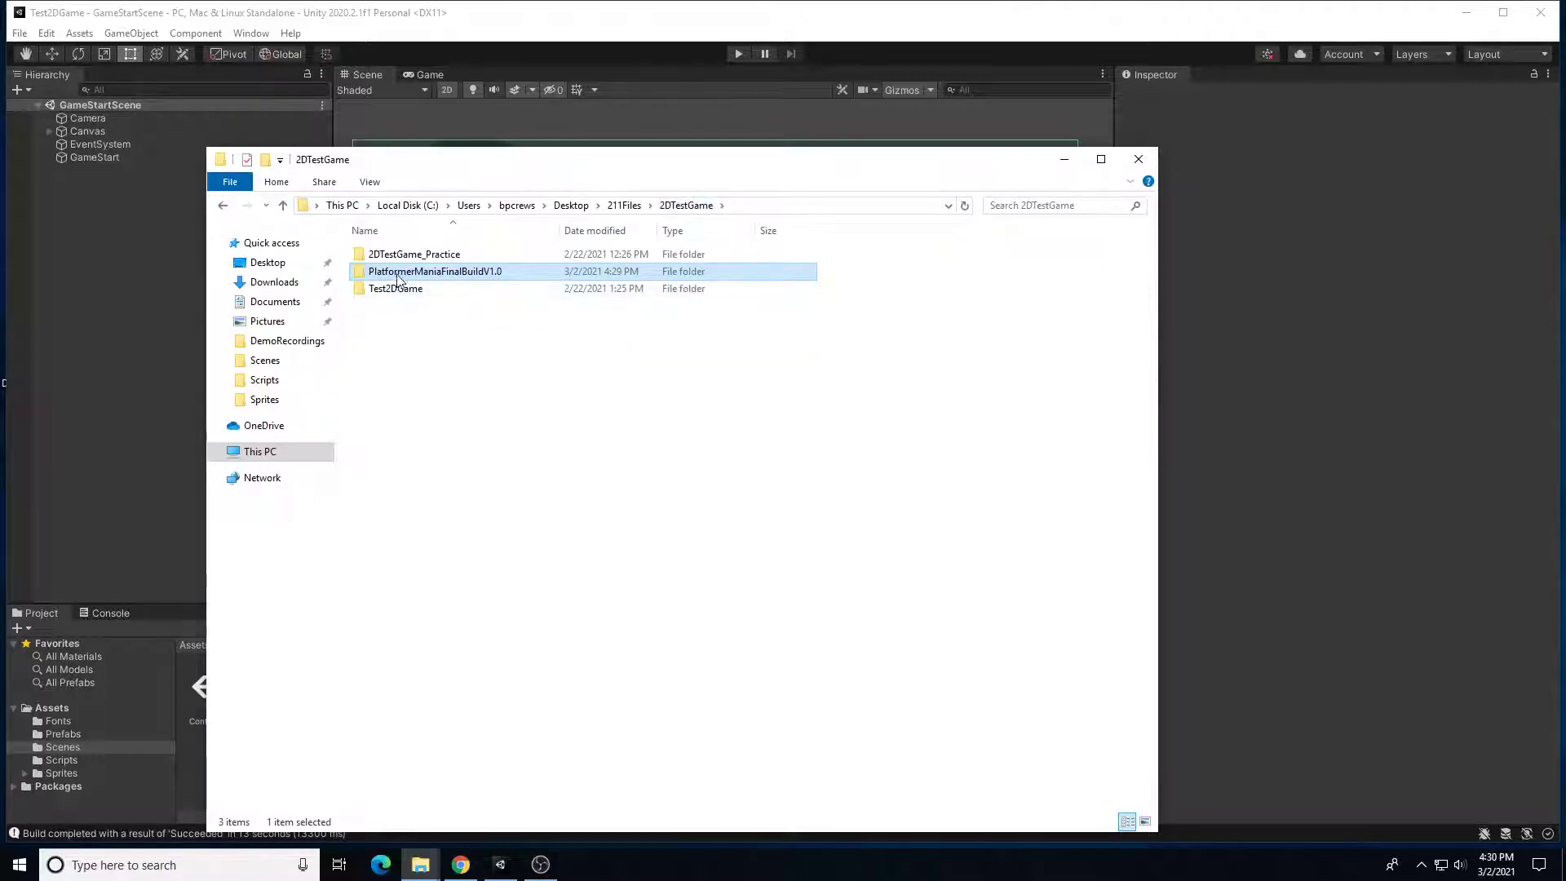
double_click(435, 271)
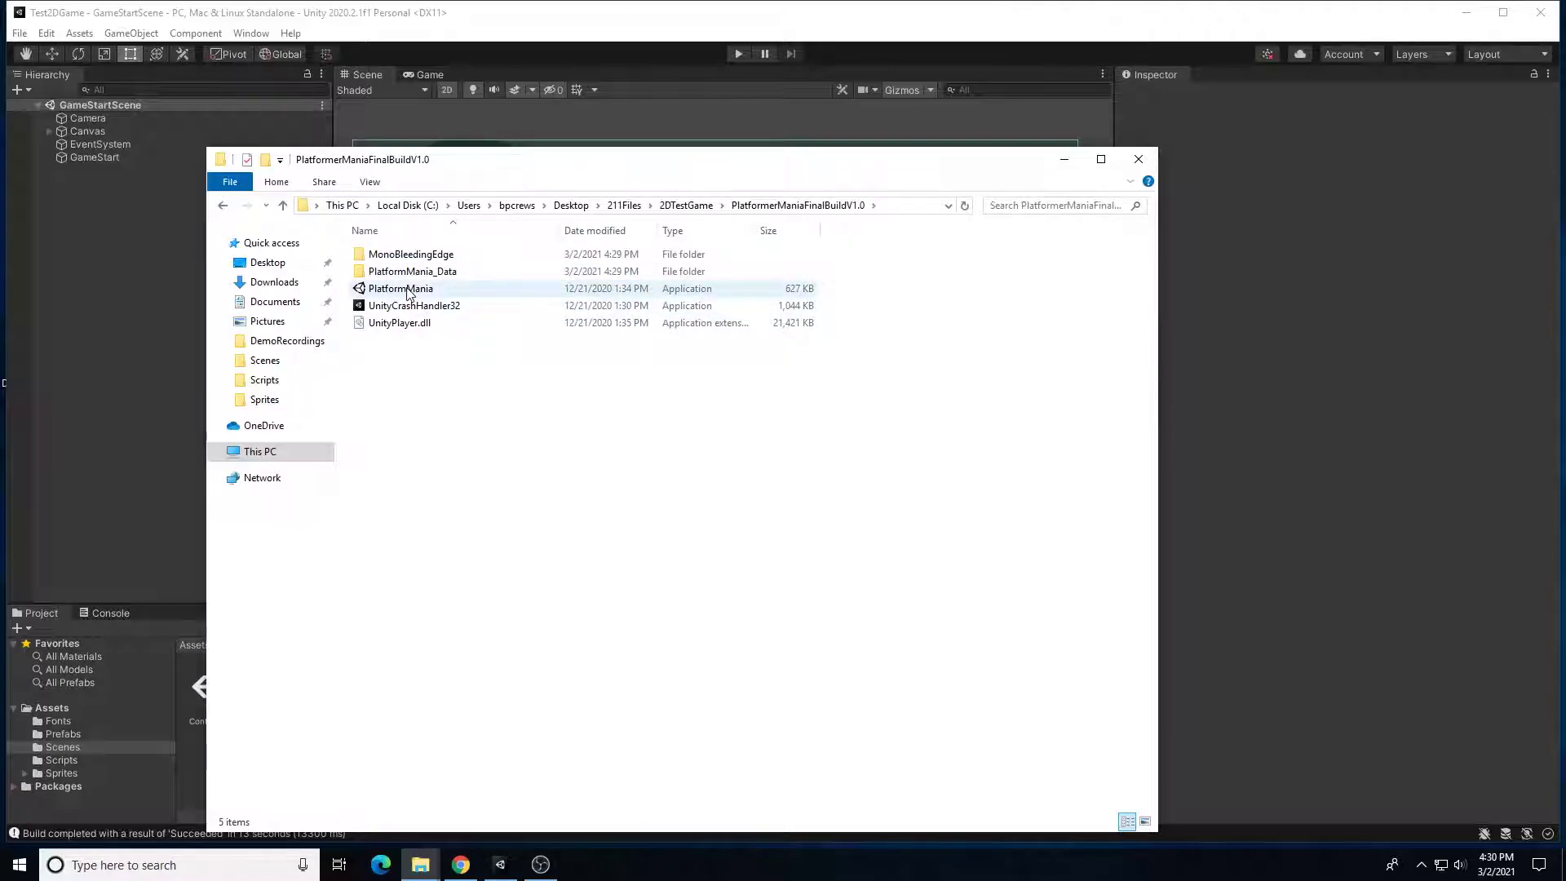
left_click(398, 287)
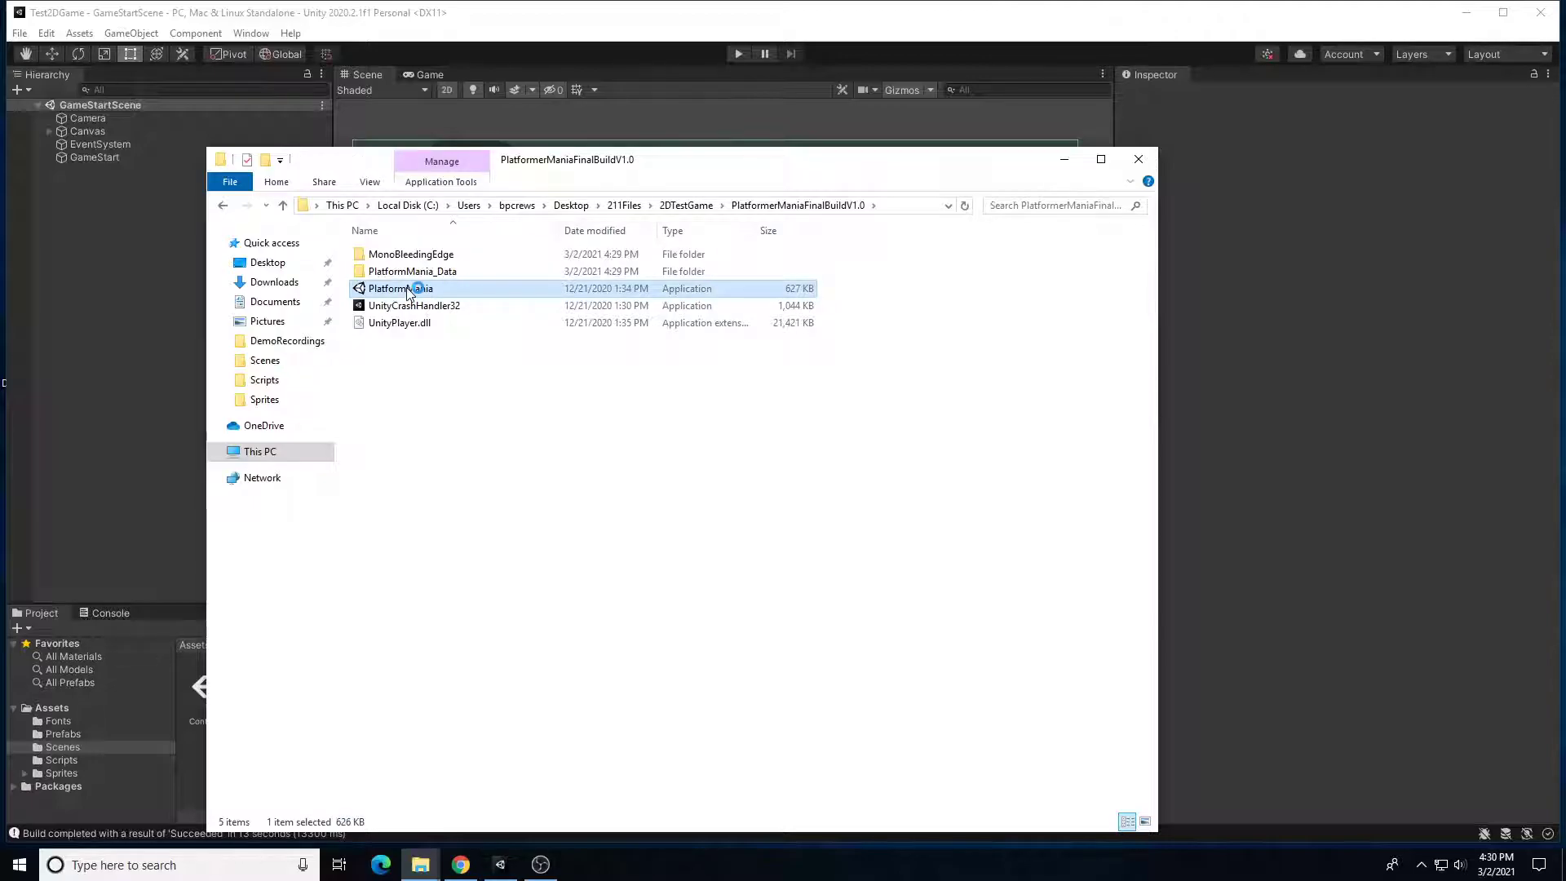
Launch PlatformMania.exe, view controls/credits, play a run to Game Over, and quit.
double_click(408, 288)
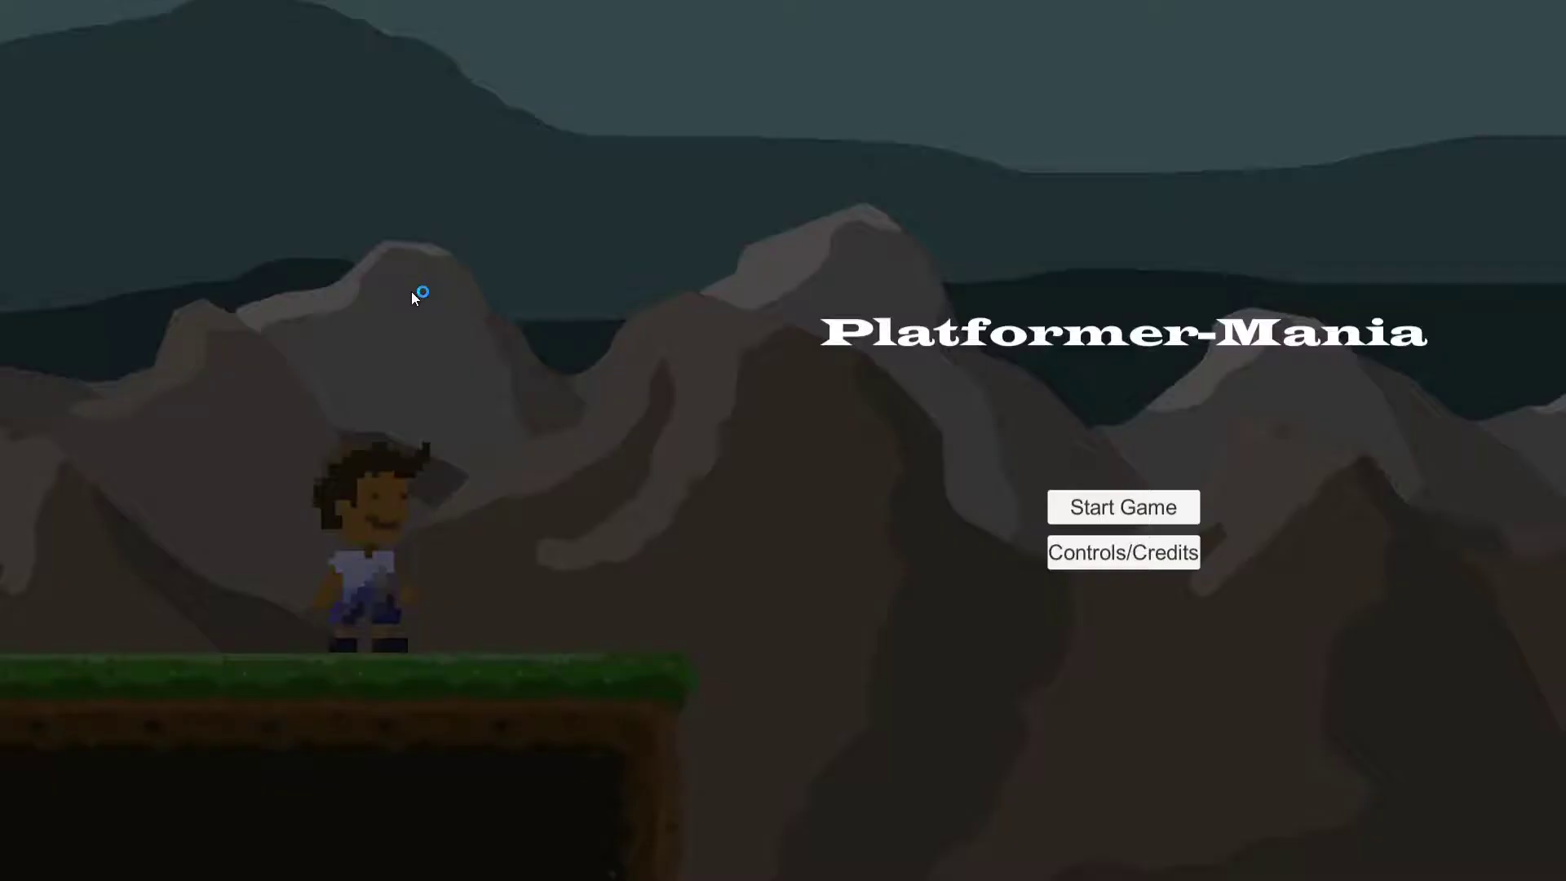
mouse_move(1083, 469)
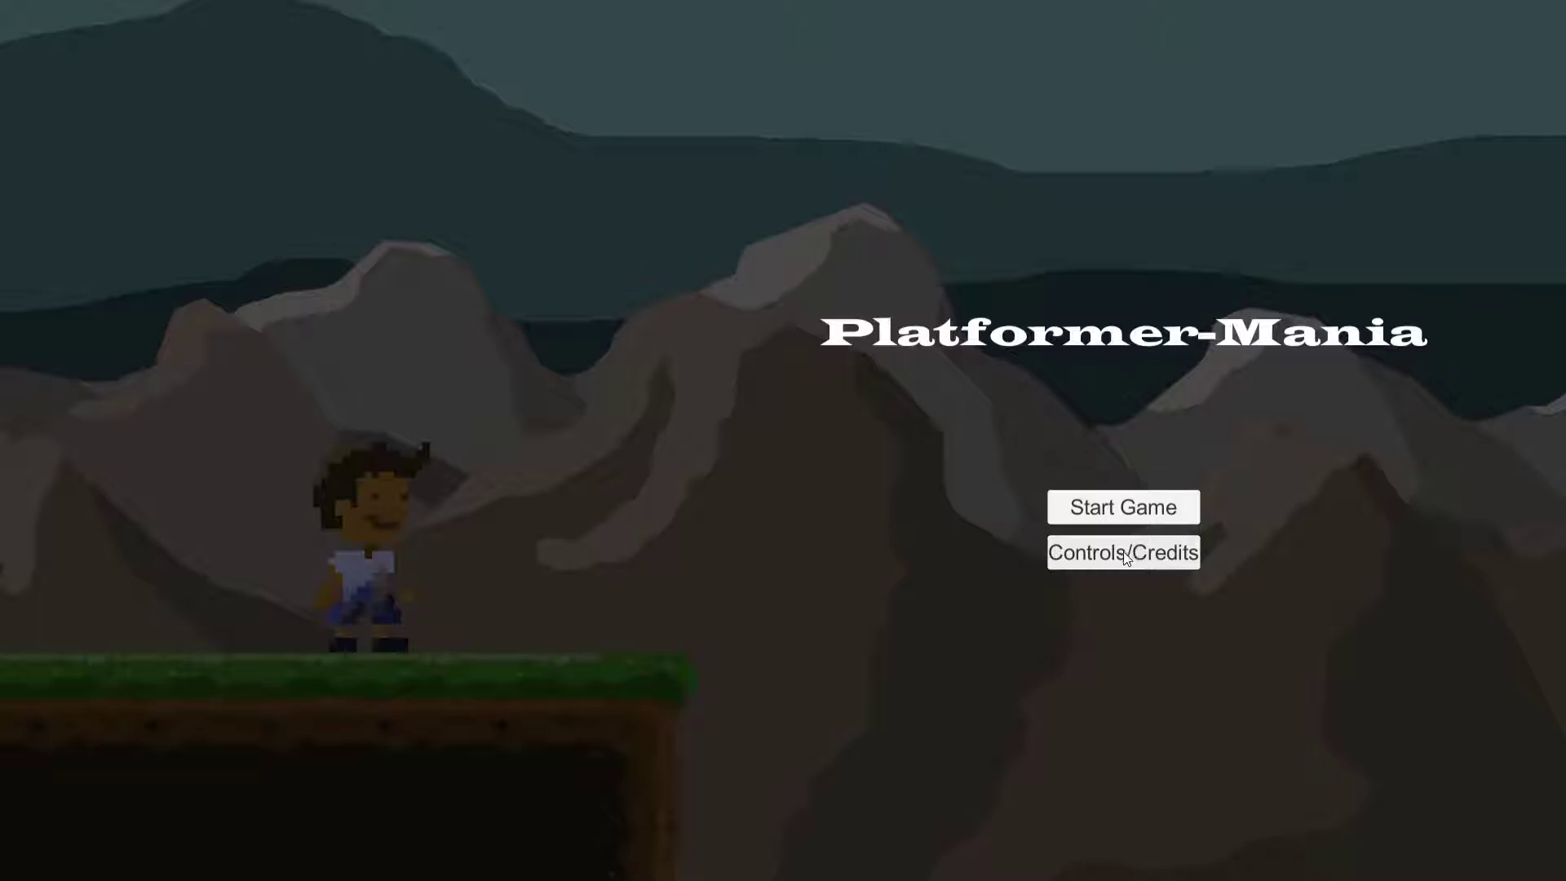
left_click(1123, 554)
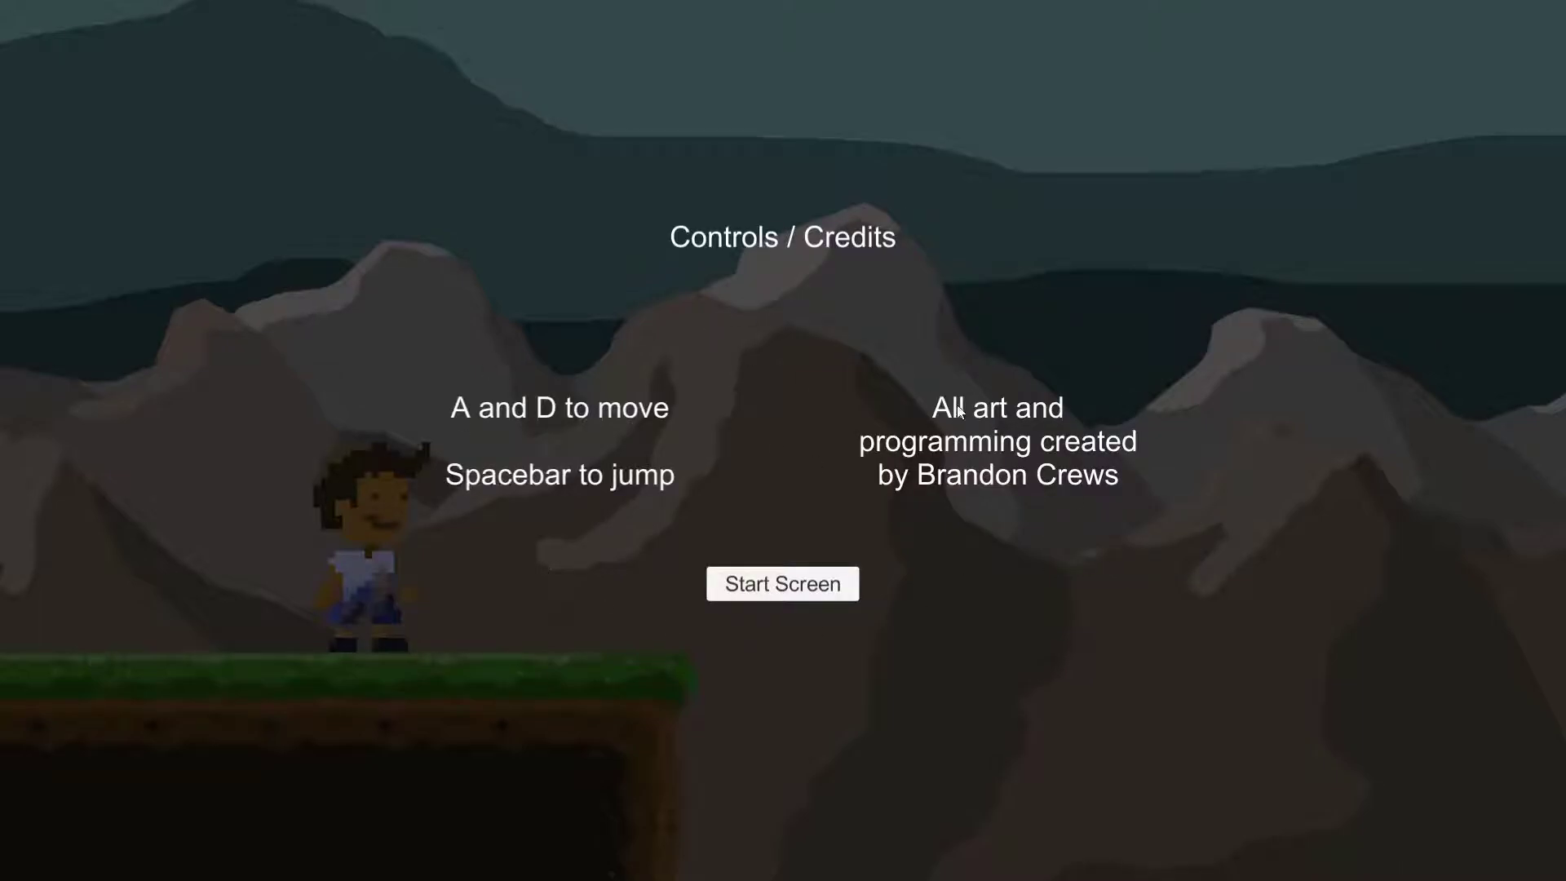
left_click(784, 582)
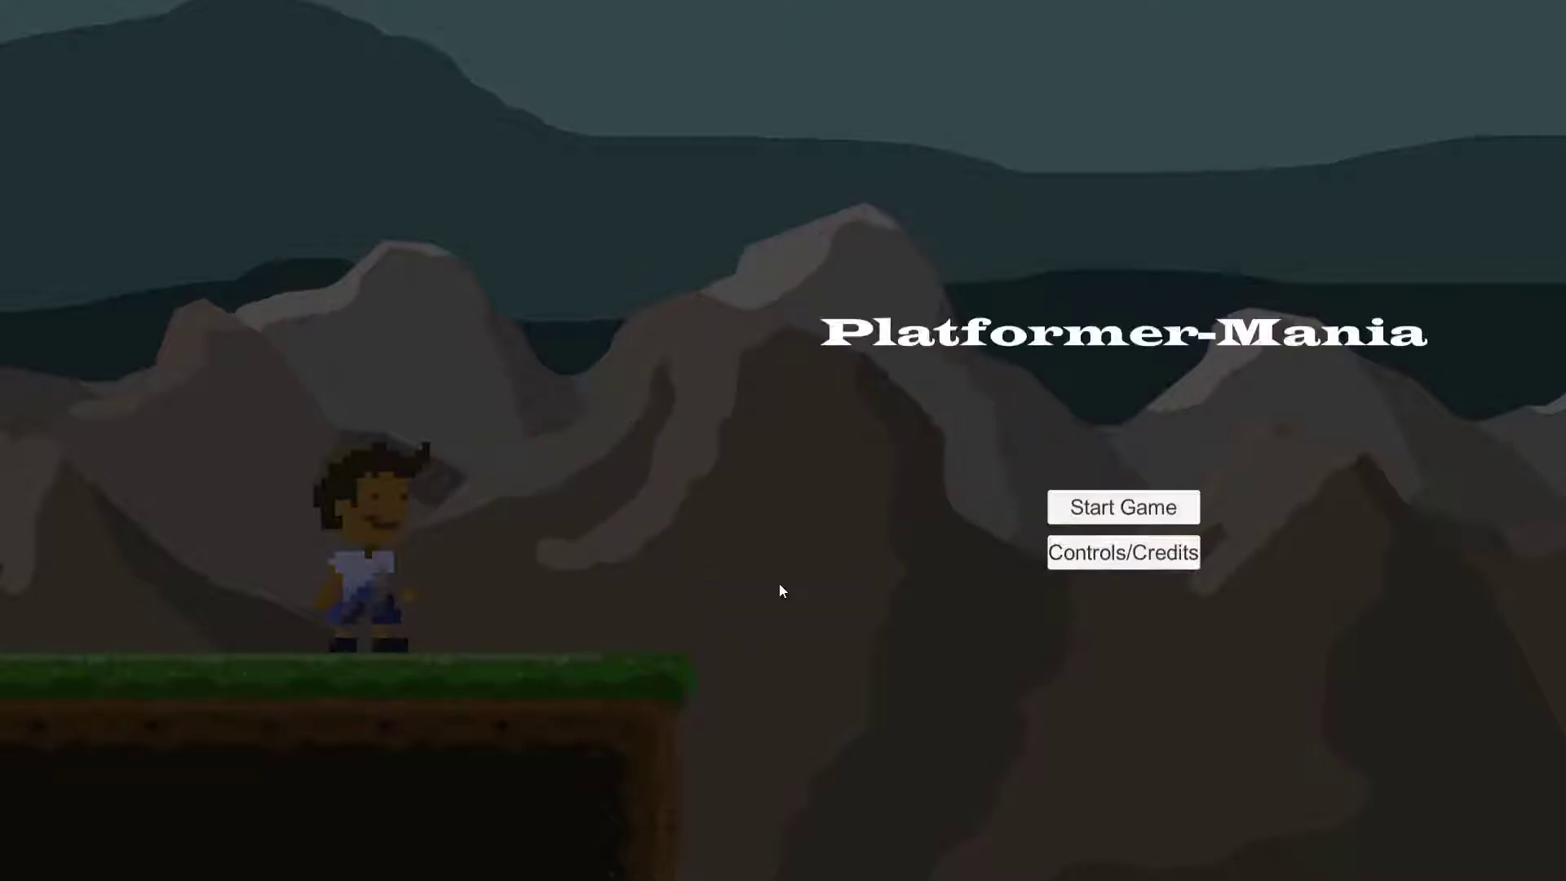
left_click(1123, 505)
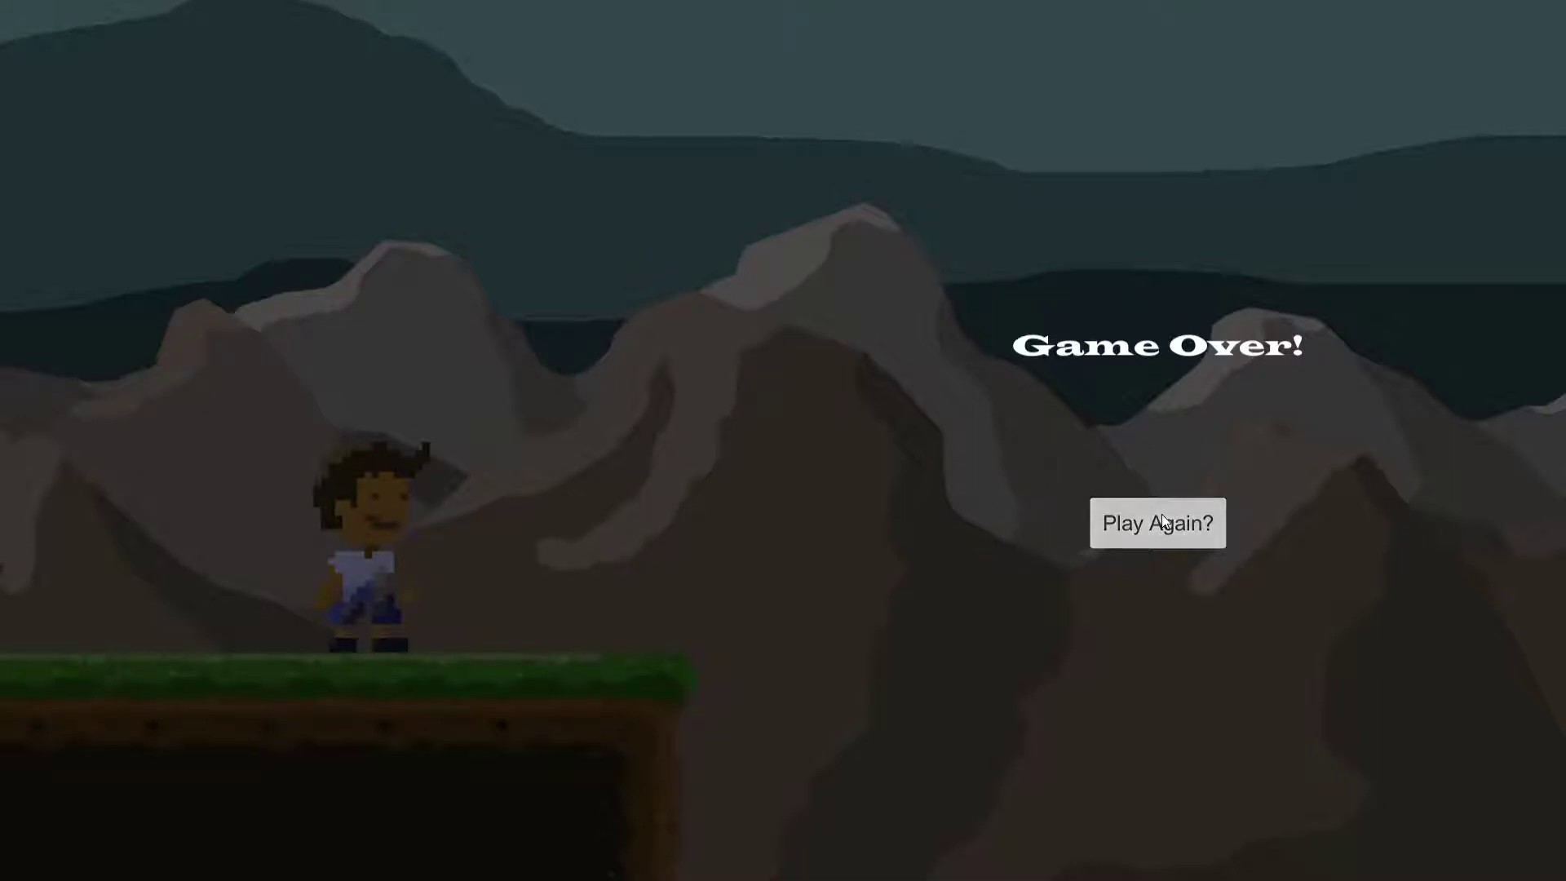
left_click(1158, 522)
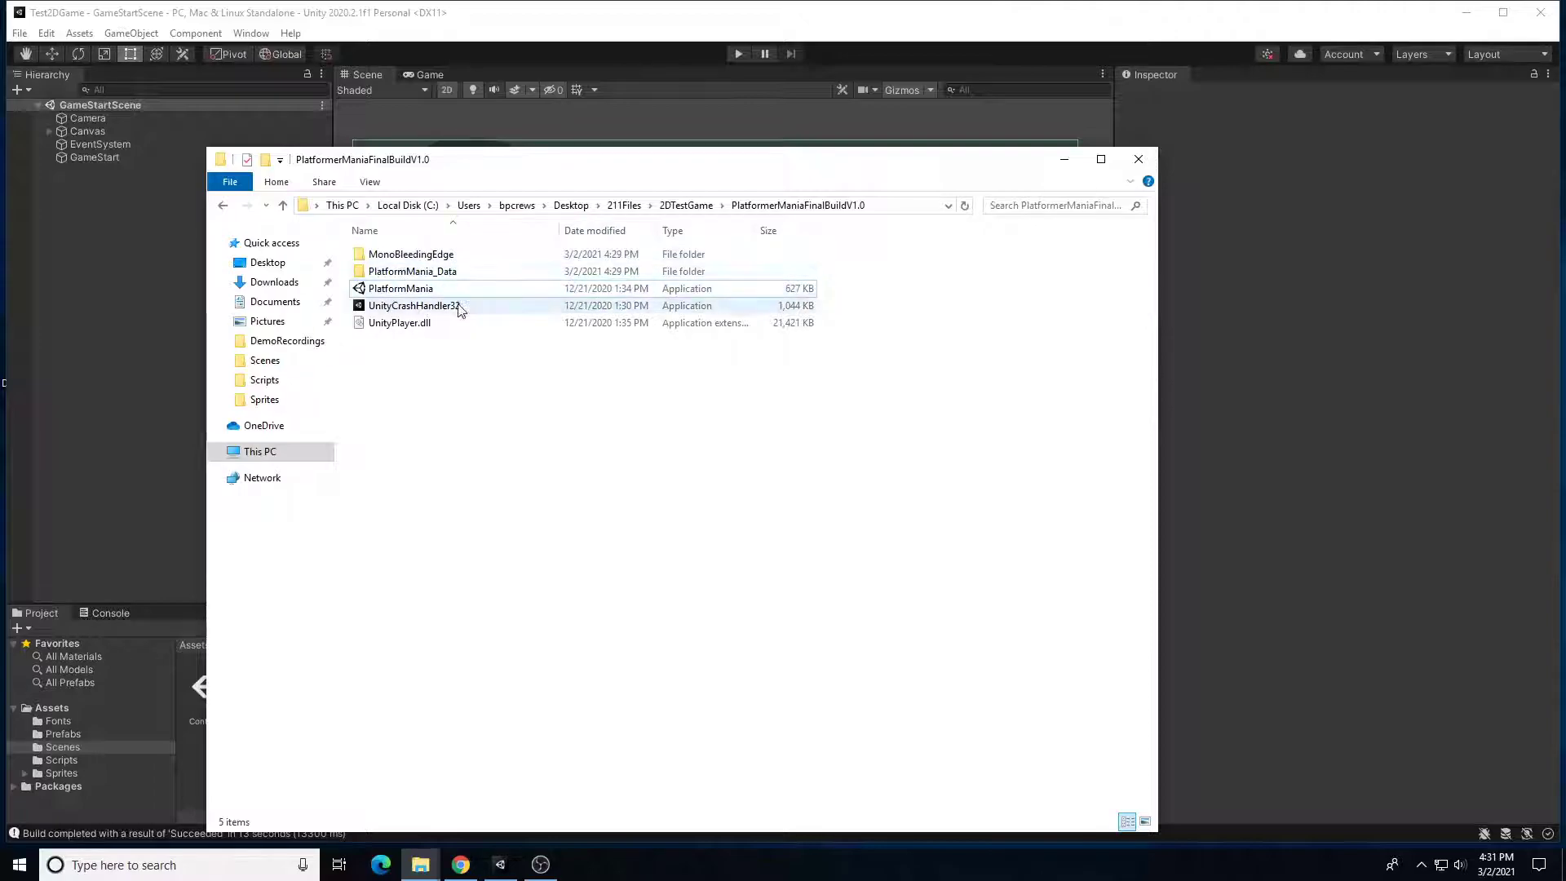
Select the PlatformMania application in the build folder after the game closes.
left_click(402, 287)
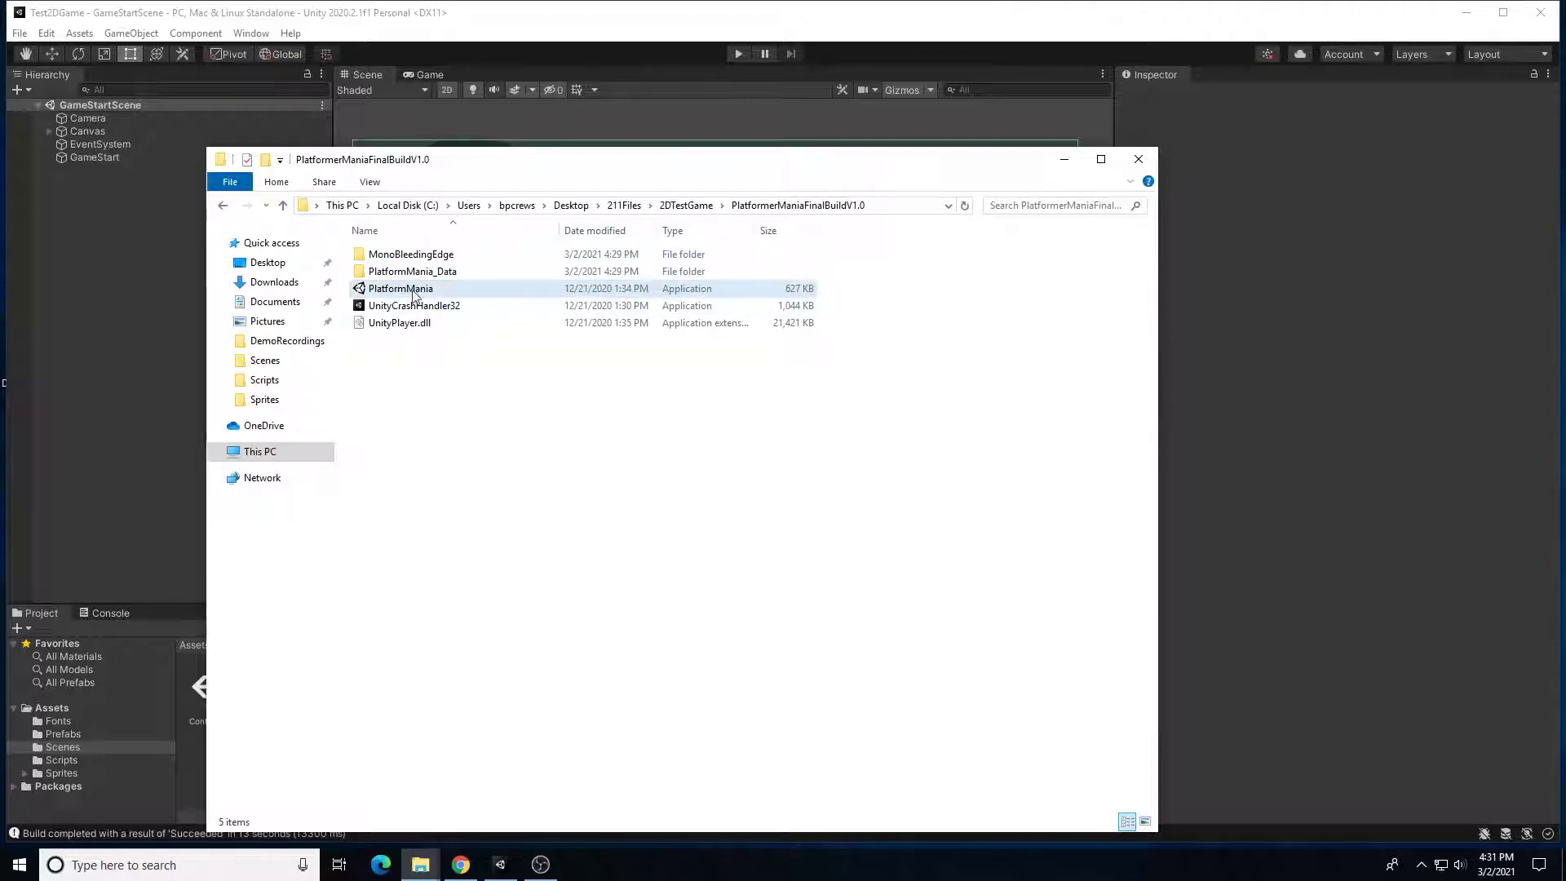
mouse_move(445, 289)
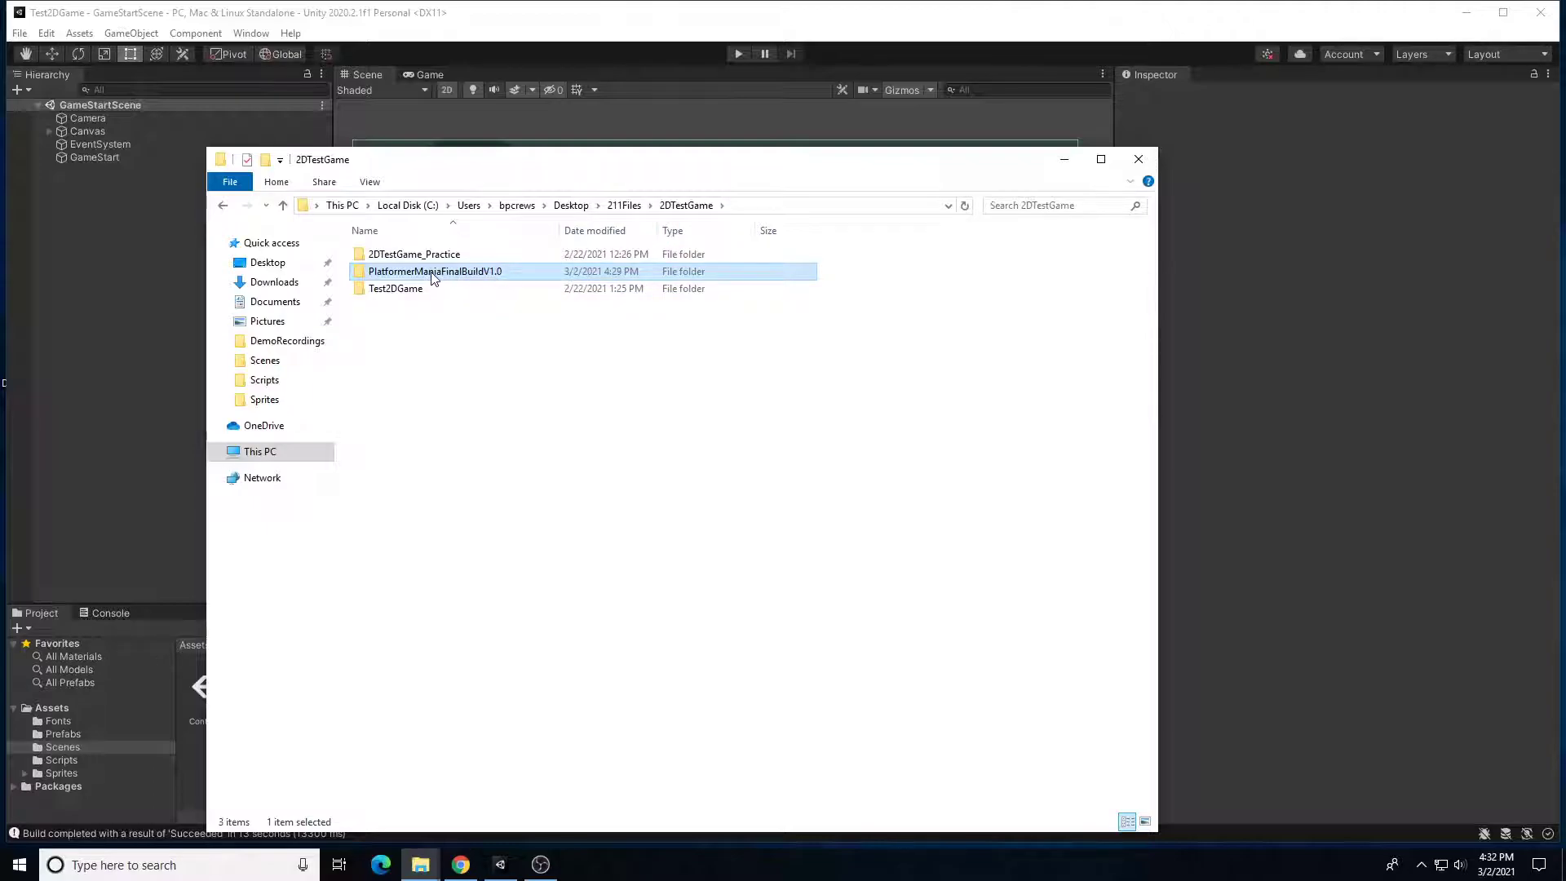
Send PlatformerManiaFinalBuildV1.0 to a compressed (zipped) folder beside the build folder.
right_click(434, 271)
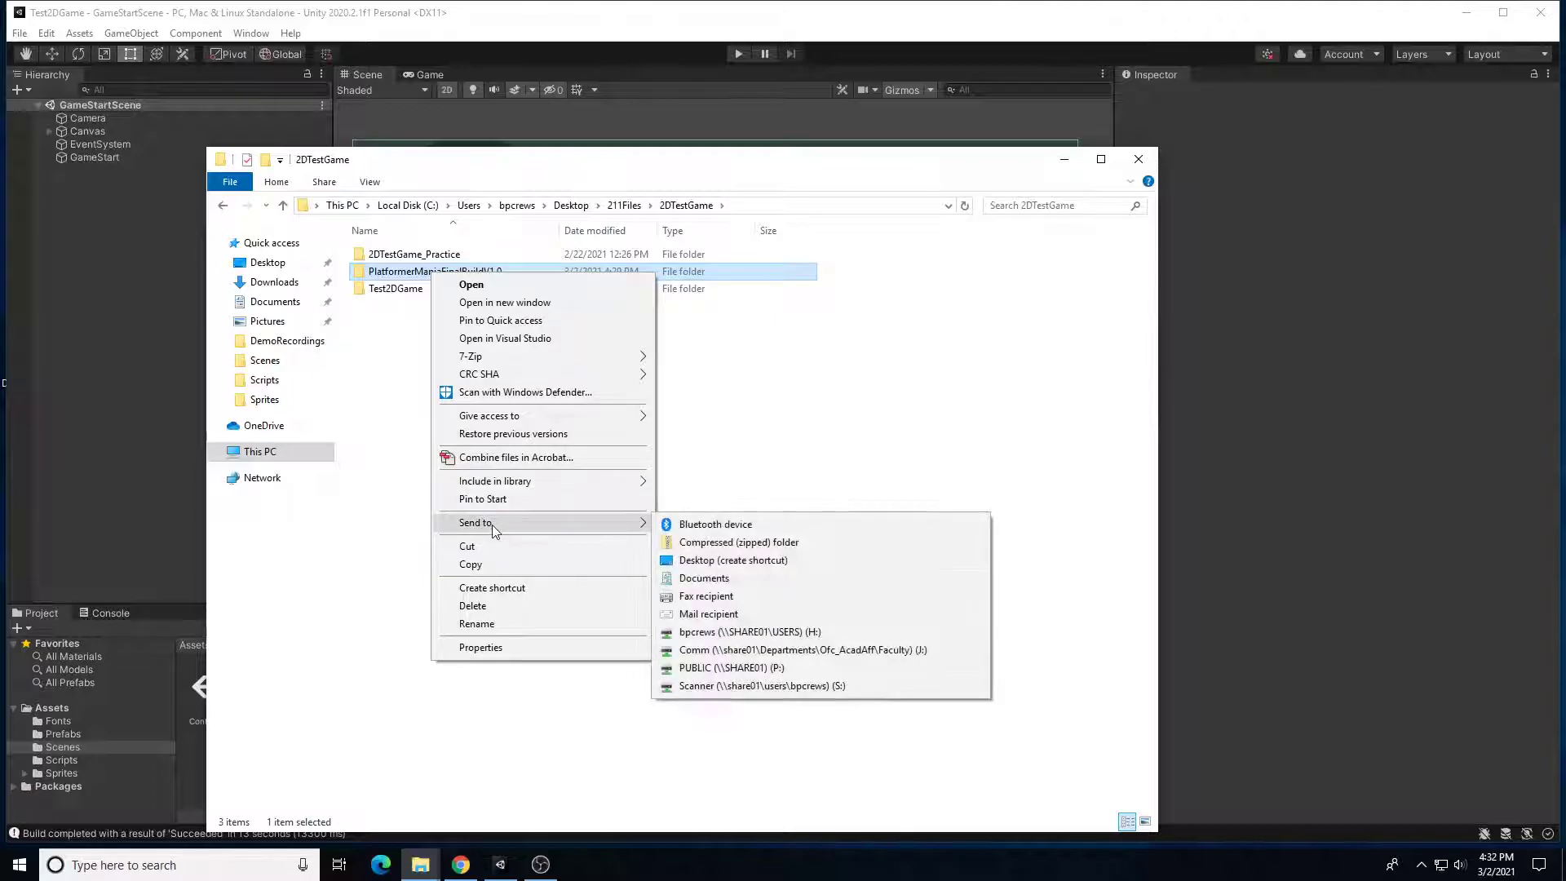
left_click(739, 541)
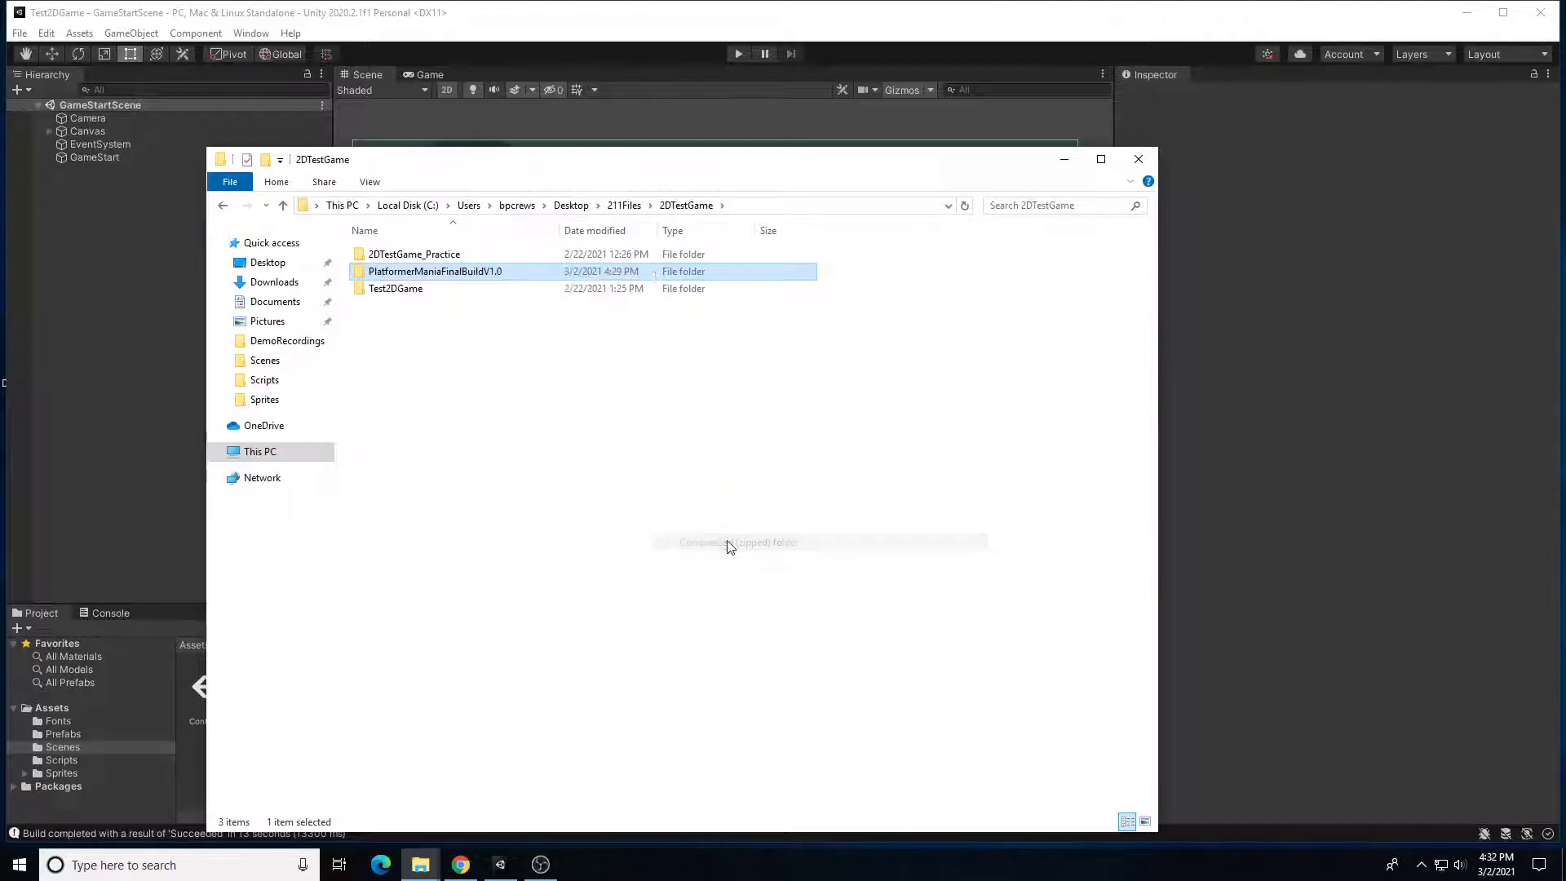
left_click(737, 542)
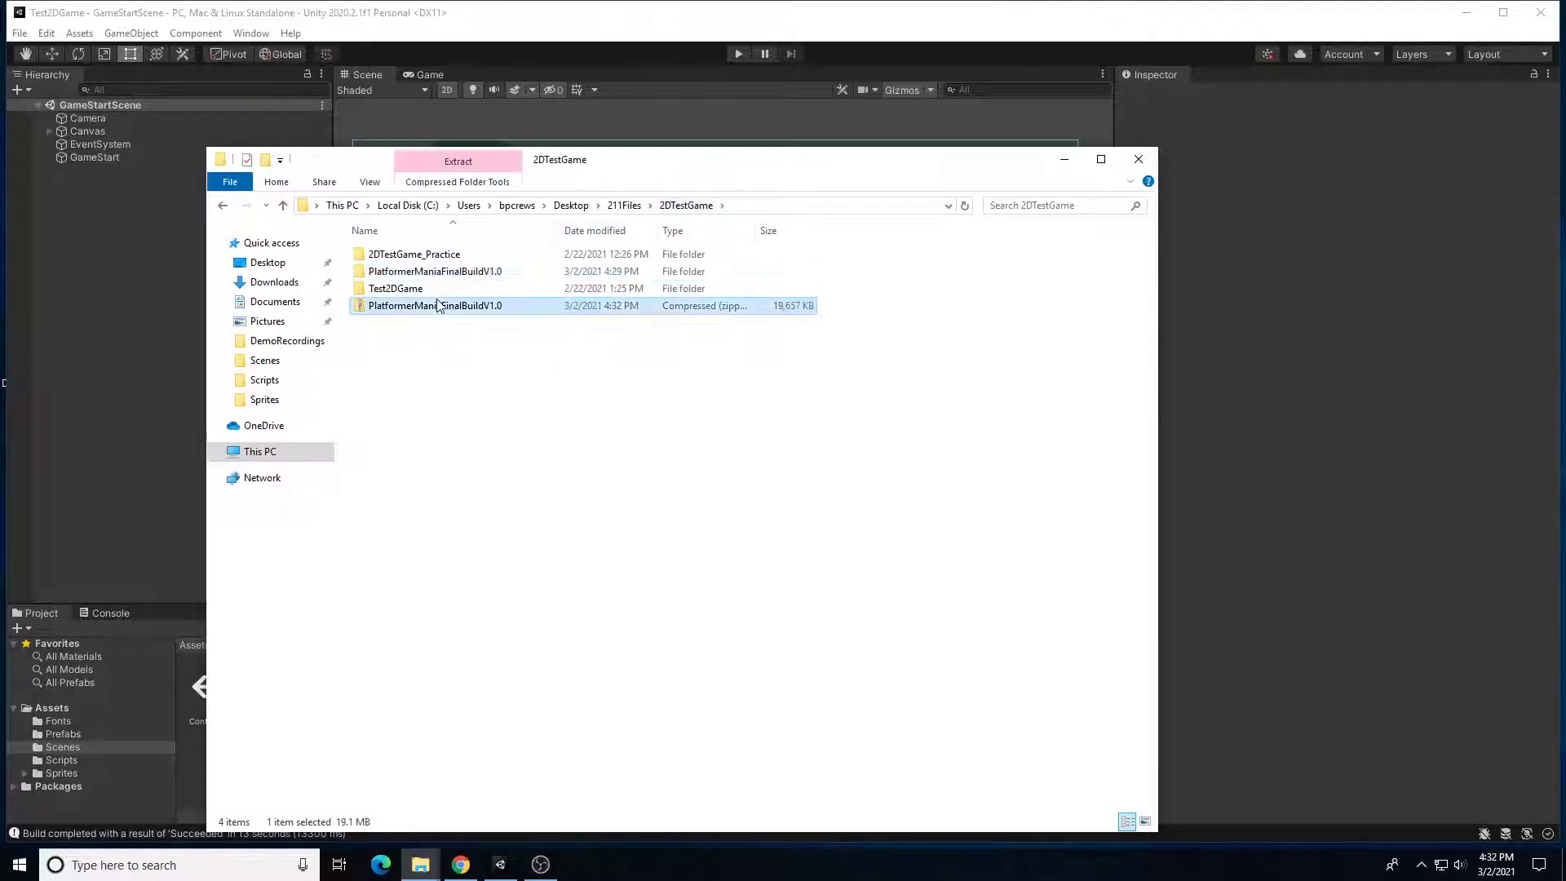
mouse_move(920, 678)
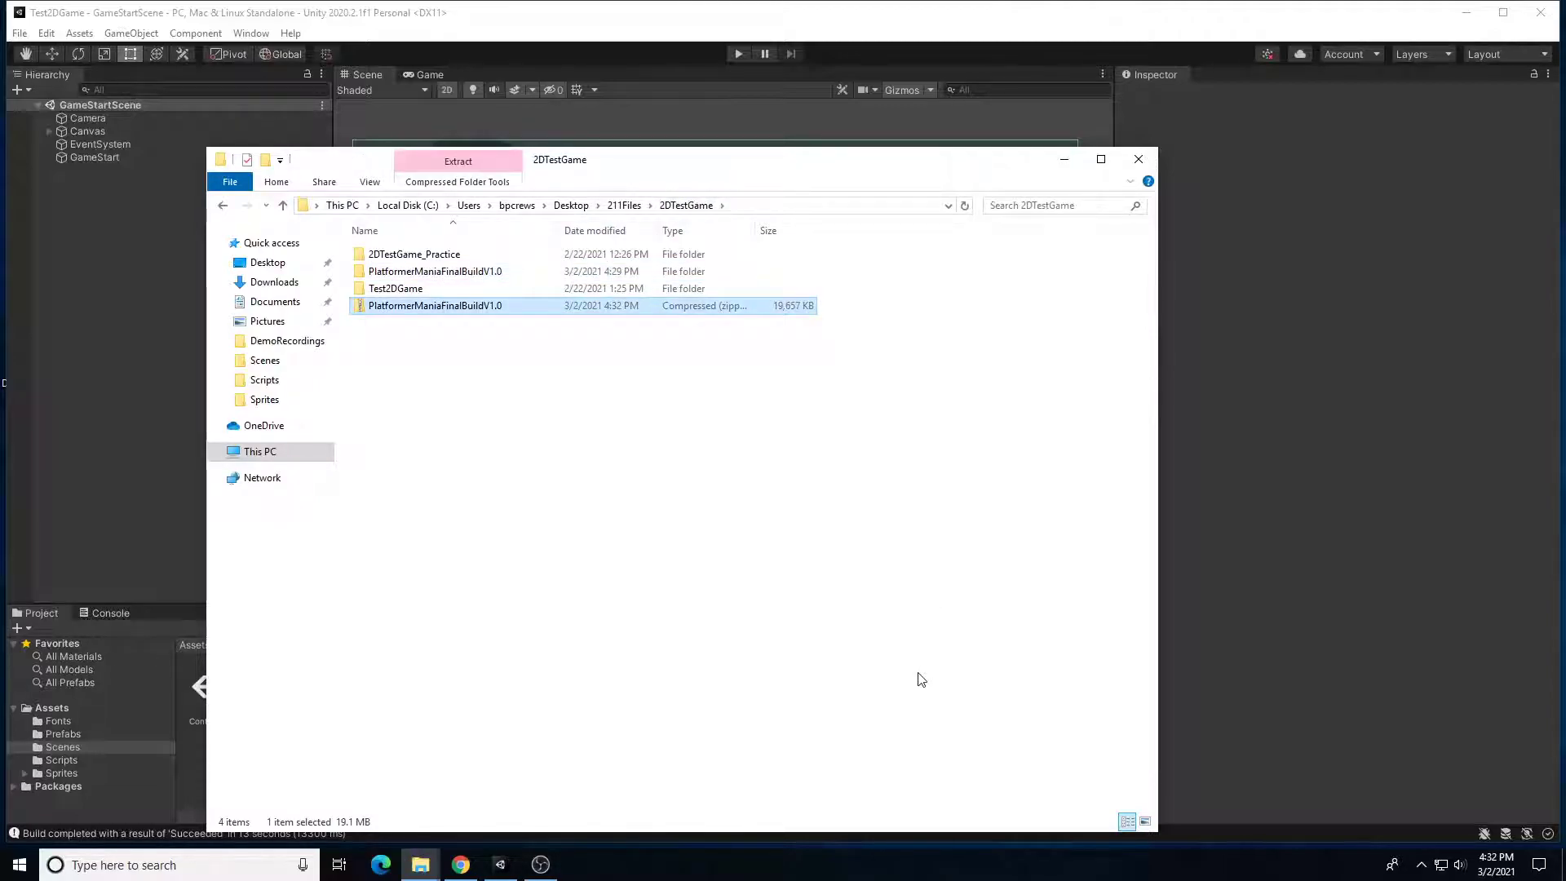
mouse_move(928, 684)
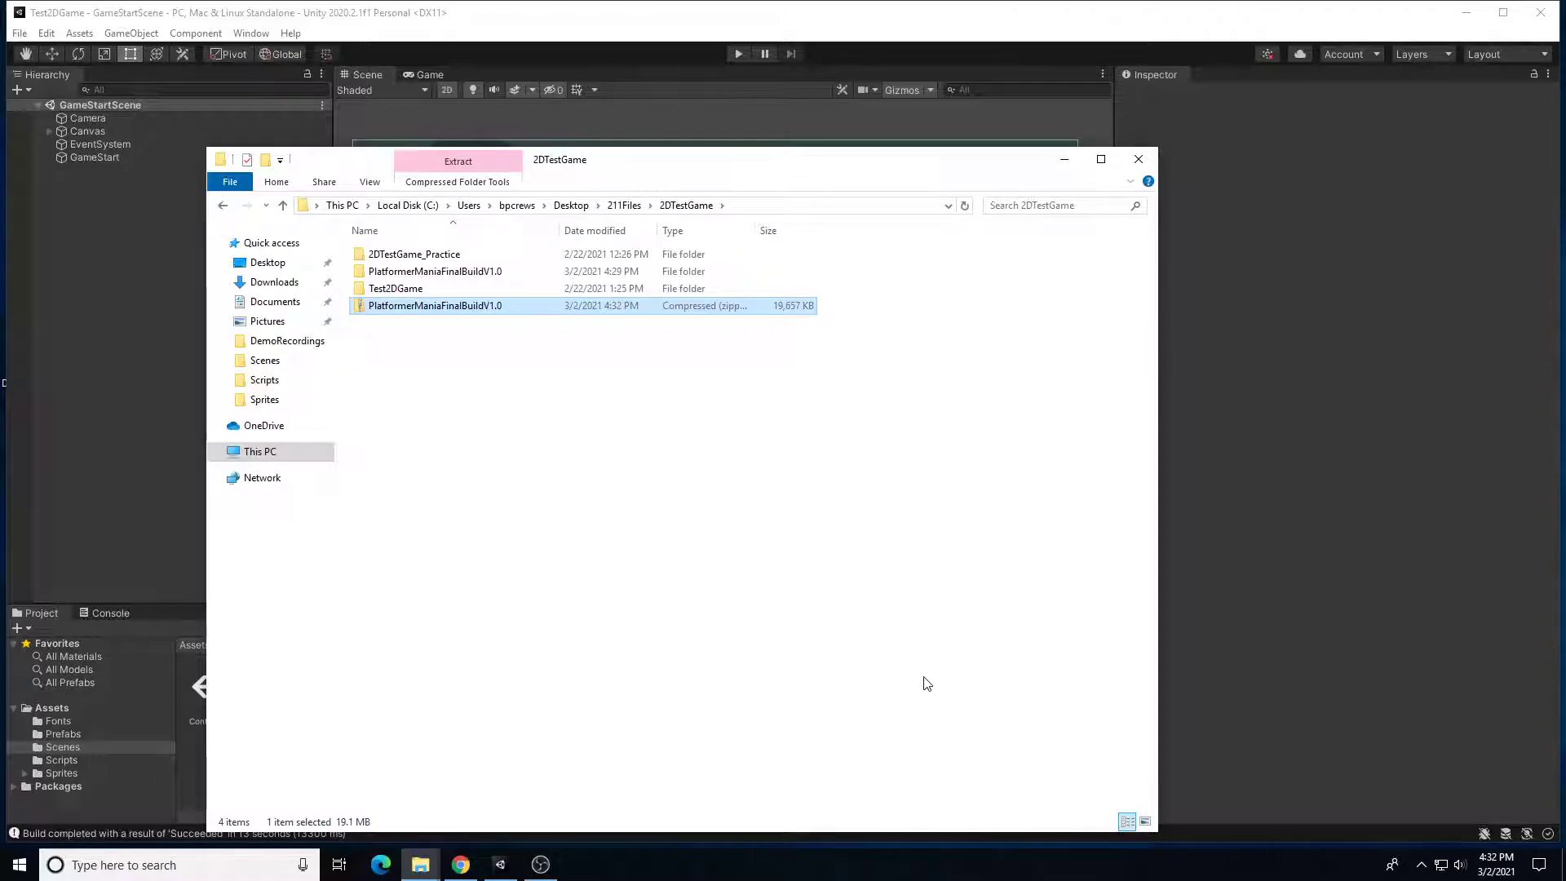